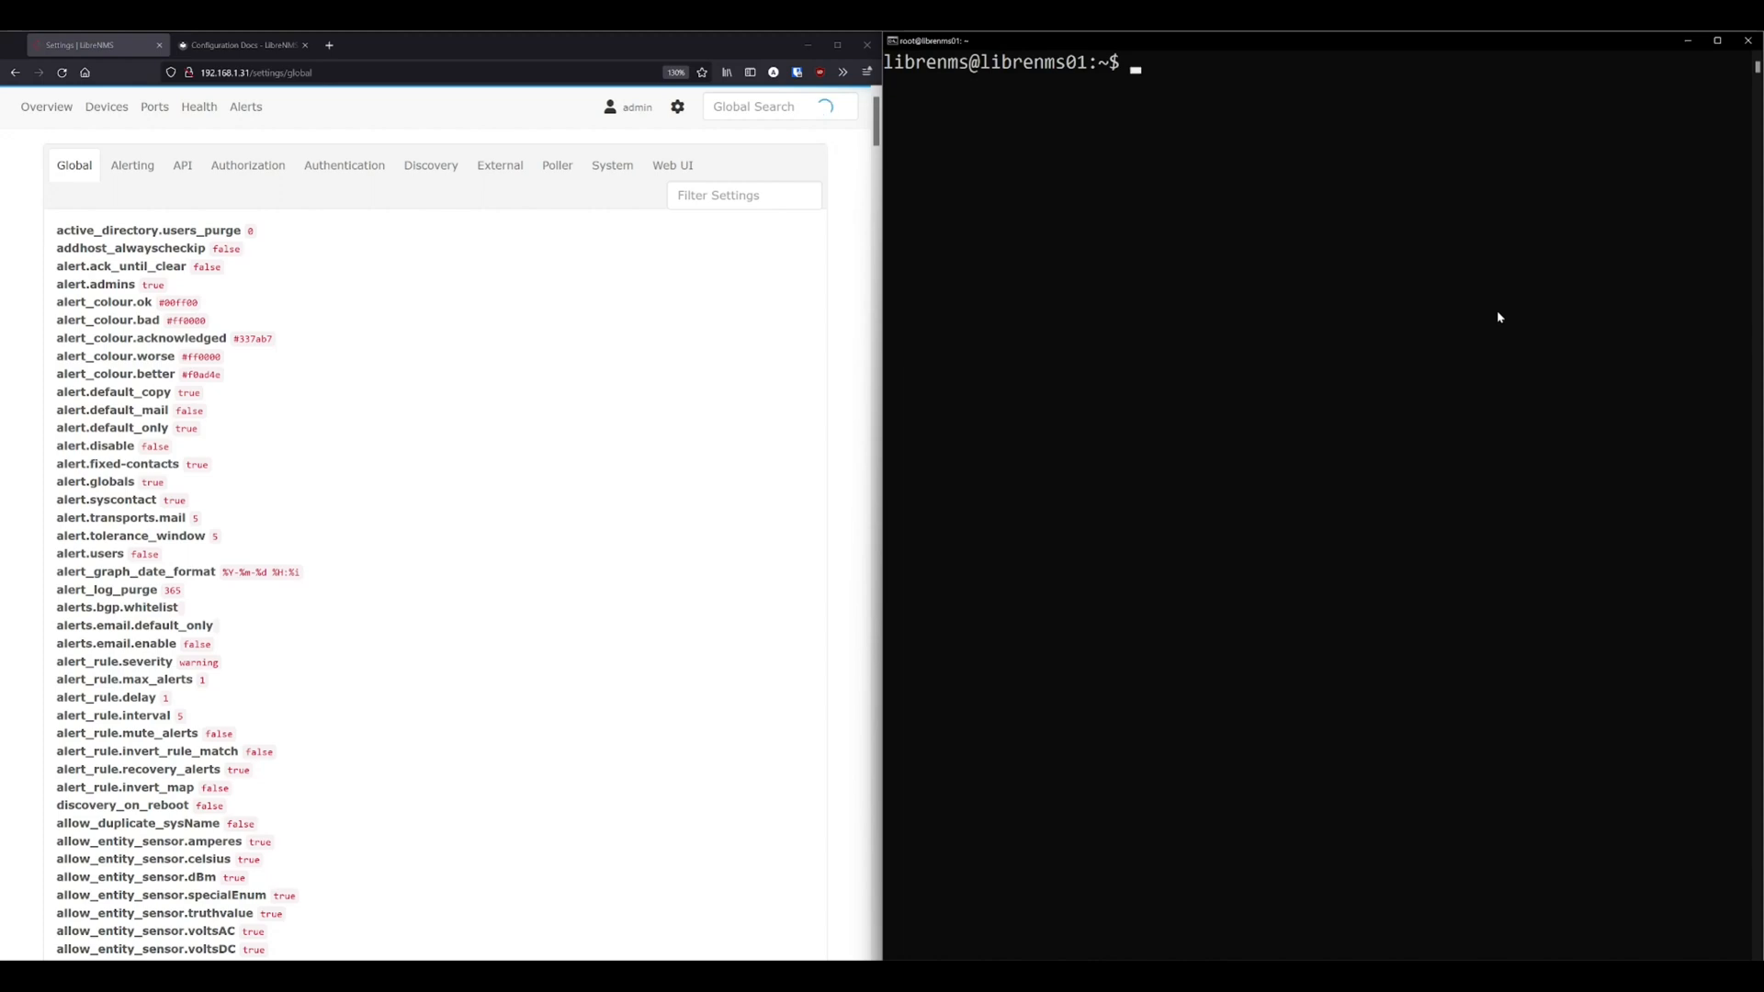
List the LibreNMS home directory contents before editing config.php.
type("ls")
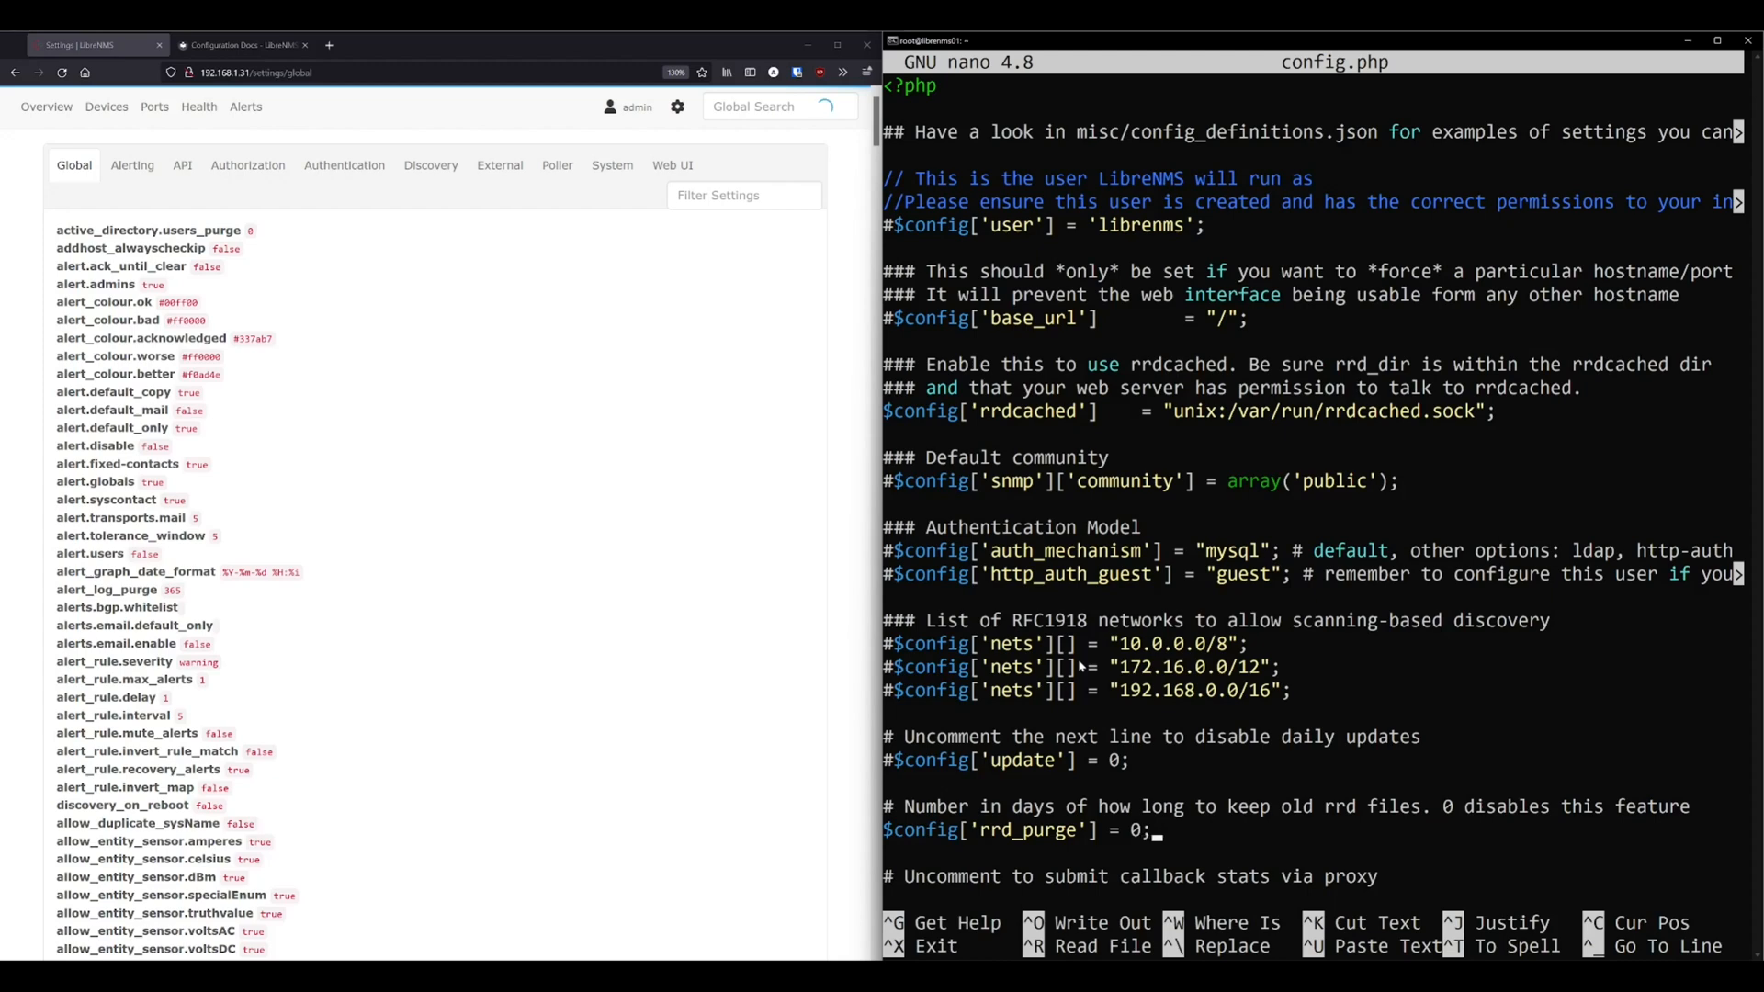
Retouch the rrd_purge line (value 0) and write config.php out from nano.
key("BackSpace")
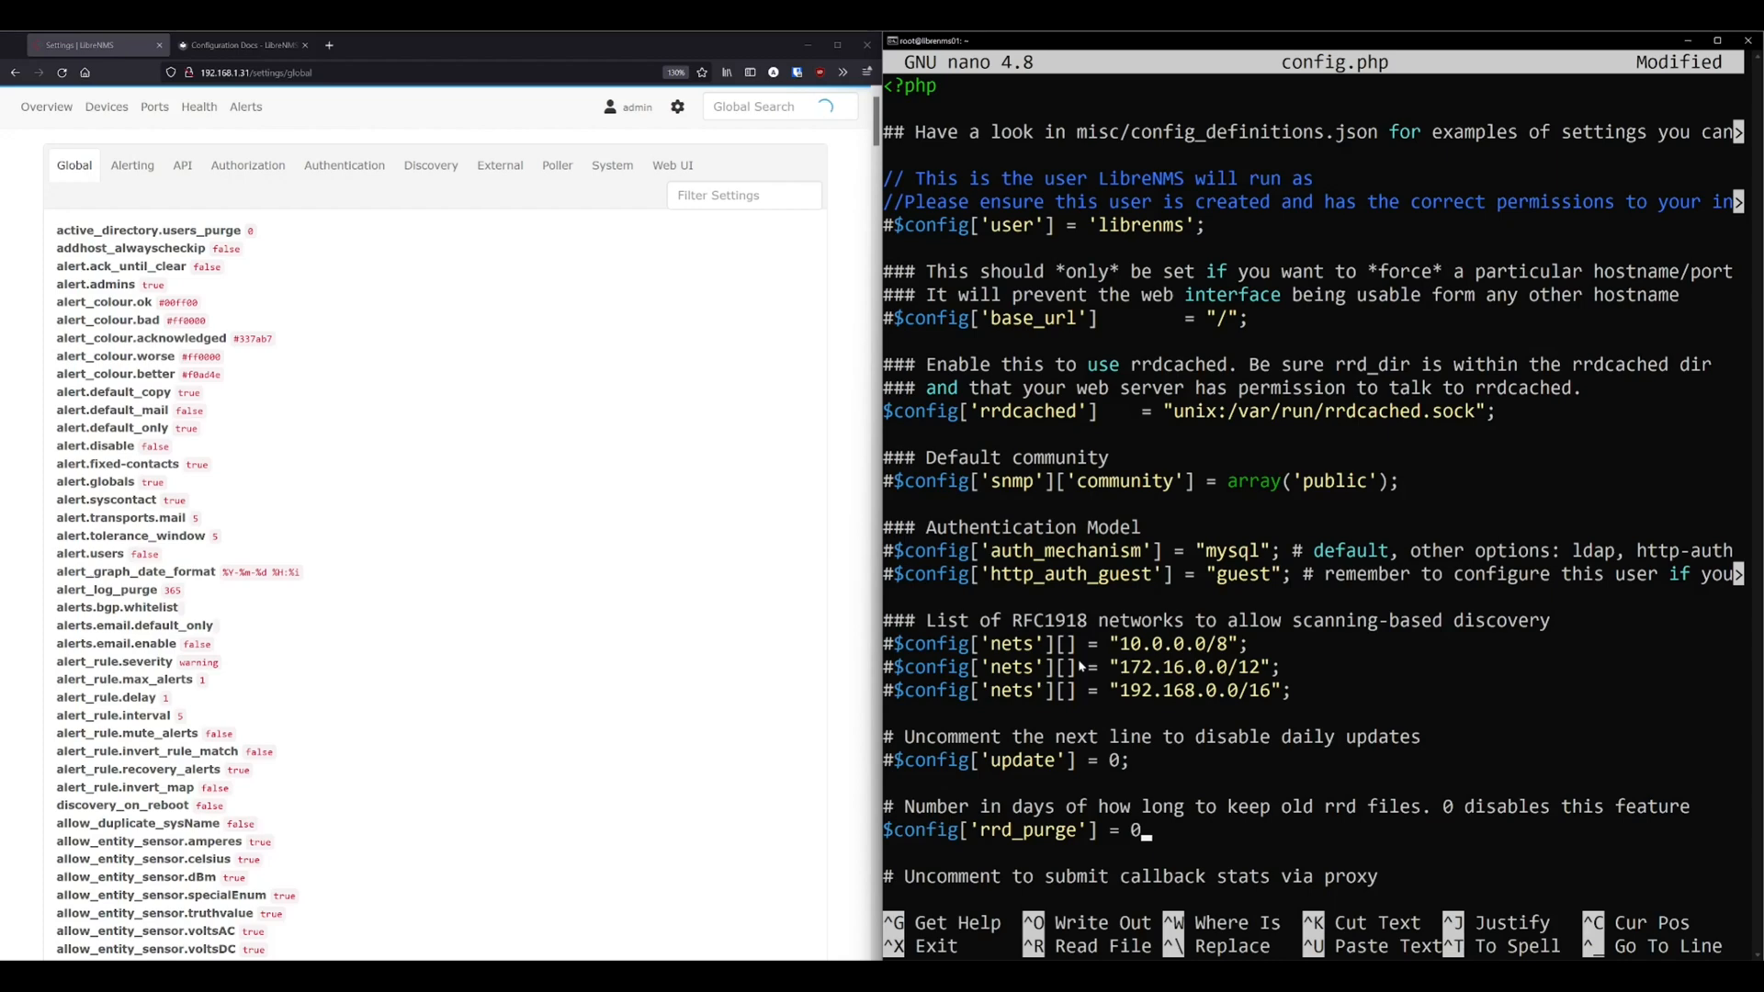
key("ctrl+o")
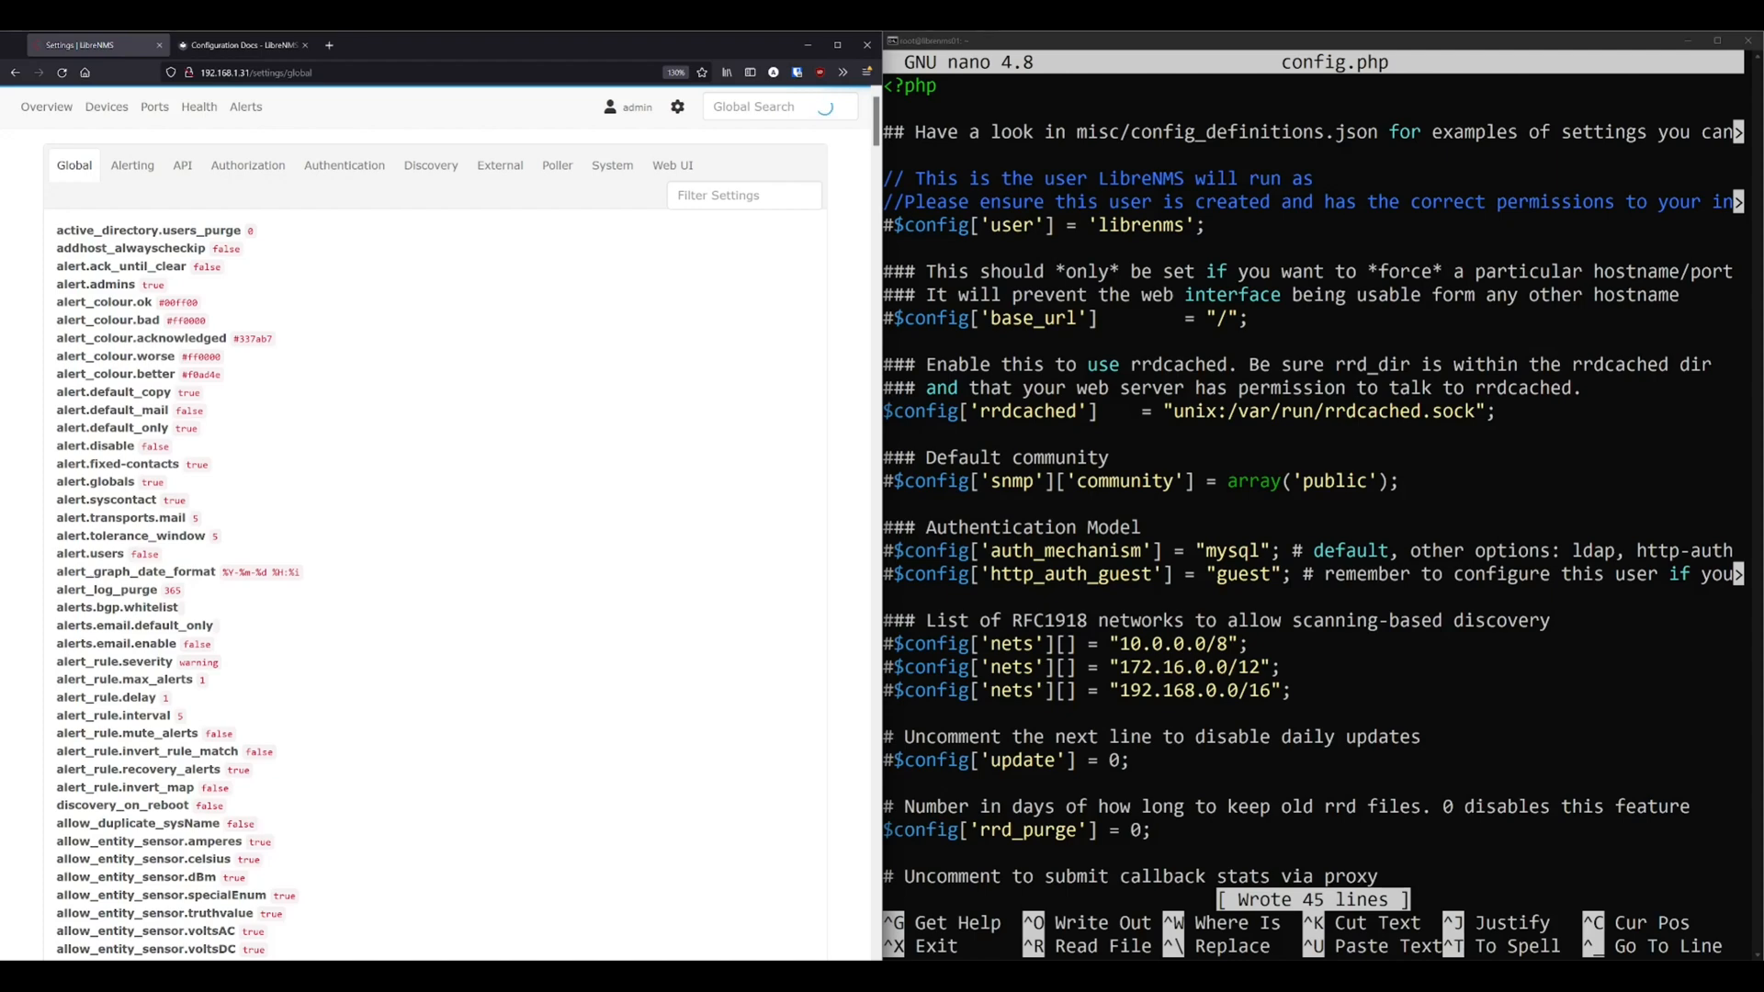
Show the System settings category with the Cleanup retention section expanded.
left_click(244, 106)
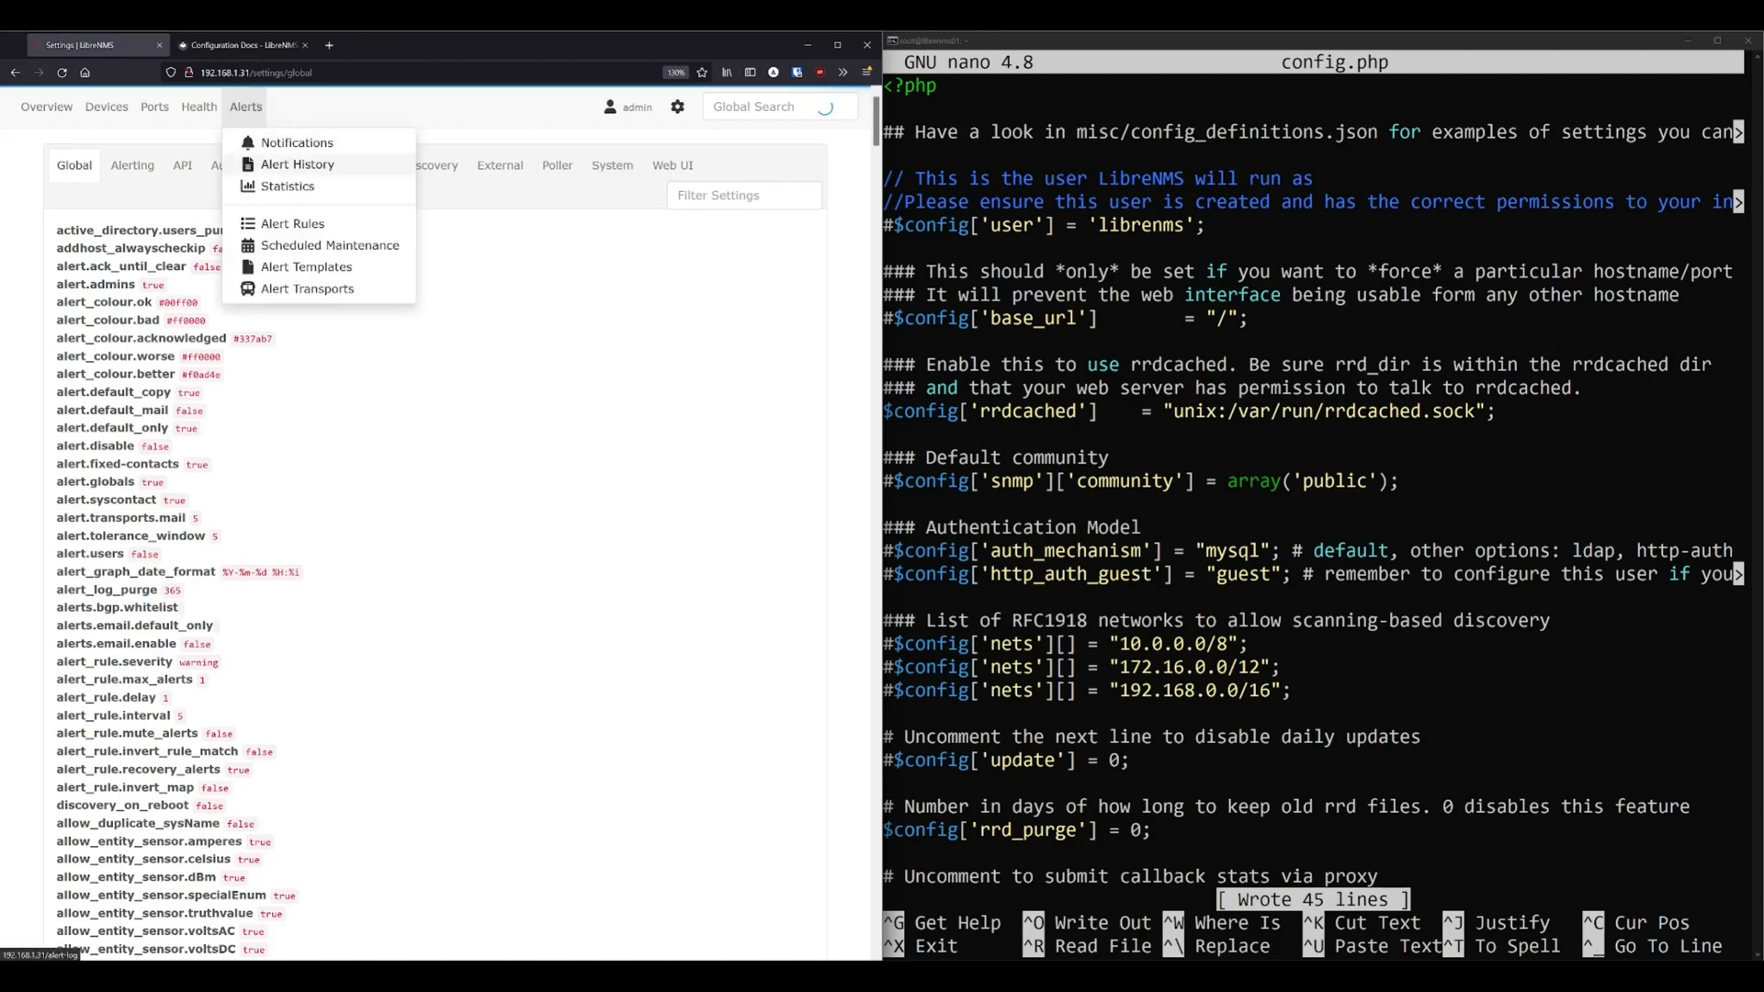
left_click(618, 165)
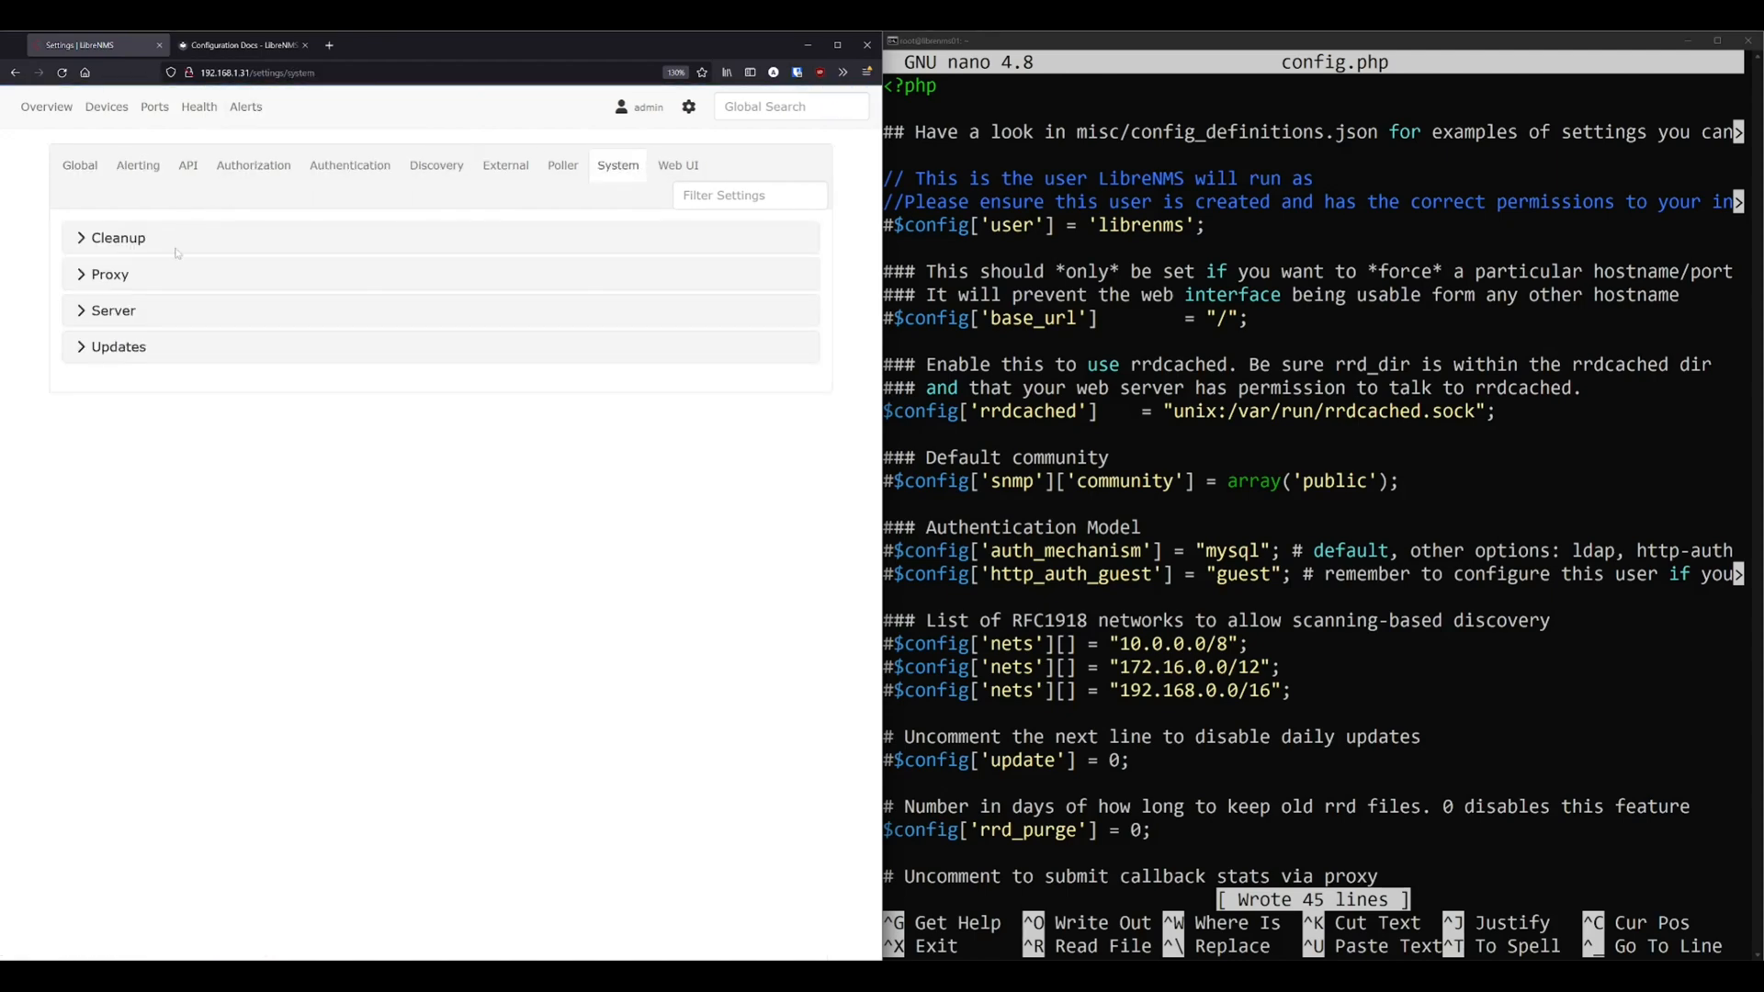
left_click(117, 238)
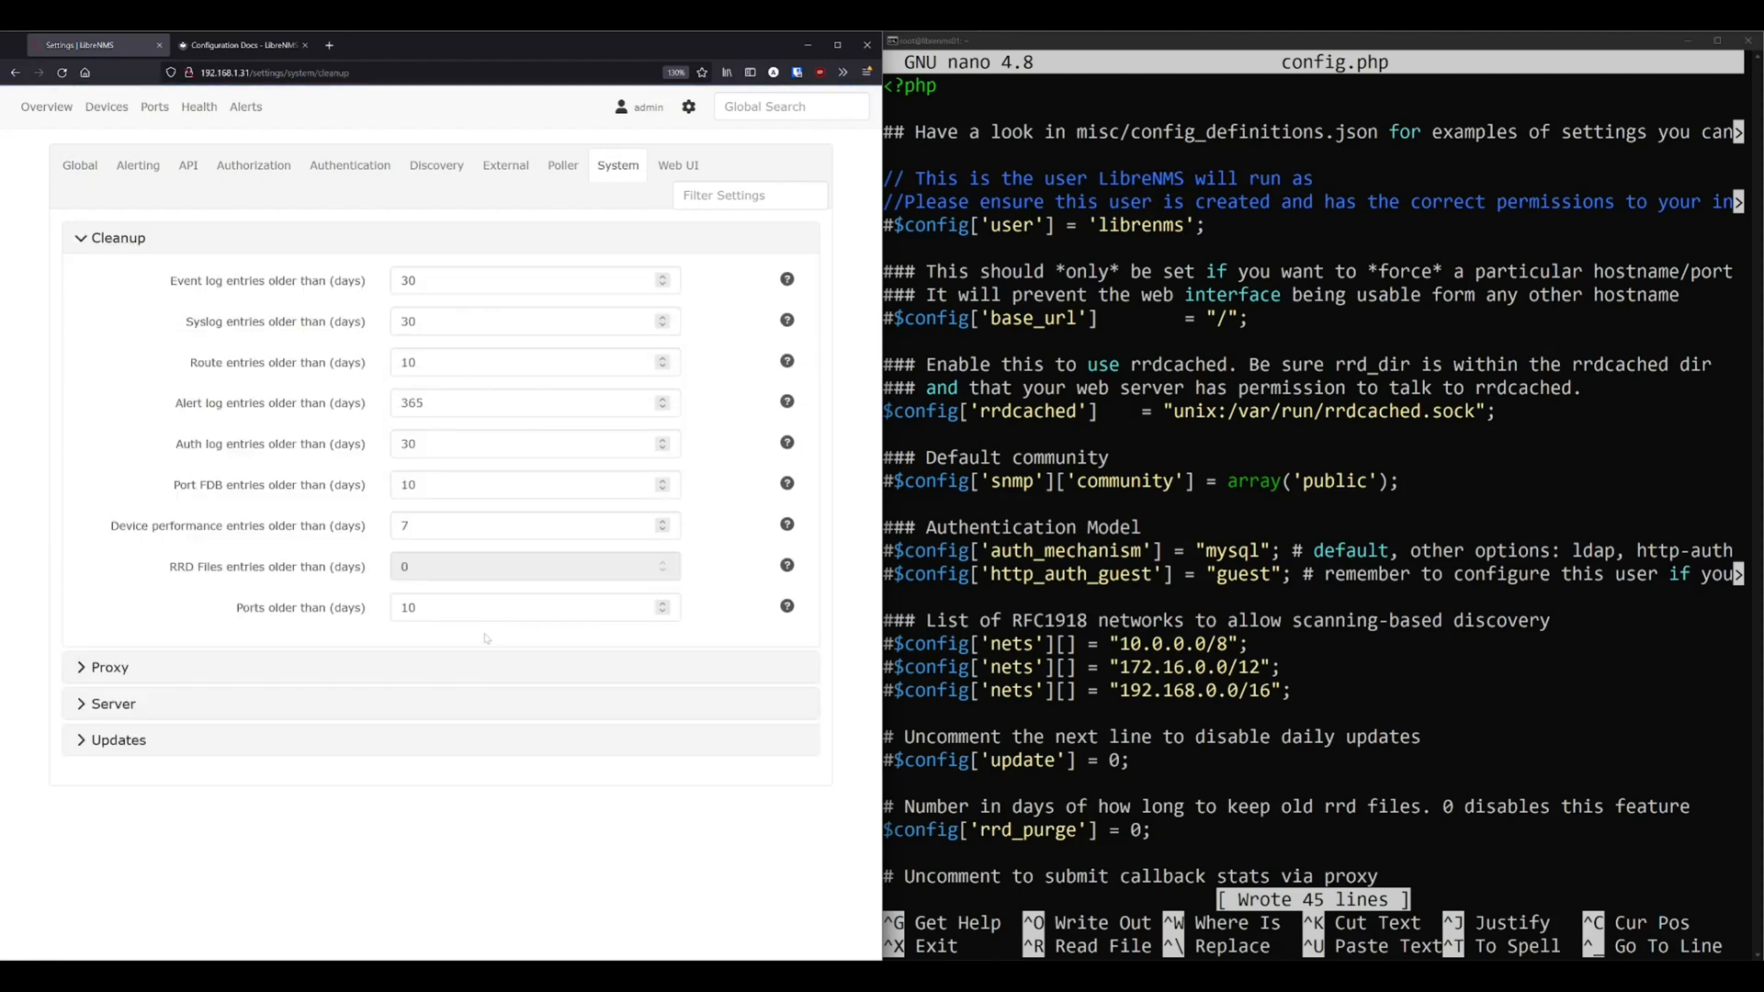
mouse_move(483, 637)
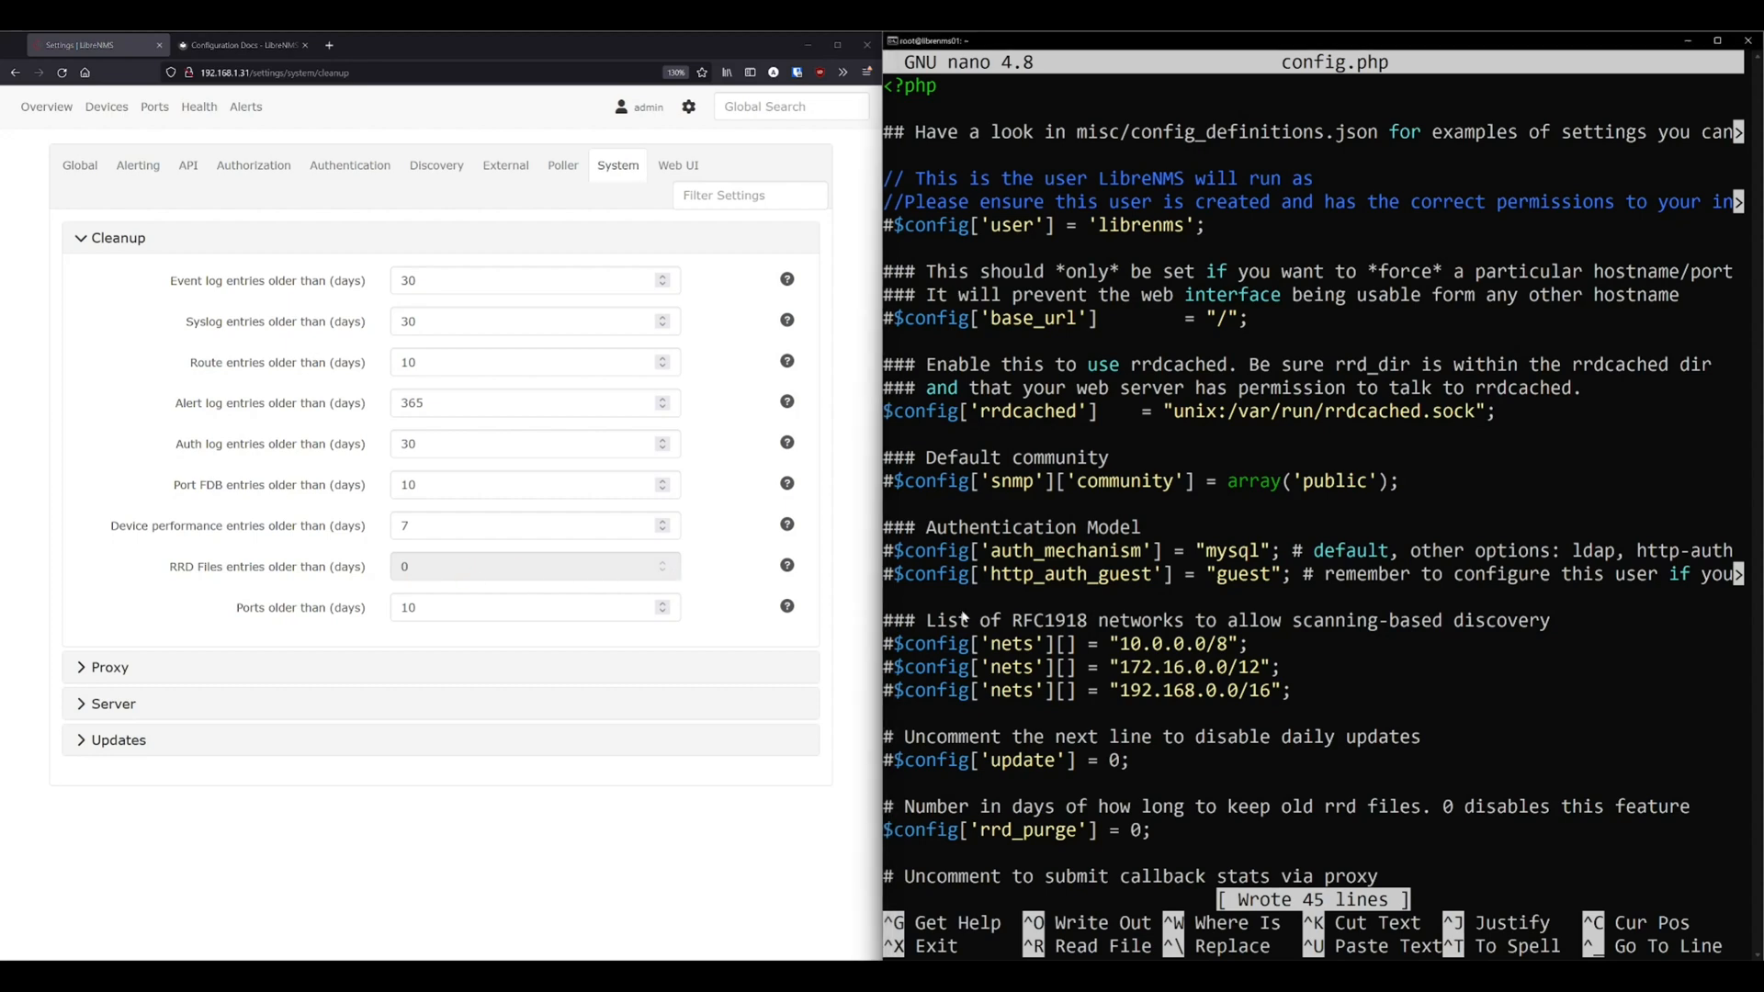
mouse_move(945, 632)
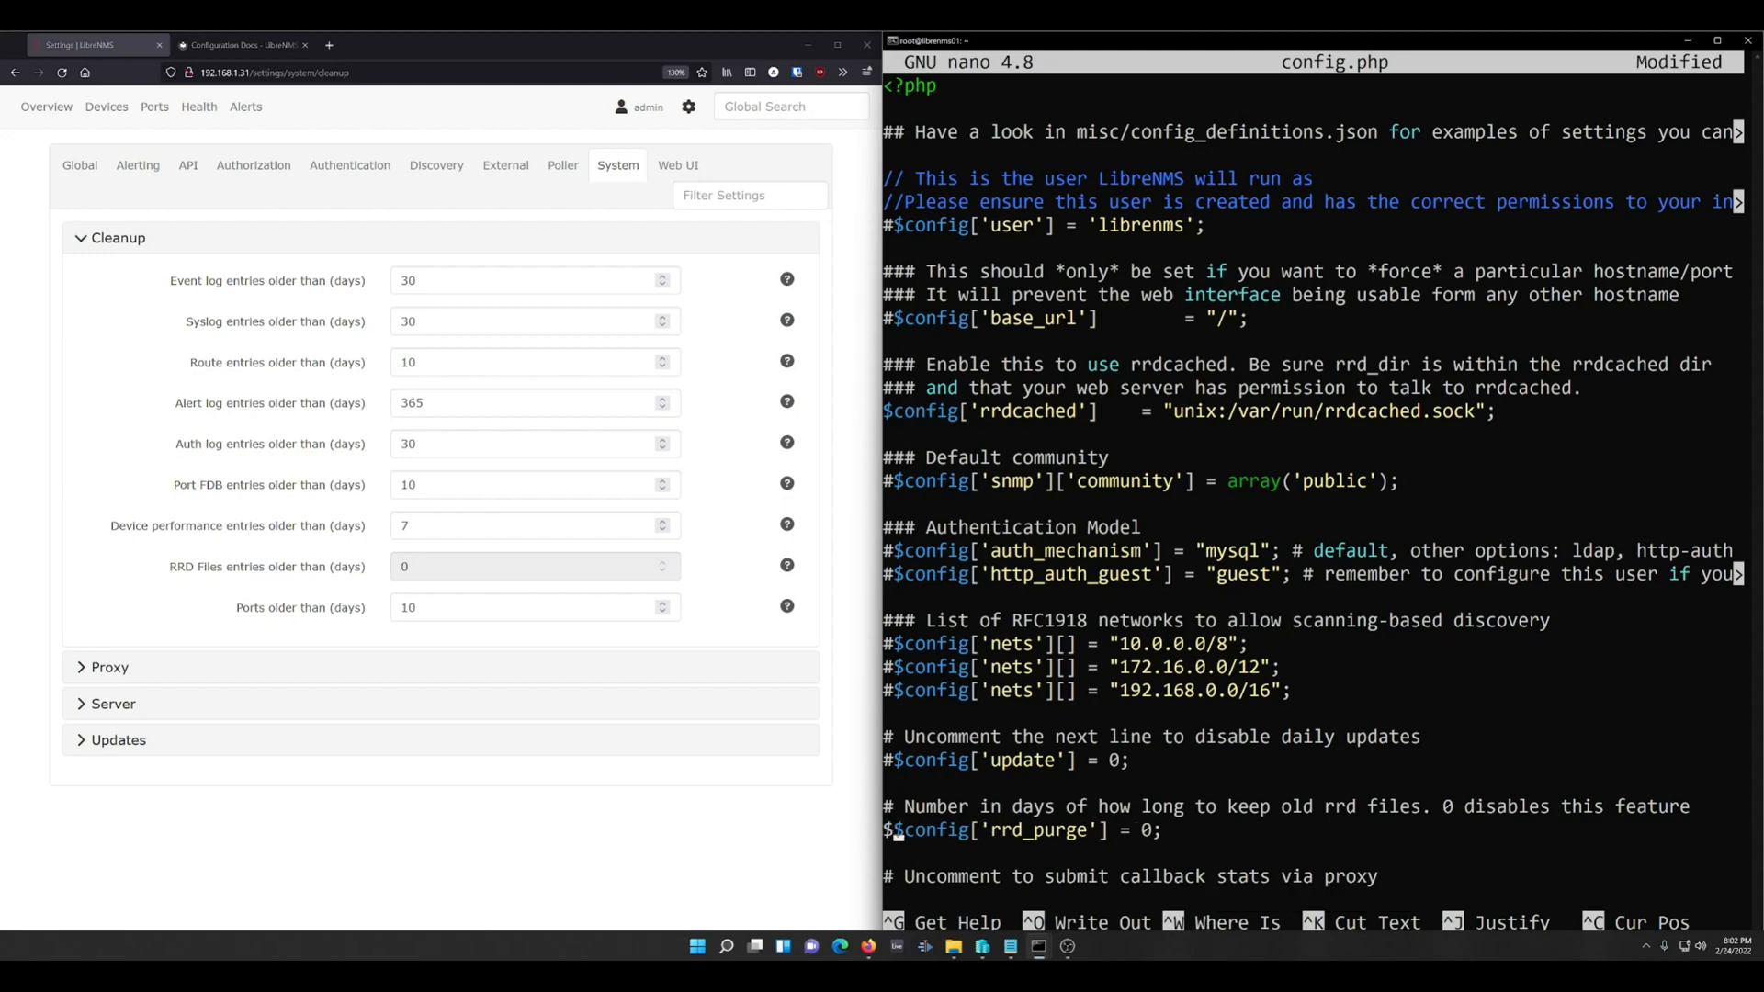
Save config.php again, then set RRD files cleanup to 2 days in the web UI and apply it.
key("ctrl+o")
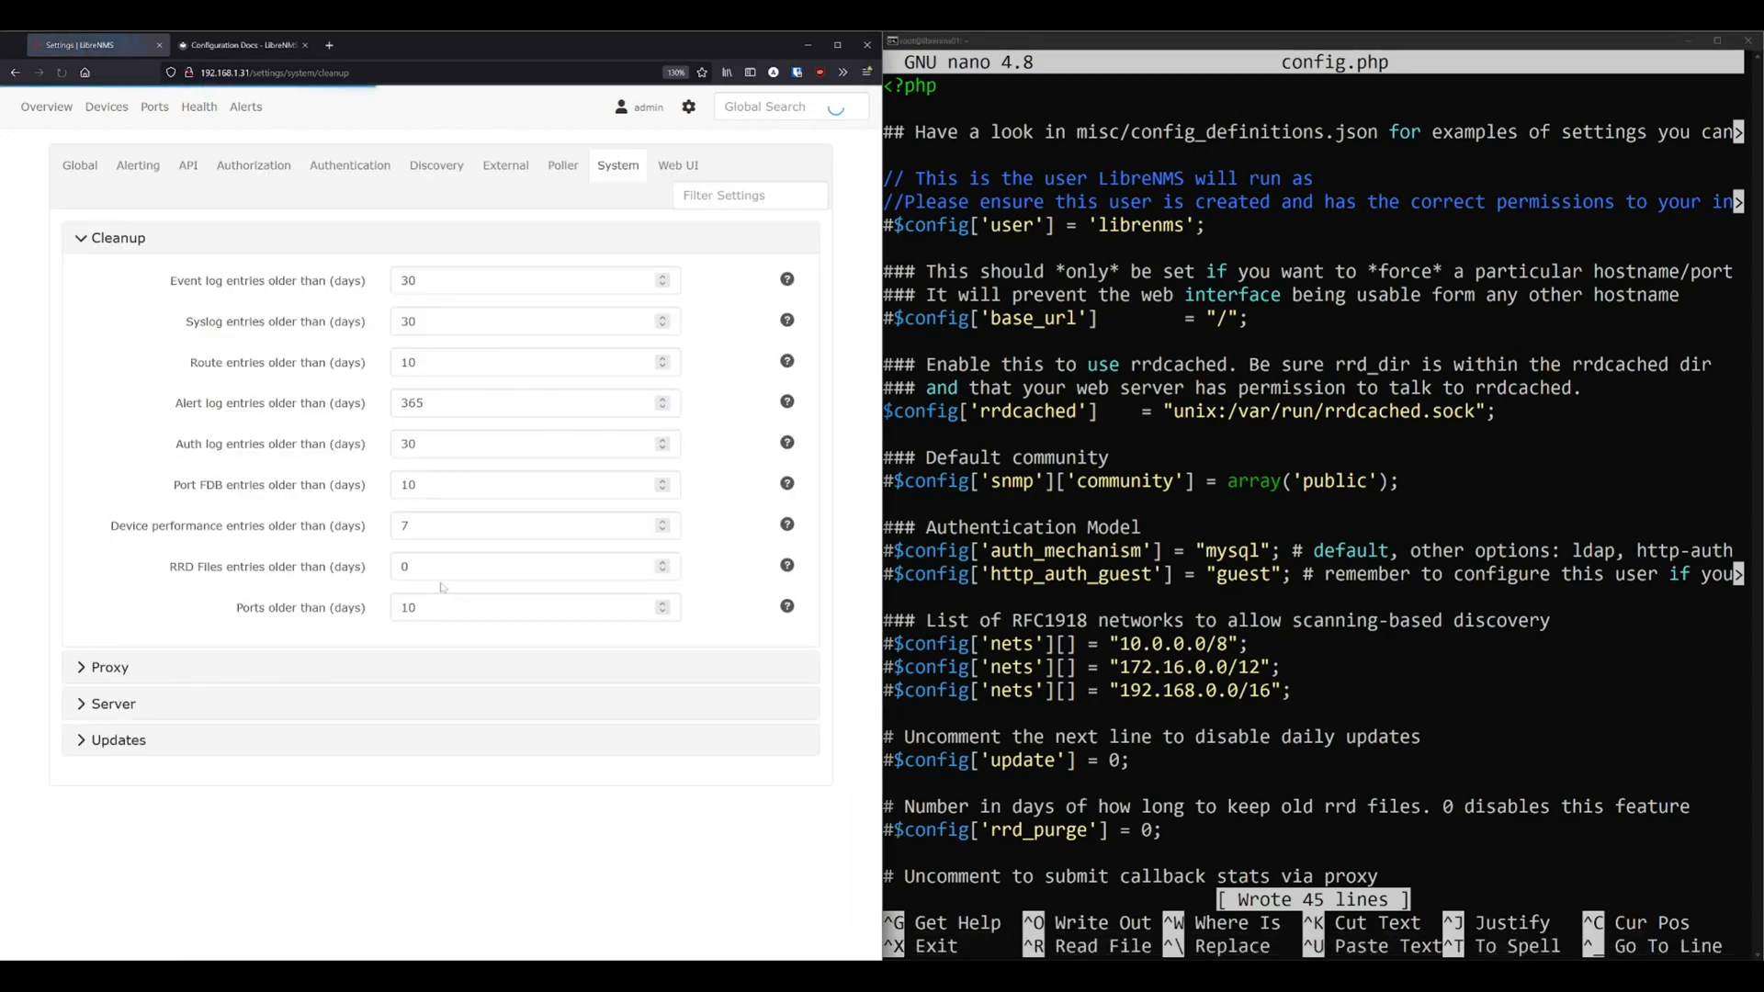
type("2")
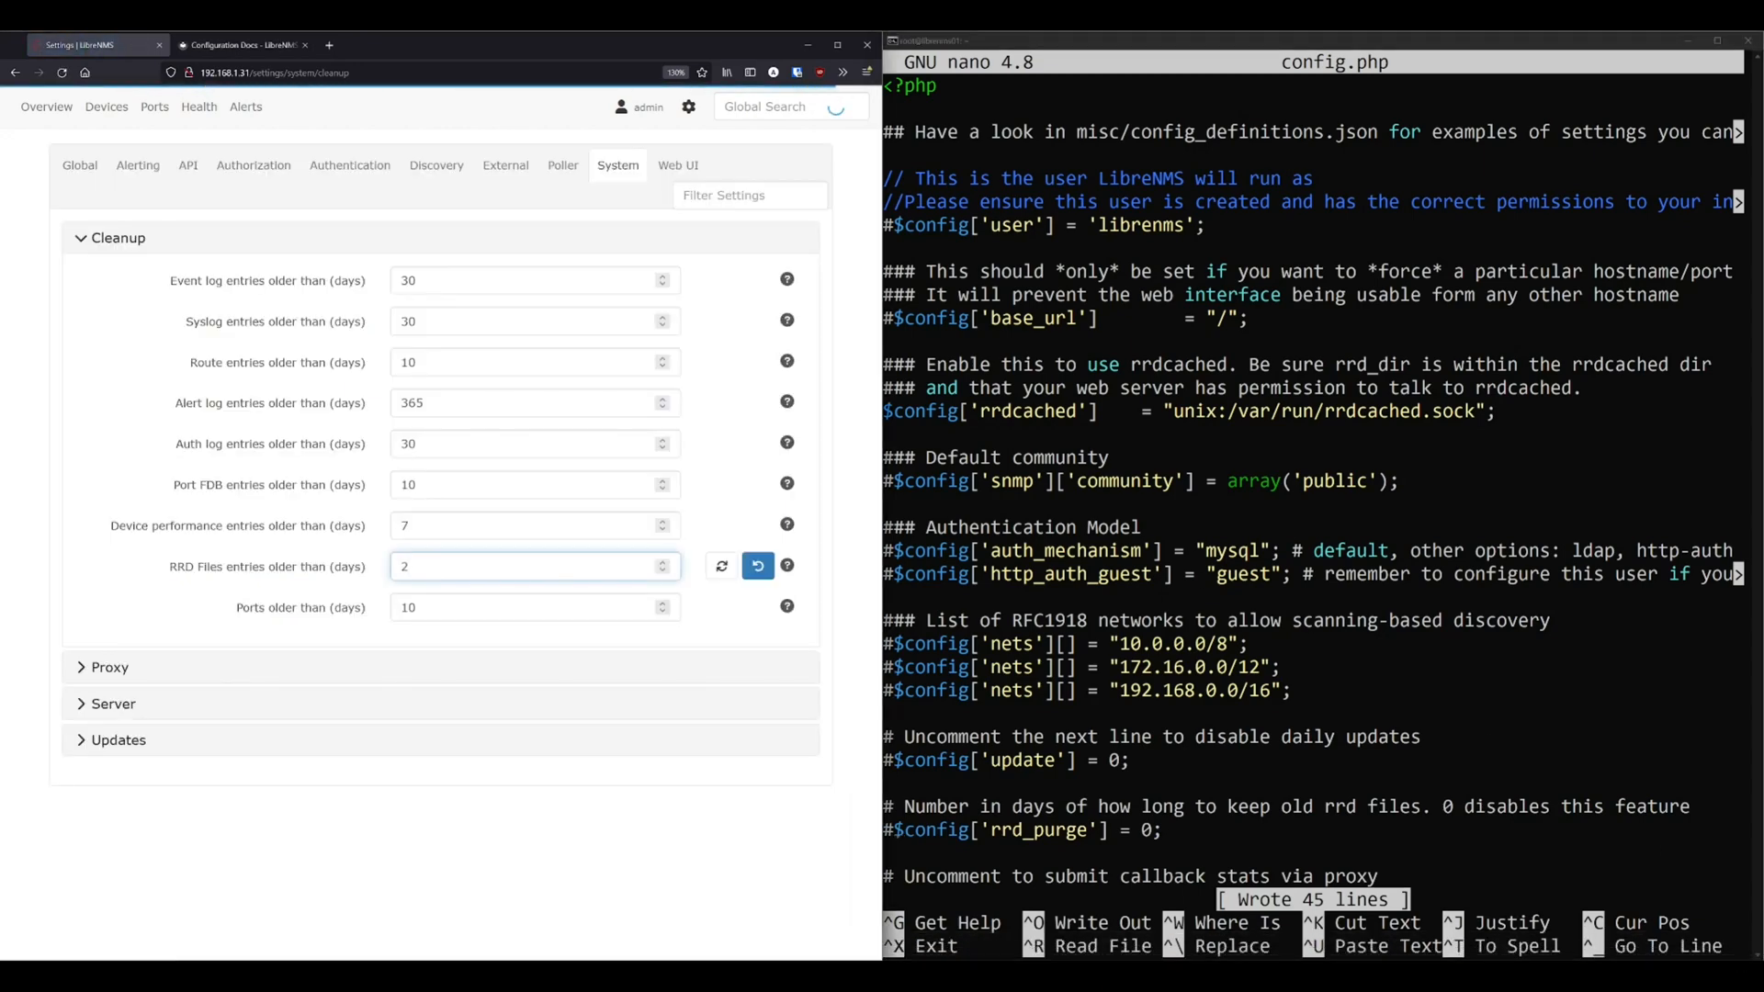
left_click(756, 566)
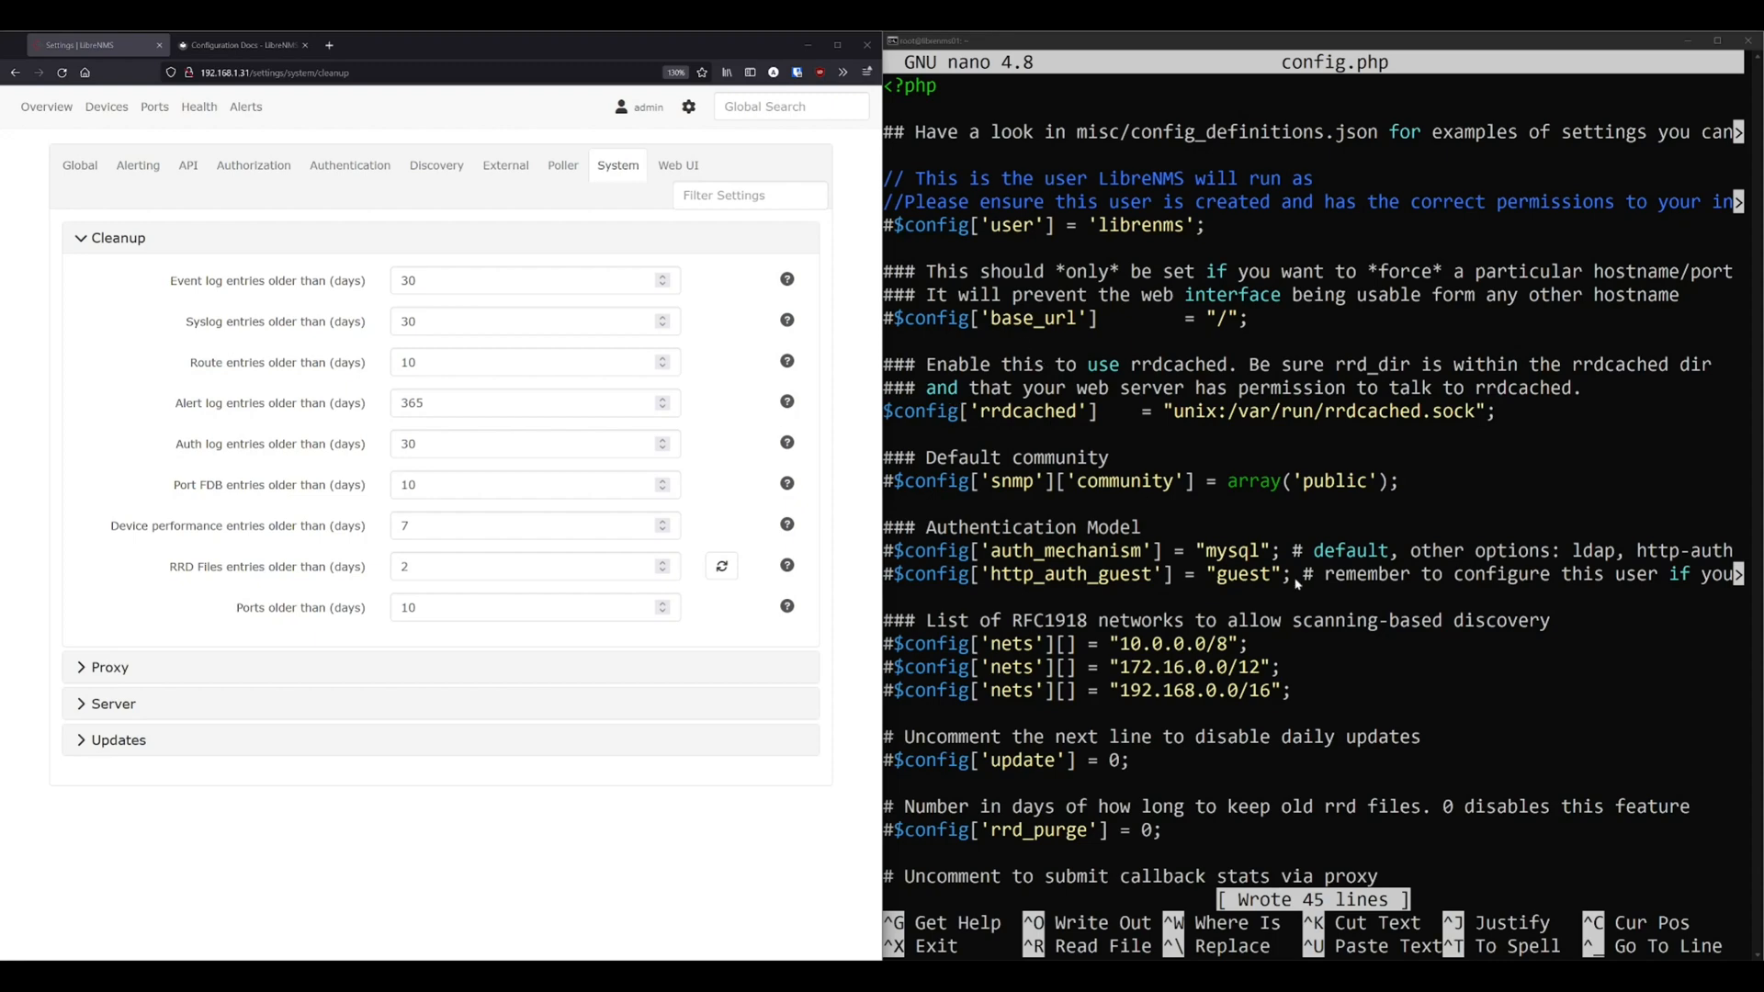
mouse_move(661, 625)
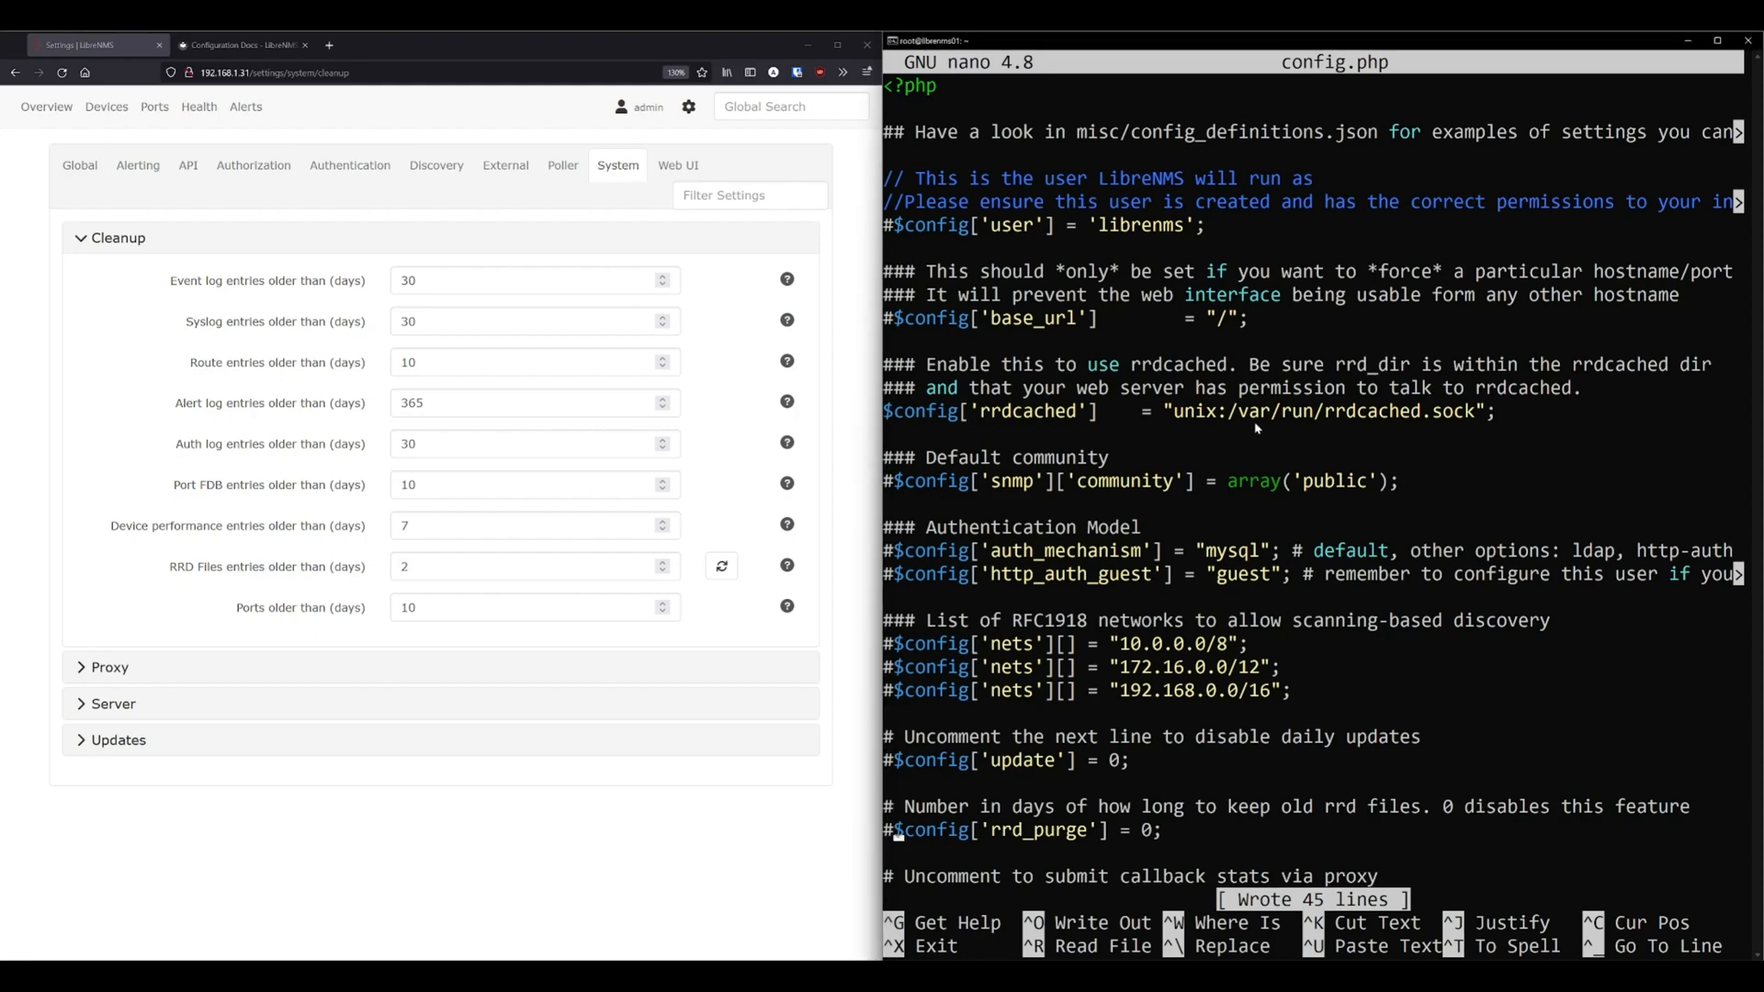
Exit nano and tab-complete lnms to list all subcommands, highlighting config:get and config:set.
key("ctrl+x")
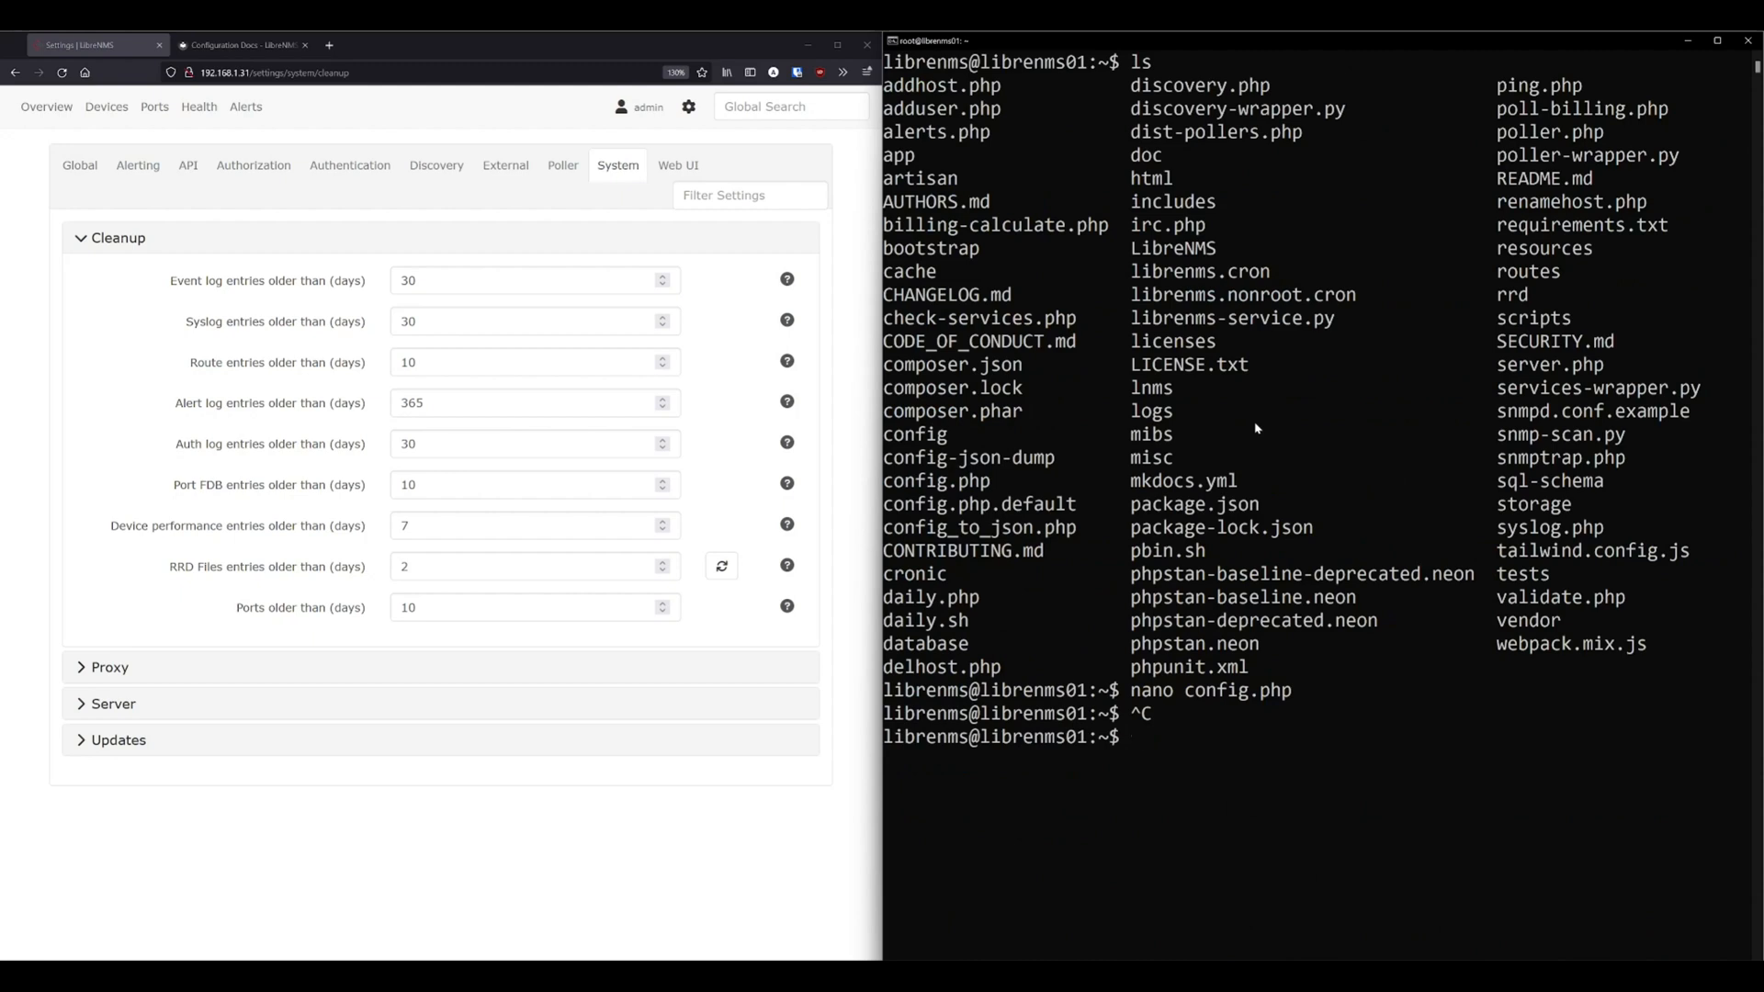
type("lnms")
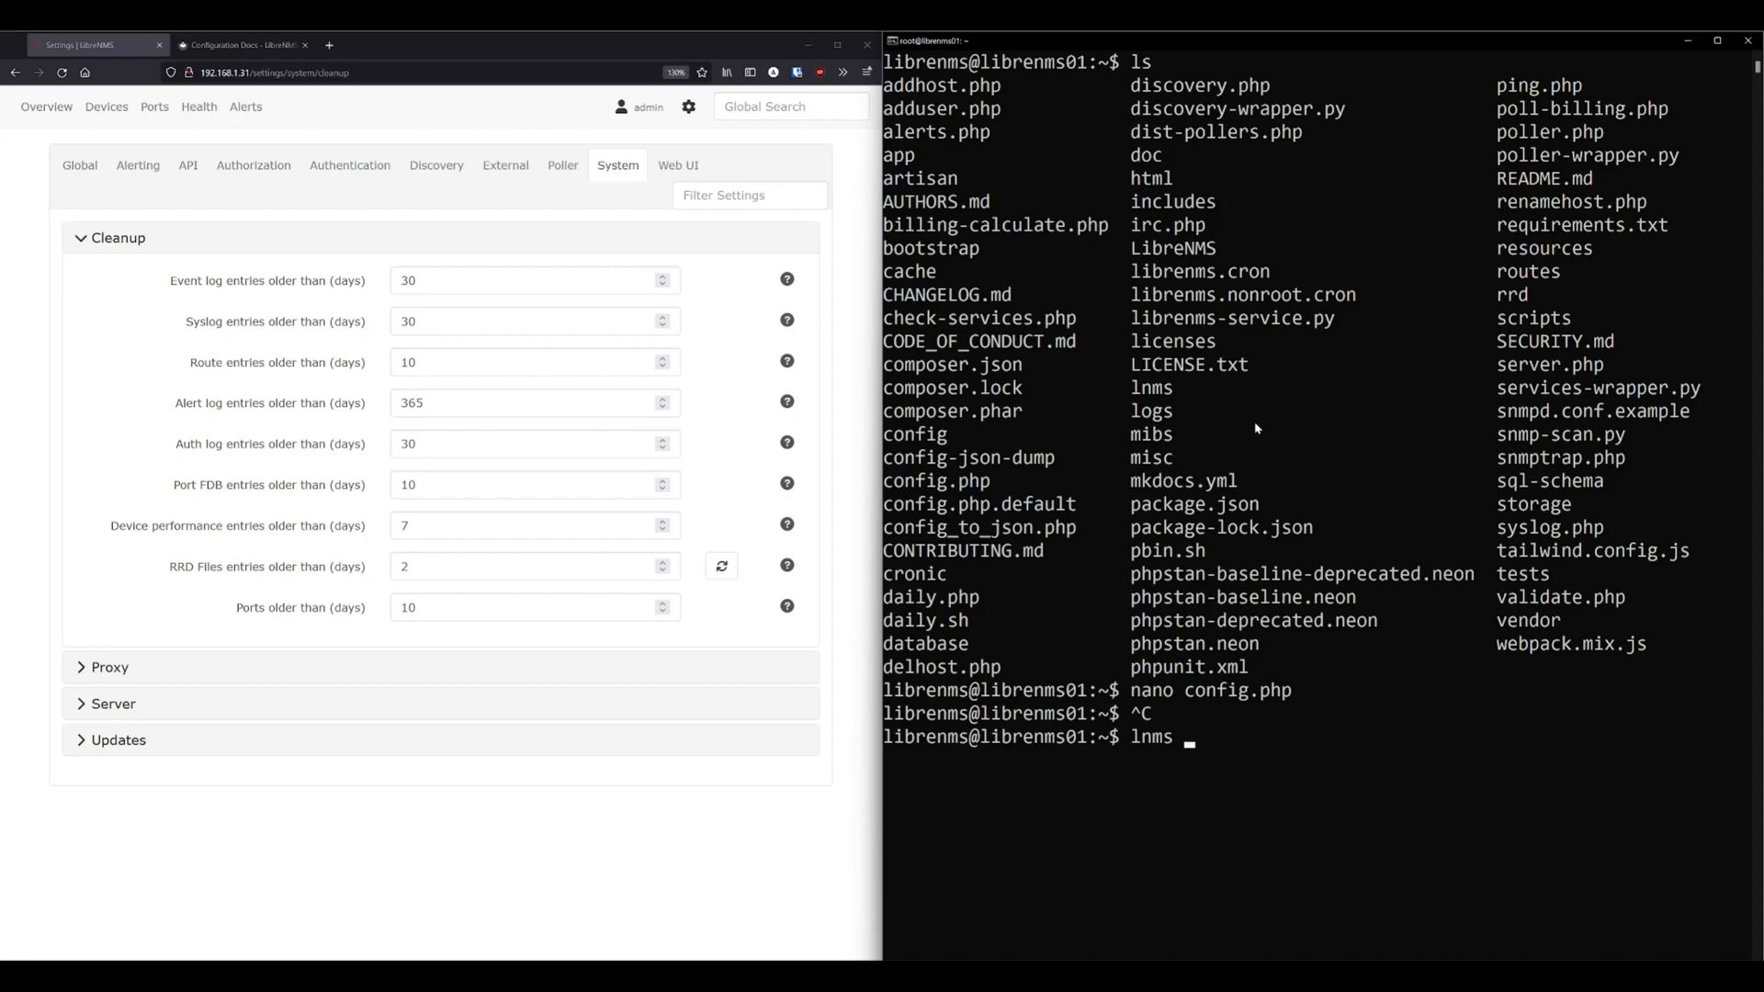
key("Tab")
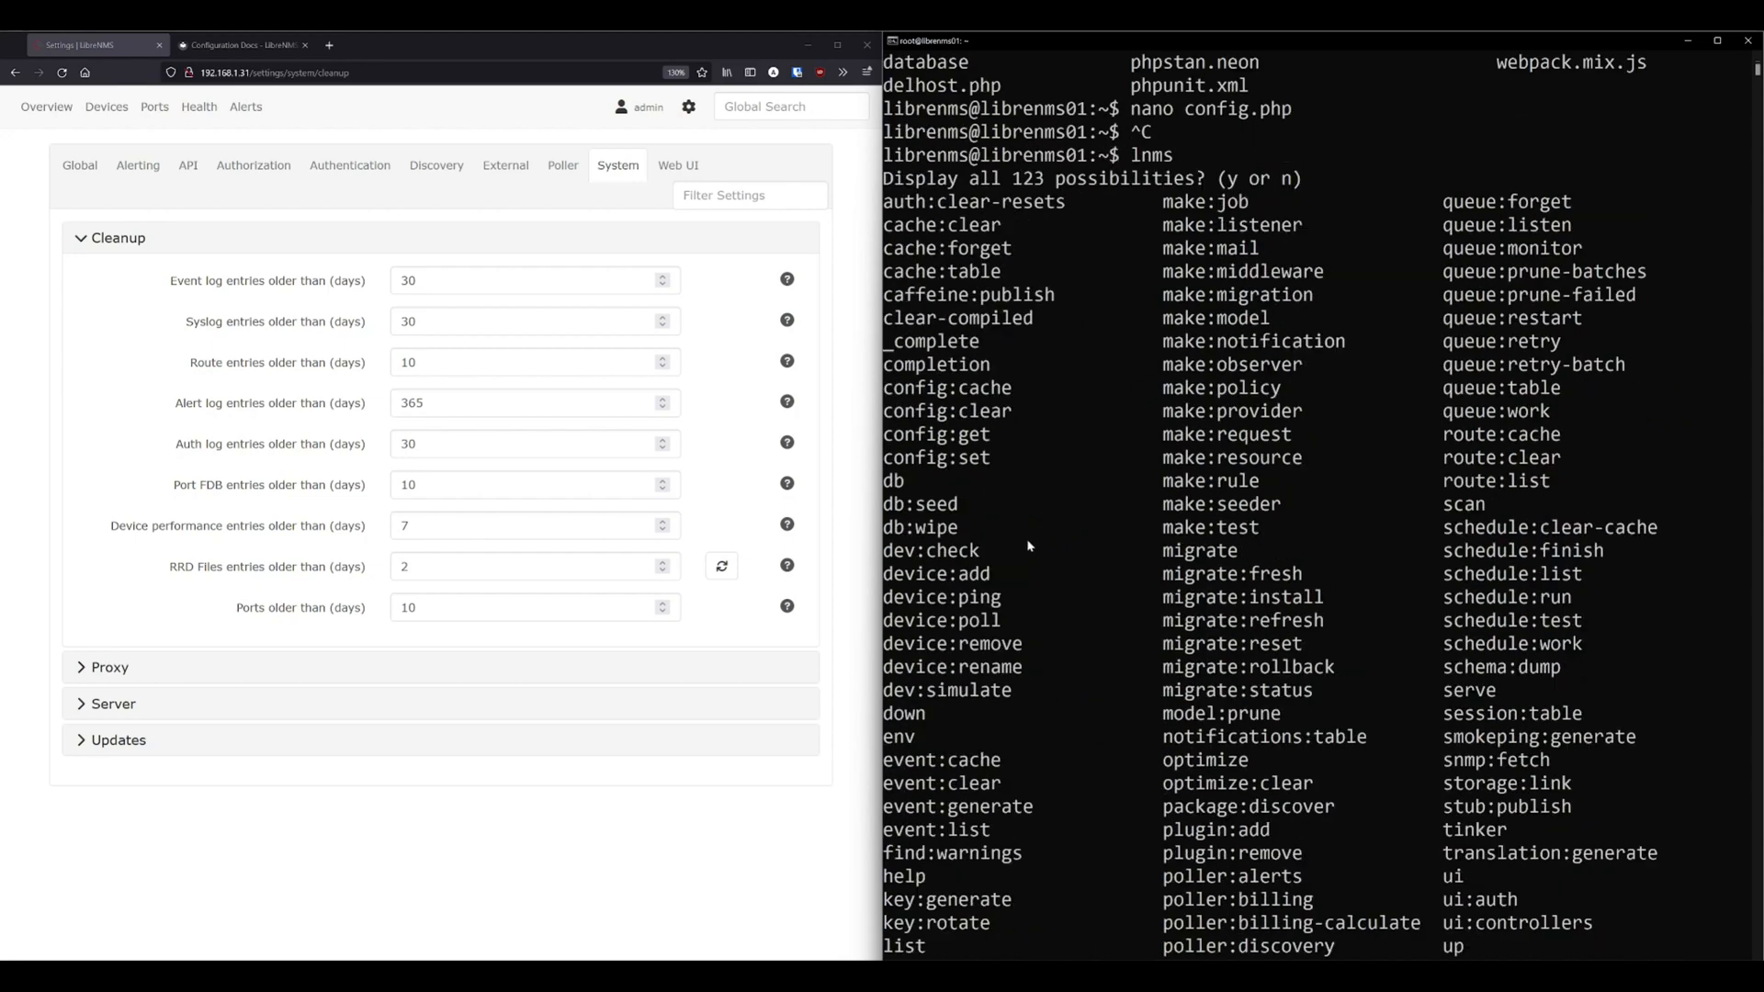
mouse_move(965, 397)
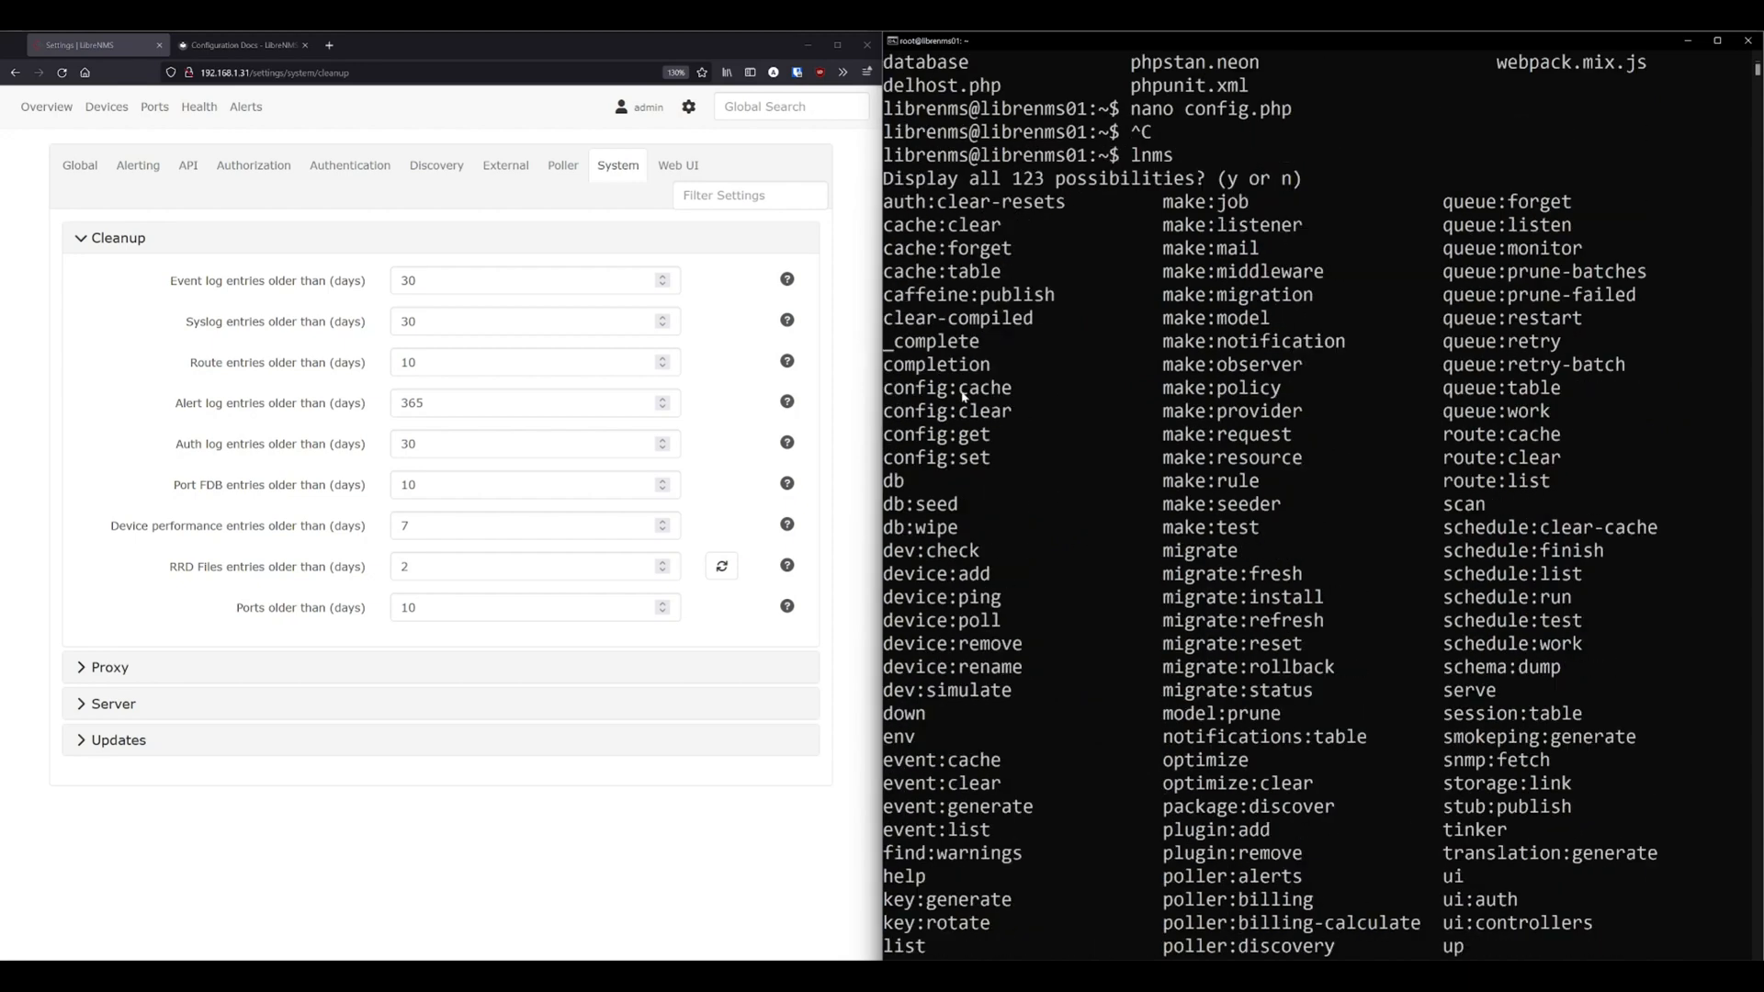
double_click(915, 388)
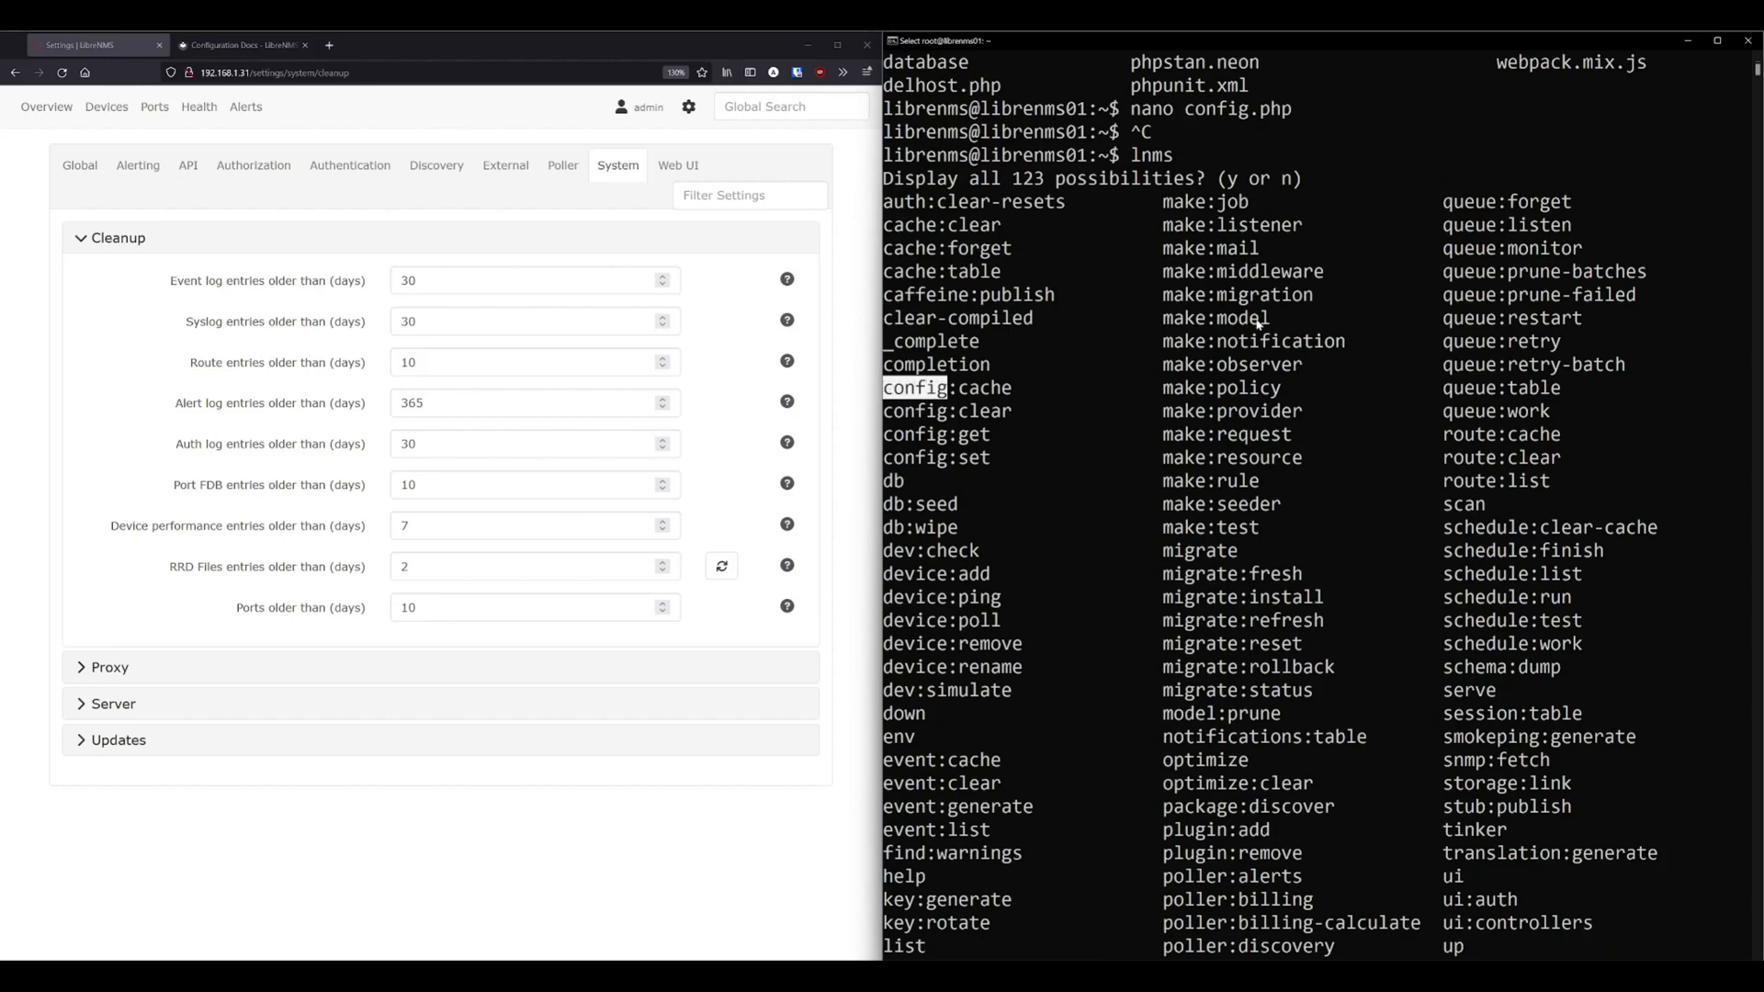
mouse_move(1040, 354)
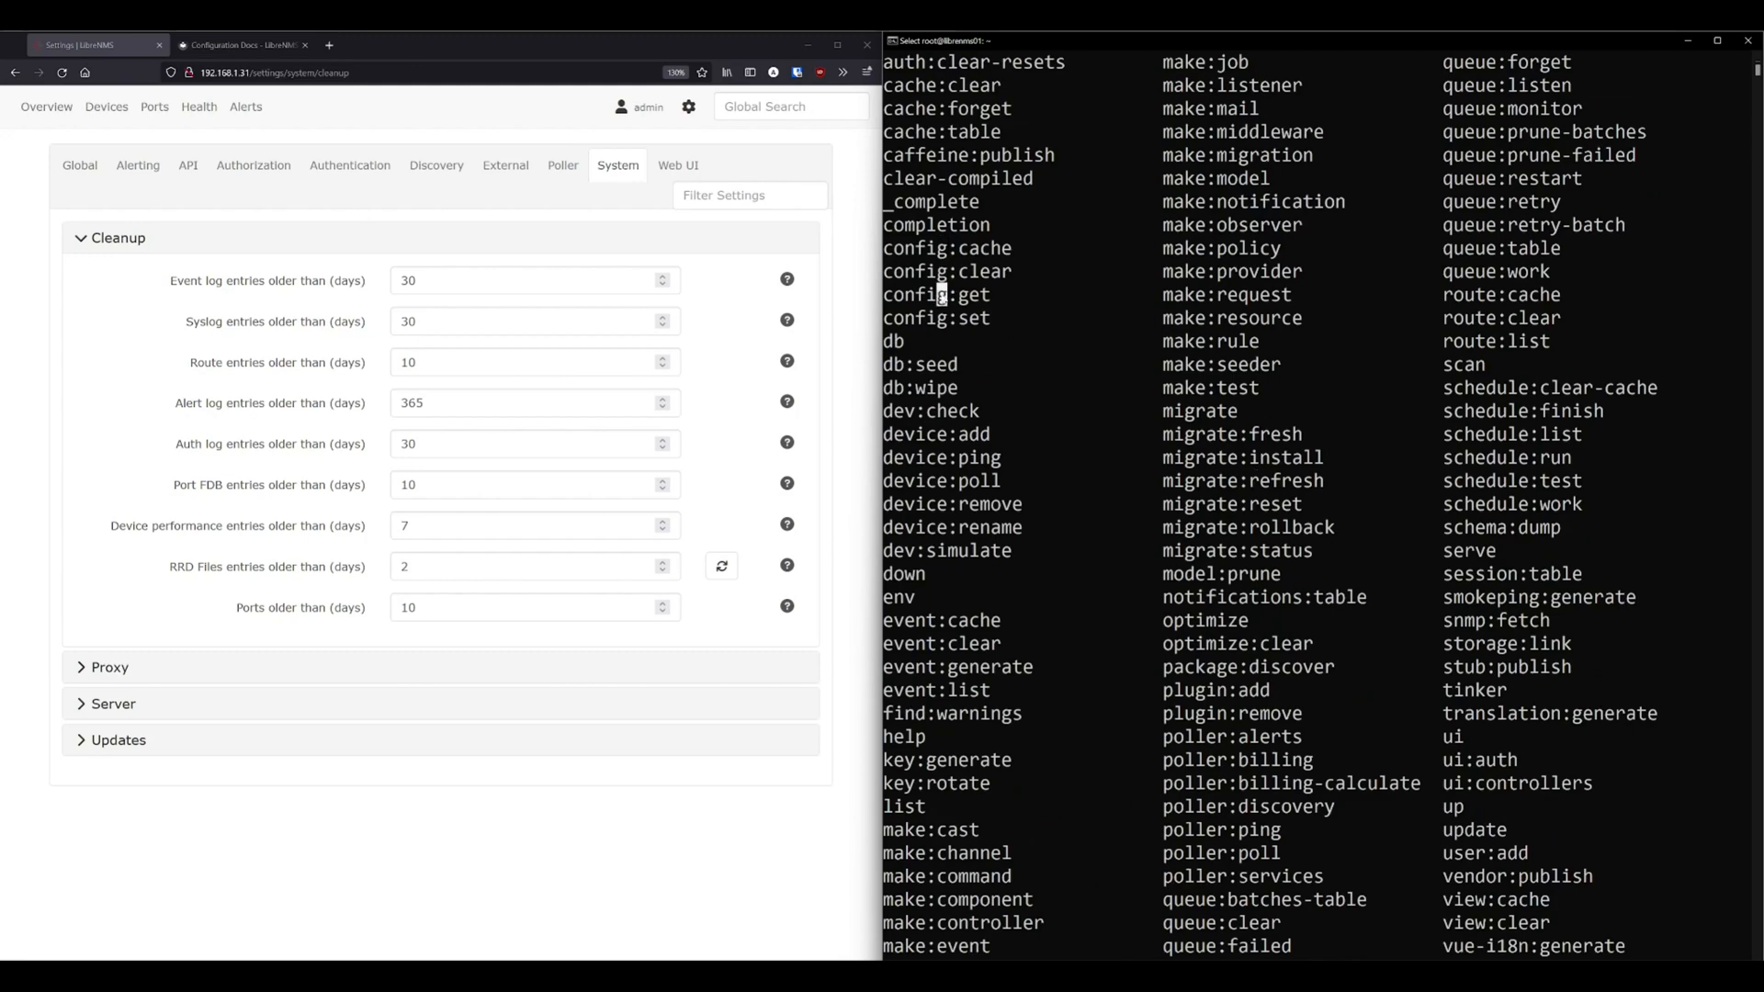
double_click(915, 294)
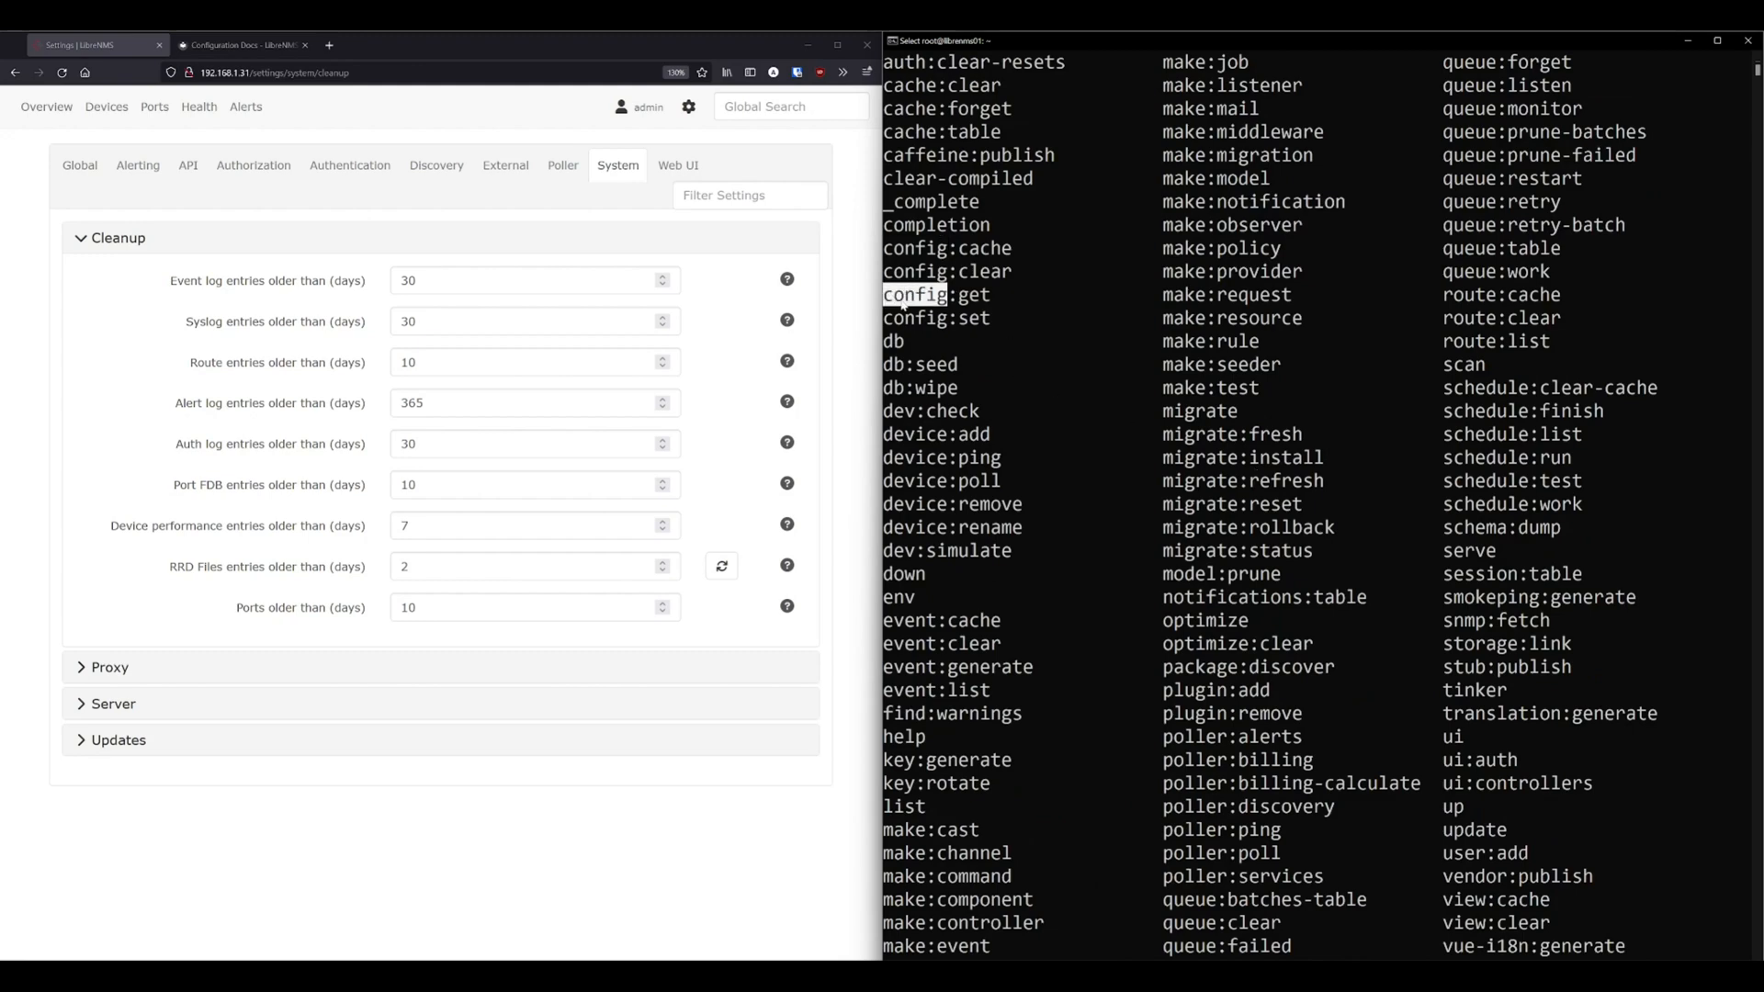
type("lnms")
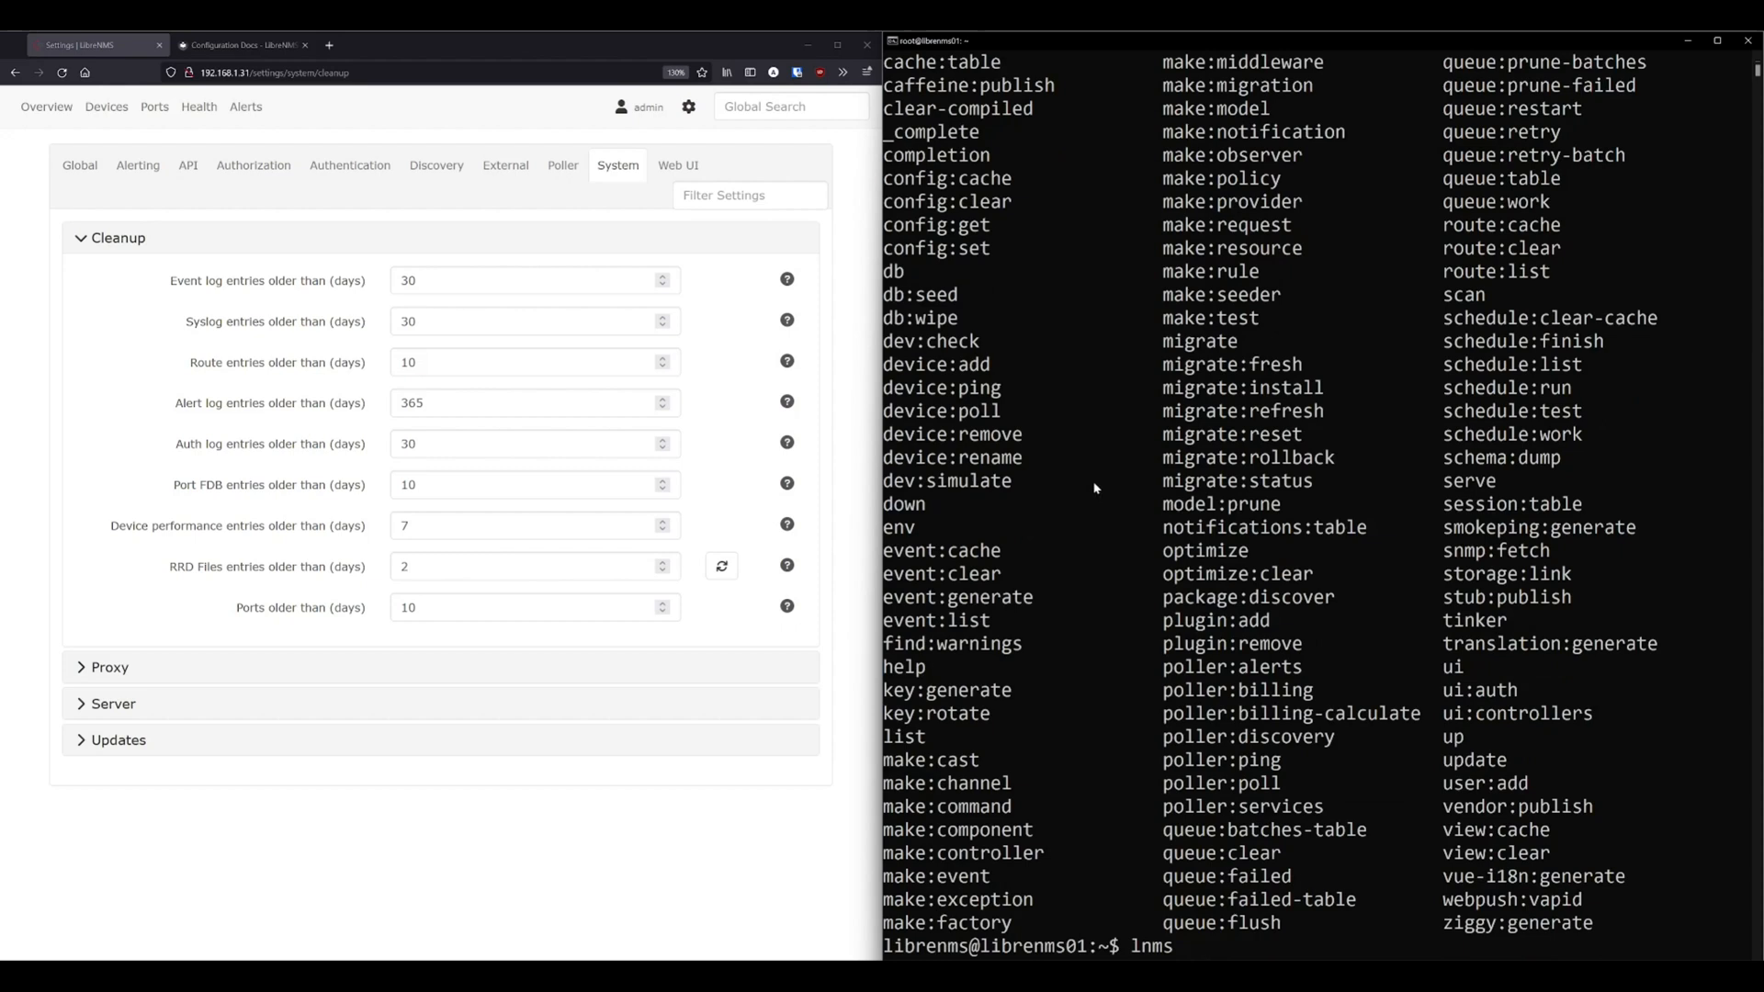
Run lnms config:get --dump to print the whole configuration as JSON, then exit to the root shell.
key("Backspace")
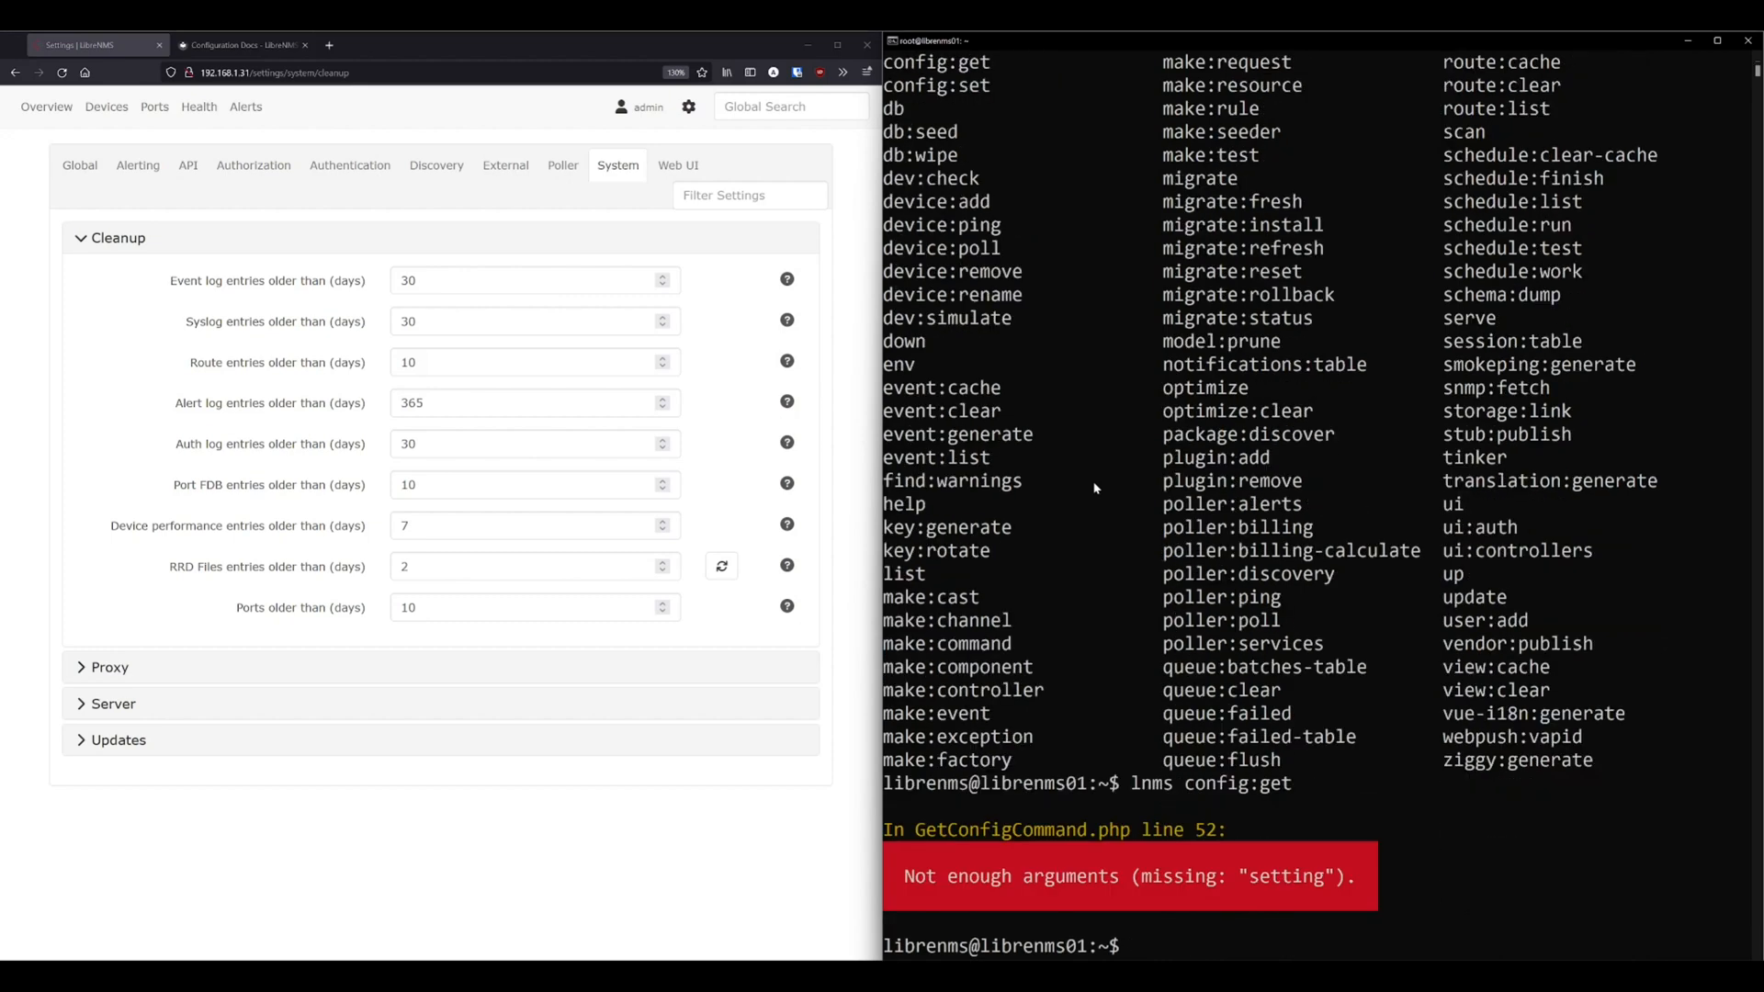
type("lnms config:get")
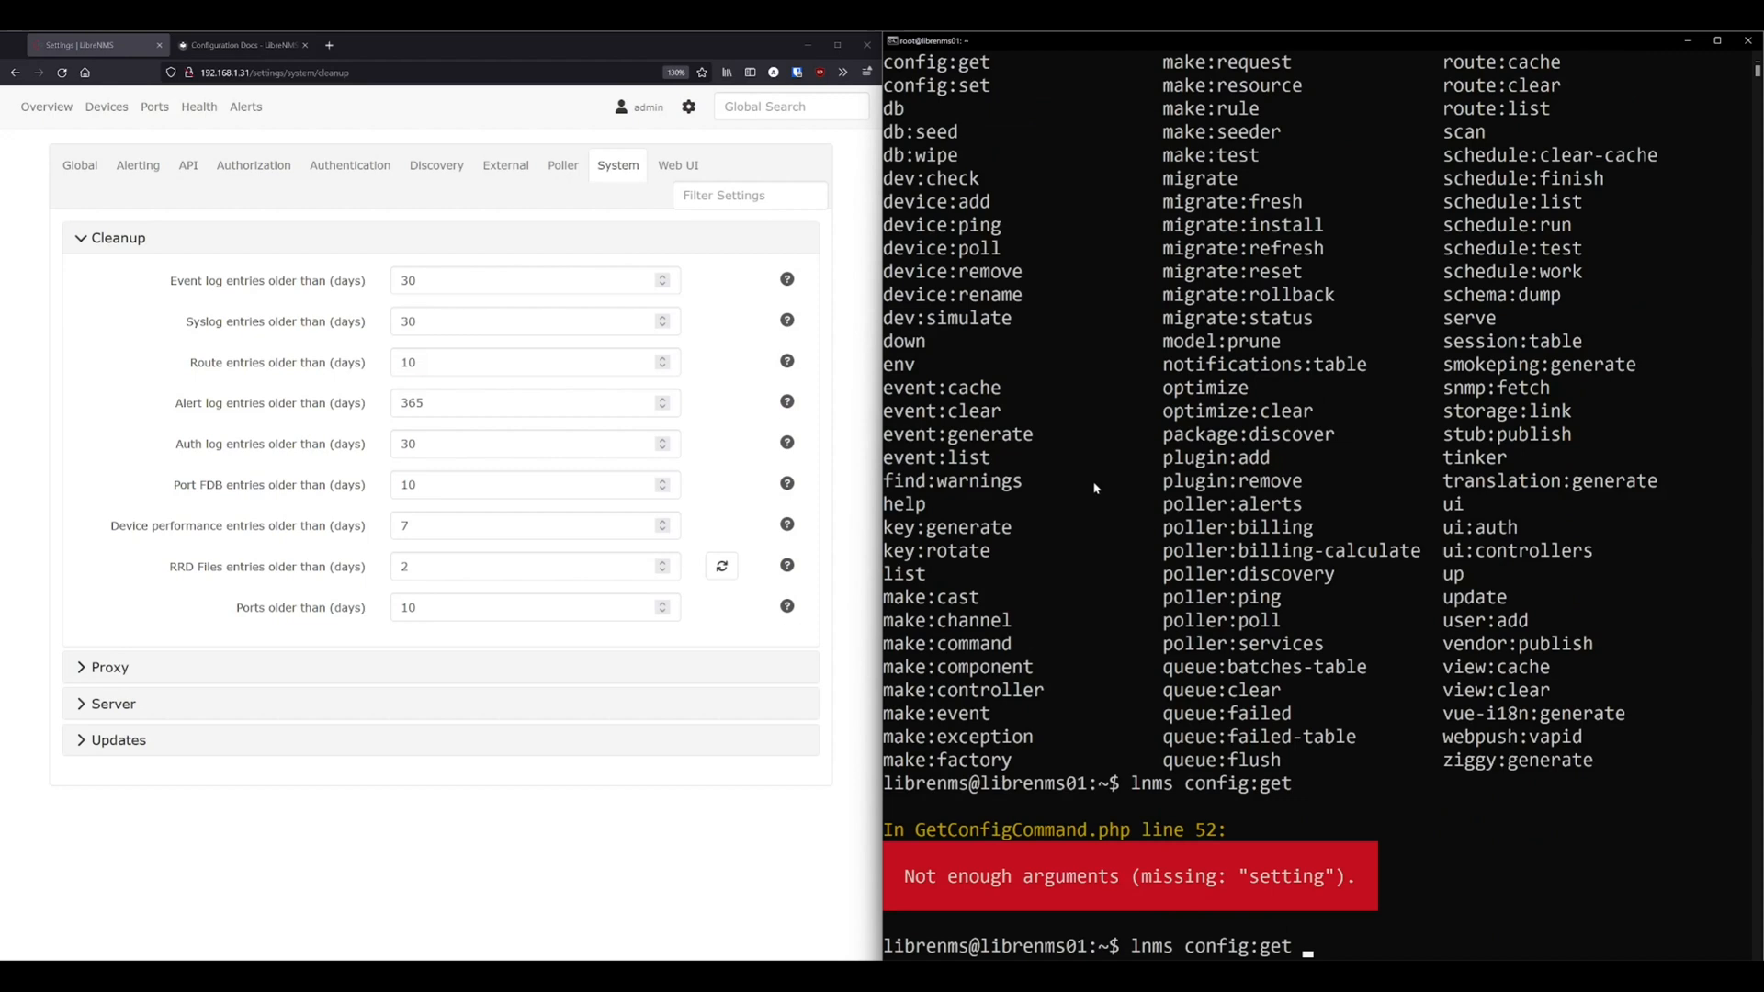
type("--")
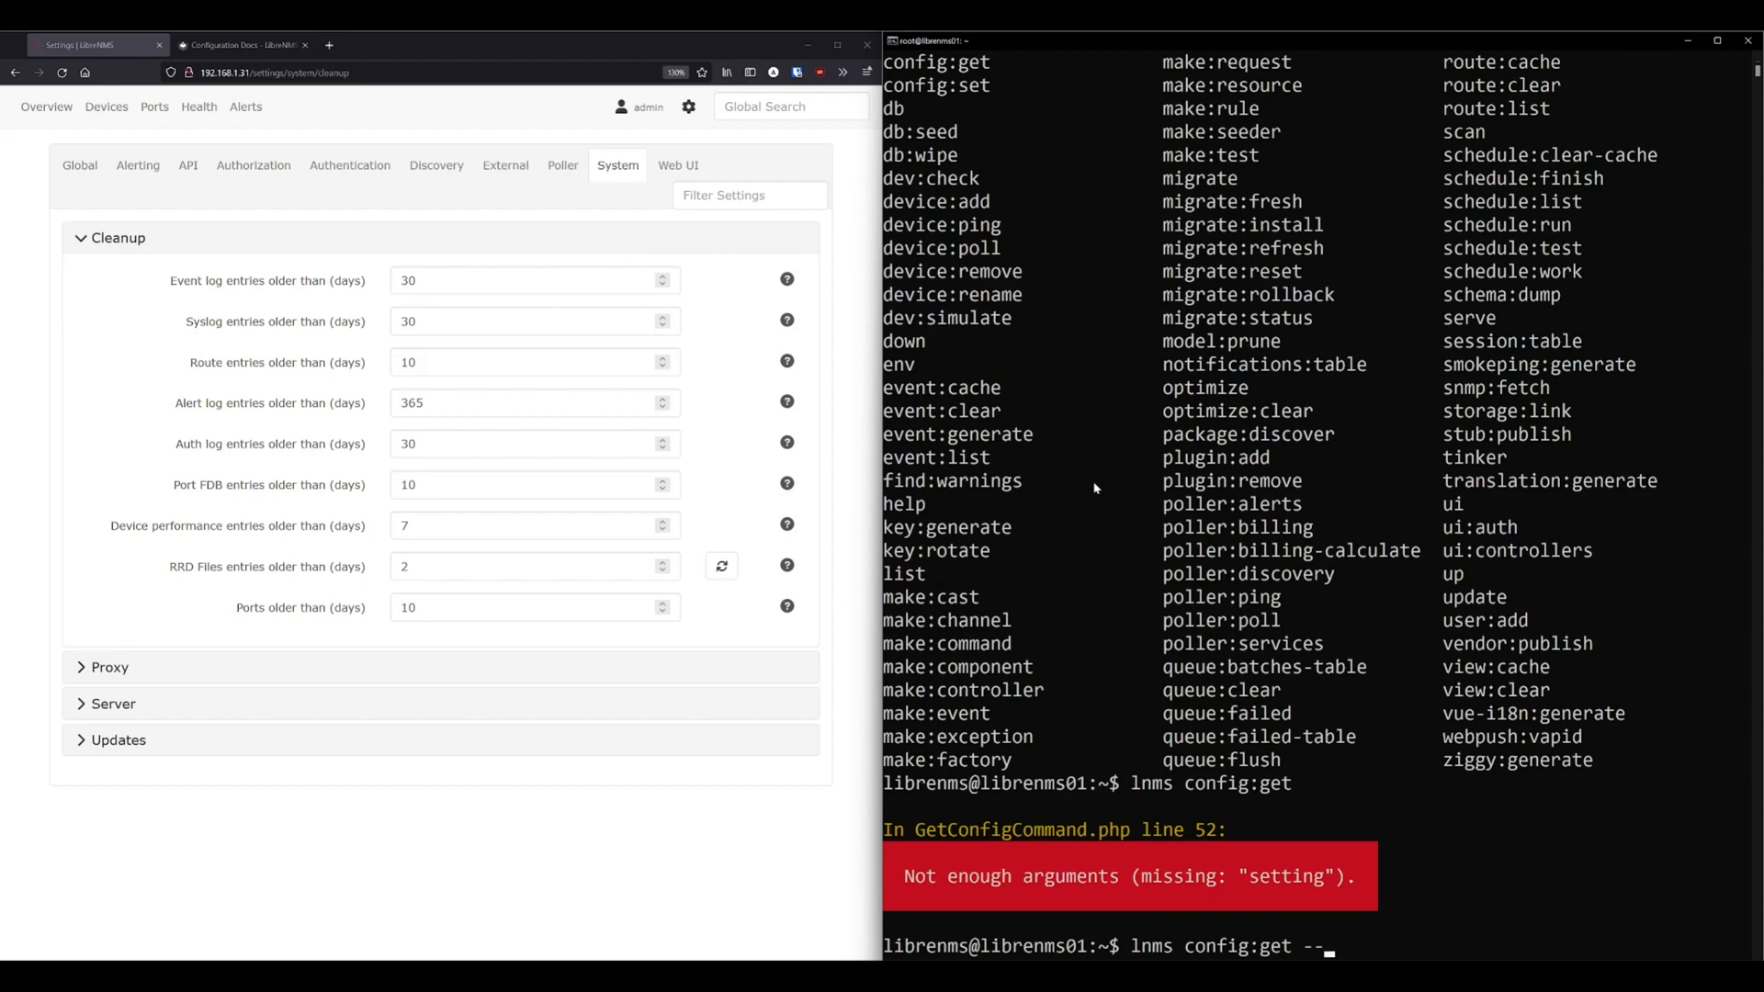
type("dump")
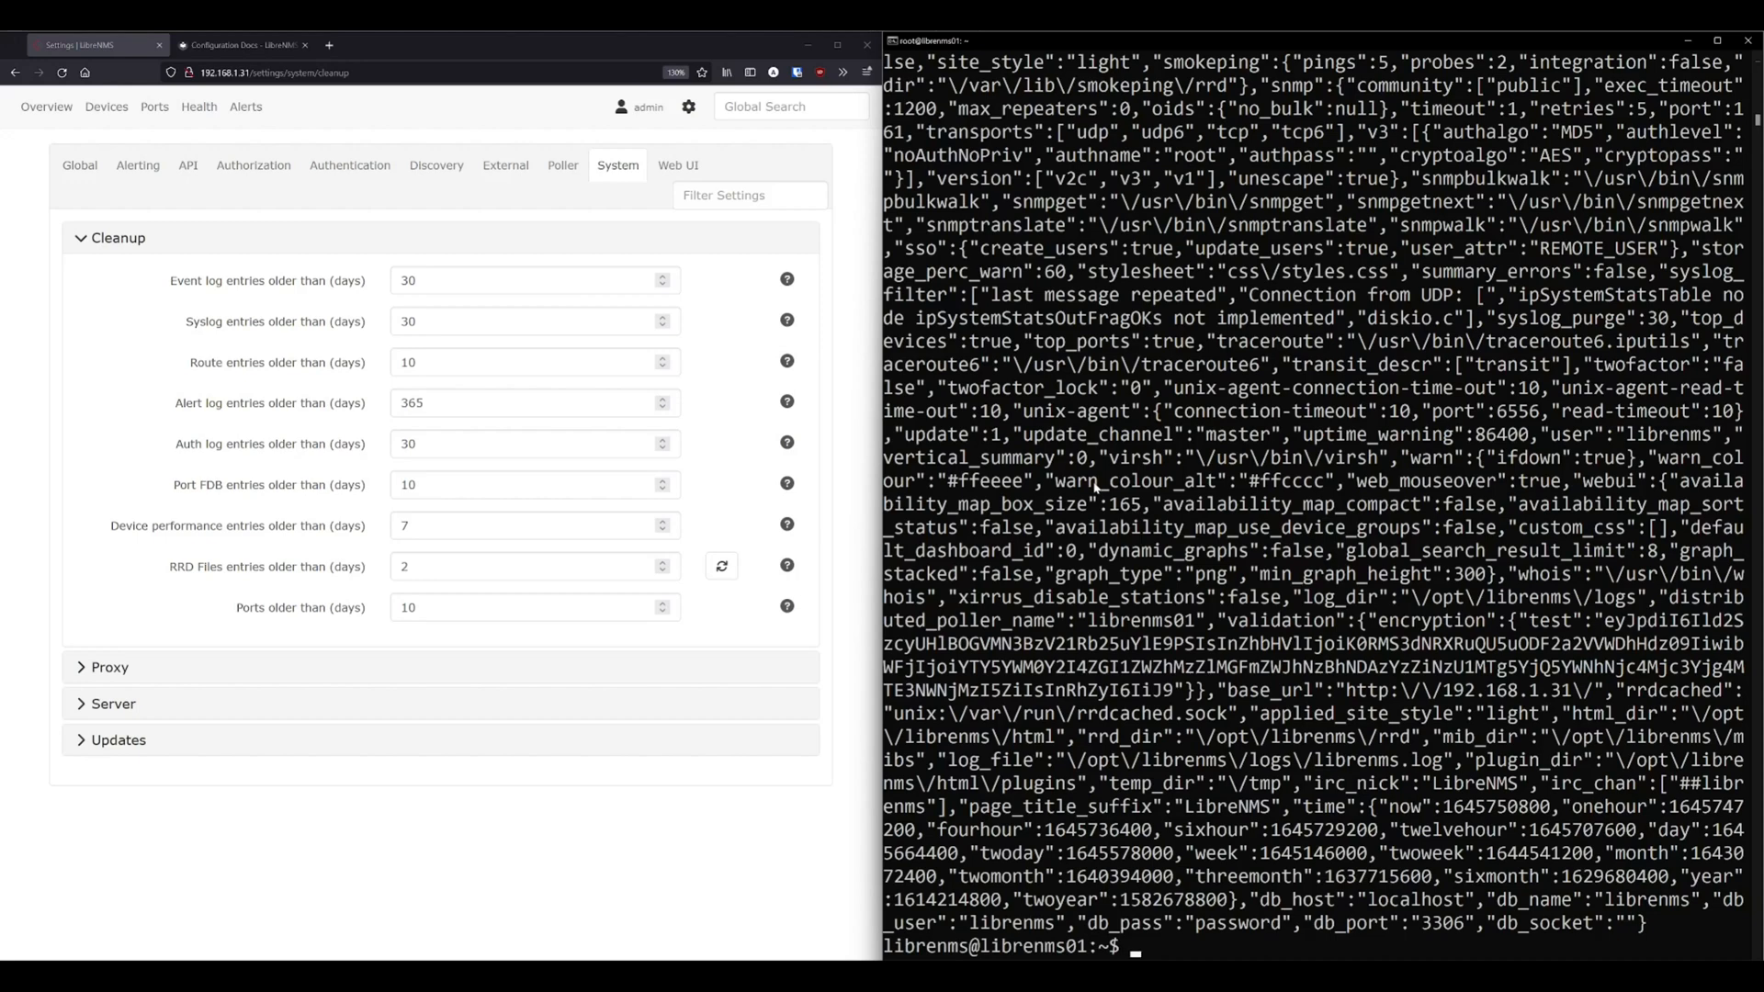
type("exit")
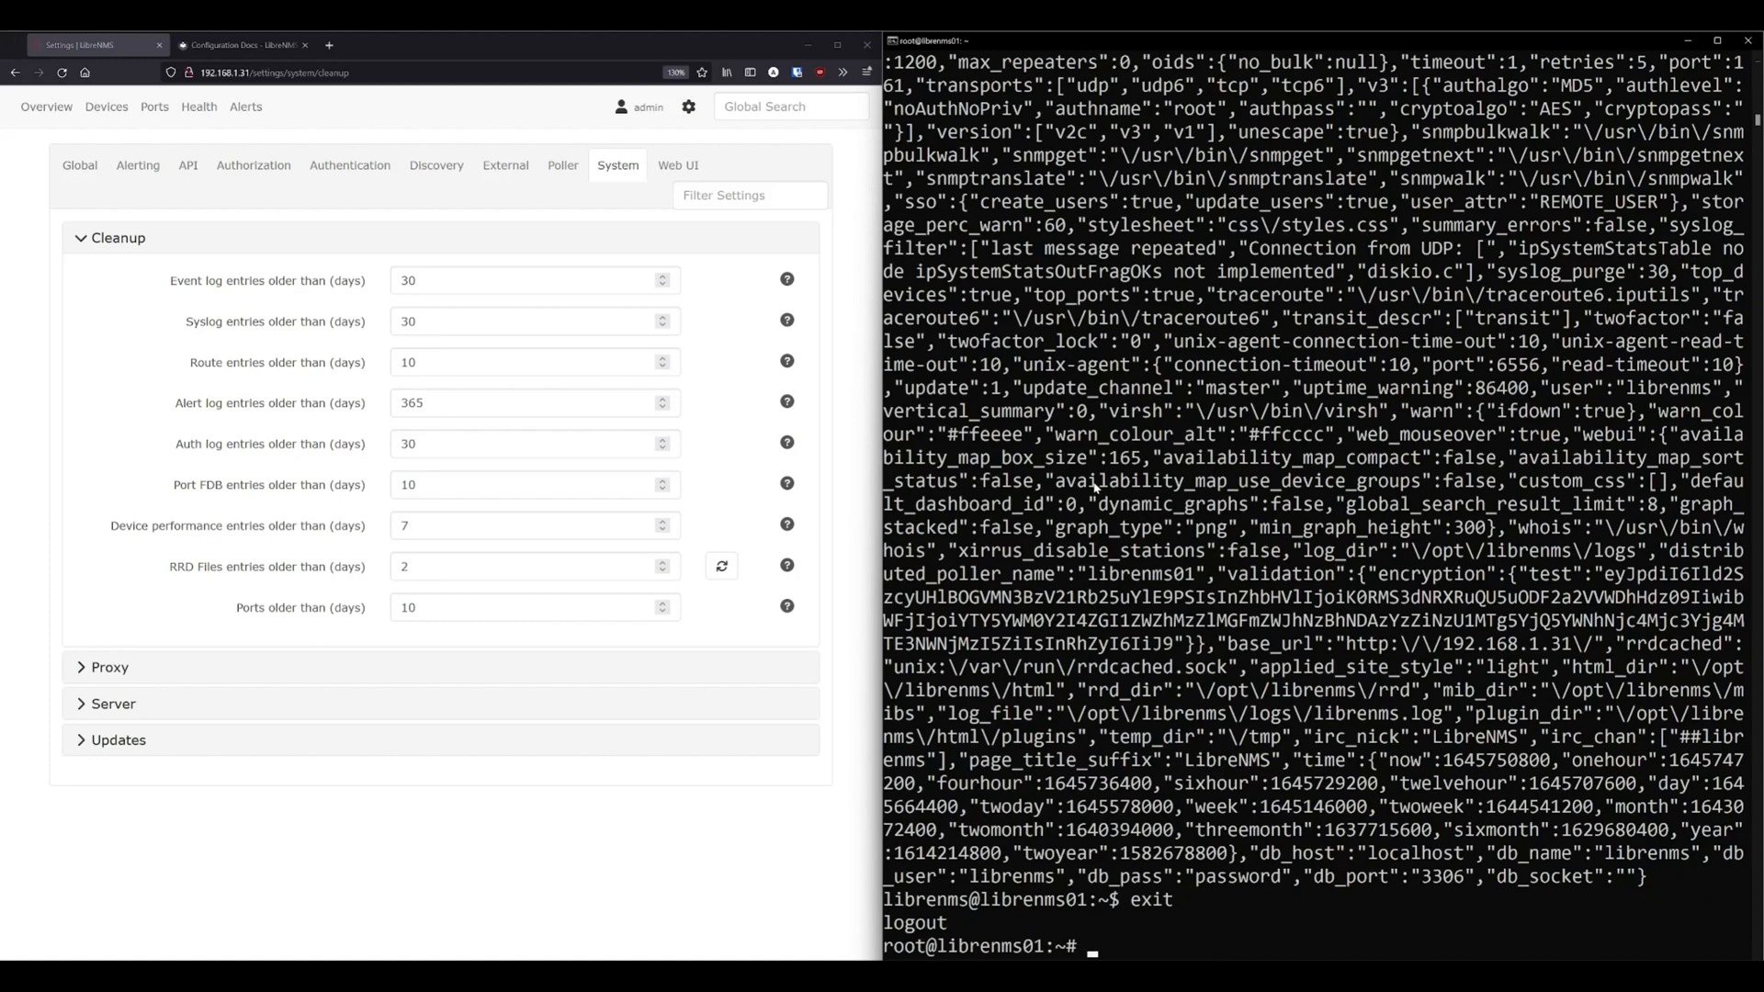
Install jq with apt-get as root and switch back to the librenms user.
type("apt-getinstall jq")
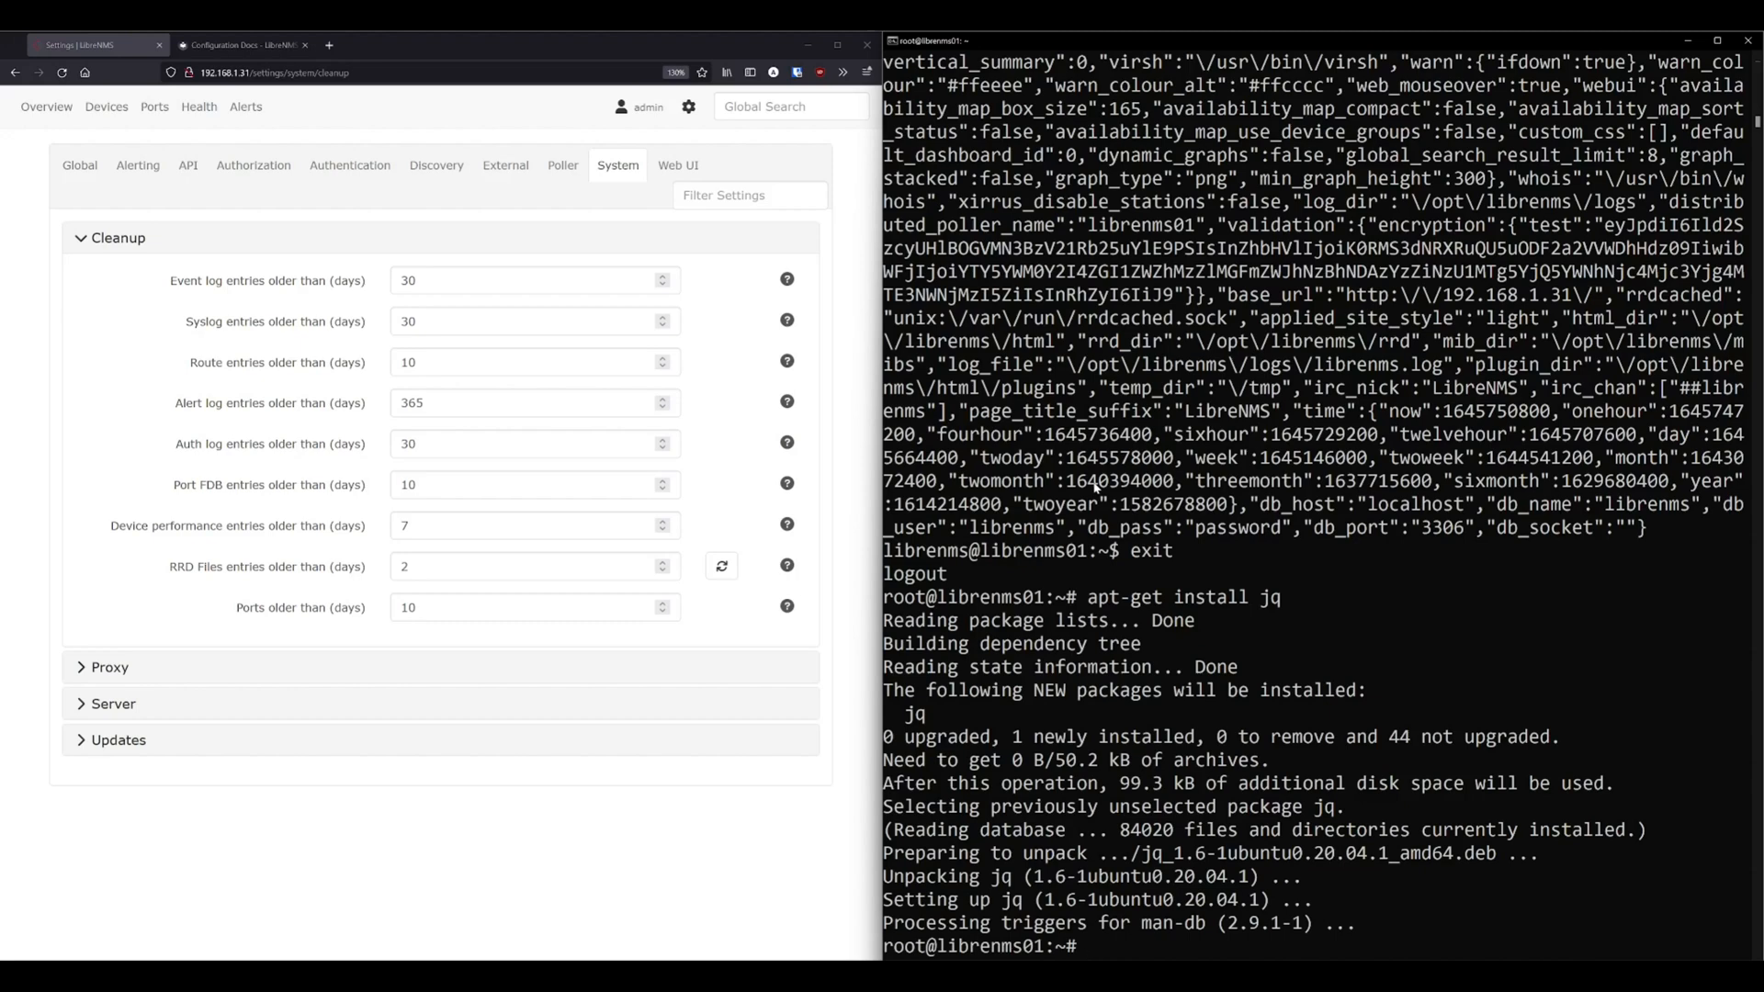
type("su - librenms")
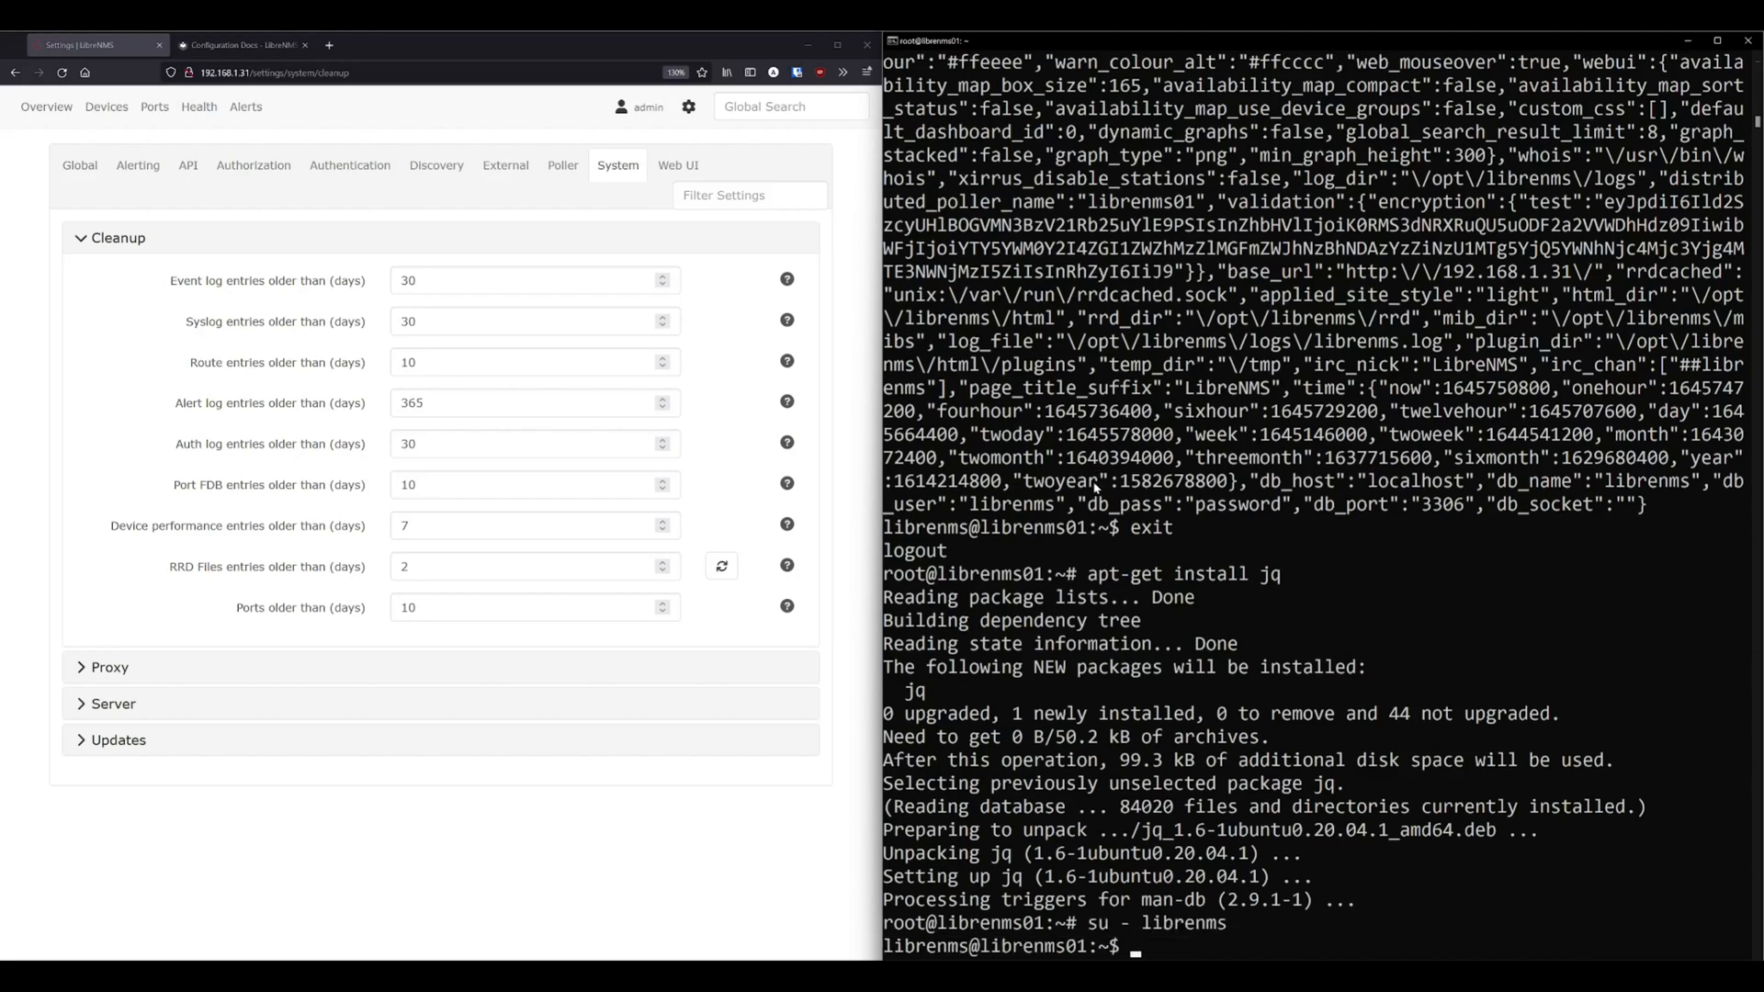
Pipe lnms config:get --dump through jq . and scroll the pretty-printed JSON.
type("lnms config:get --dump |")
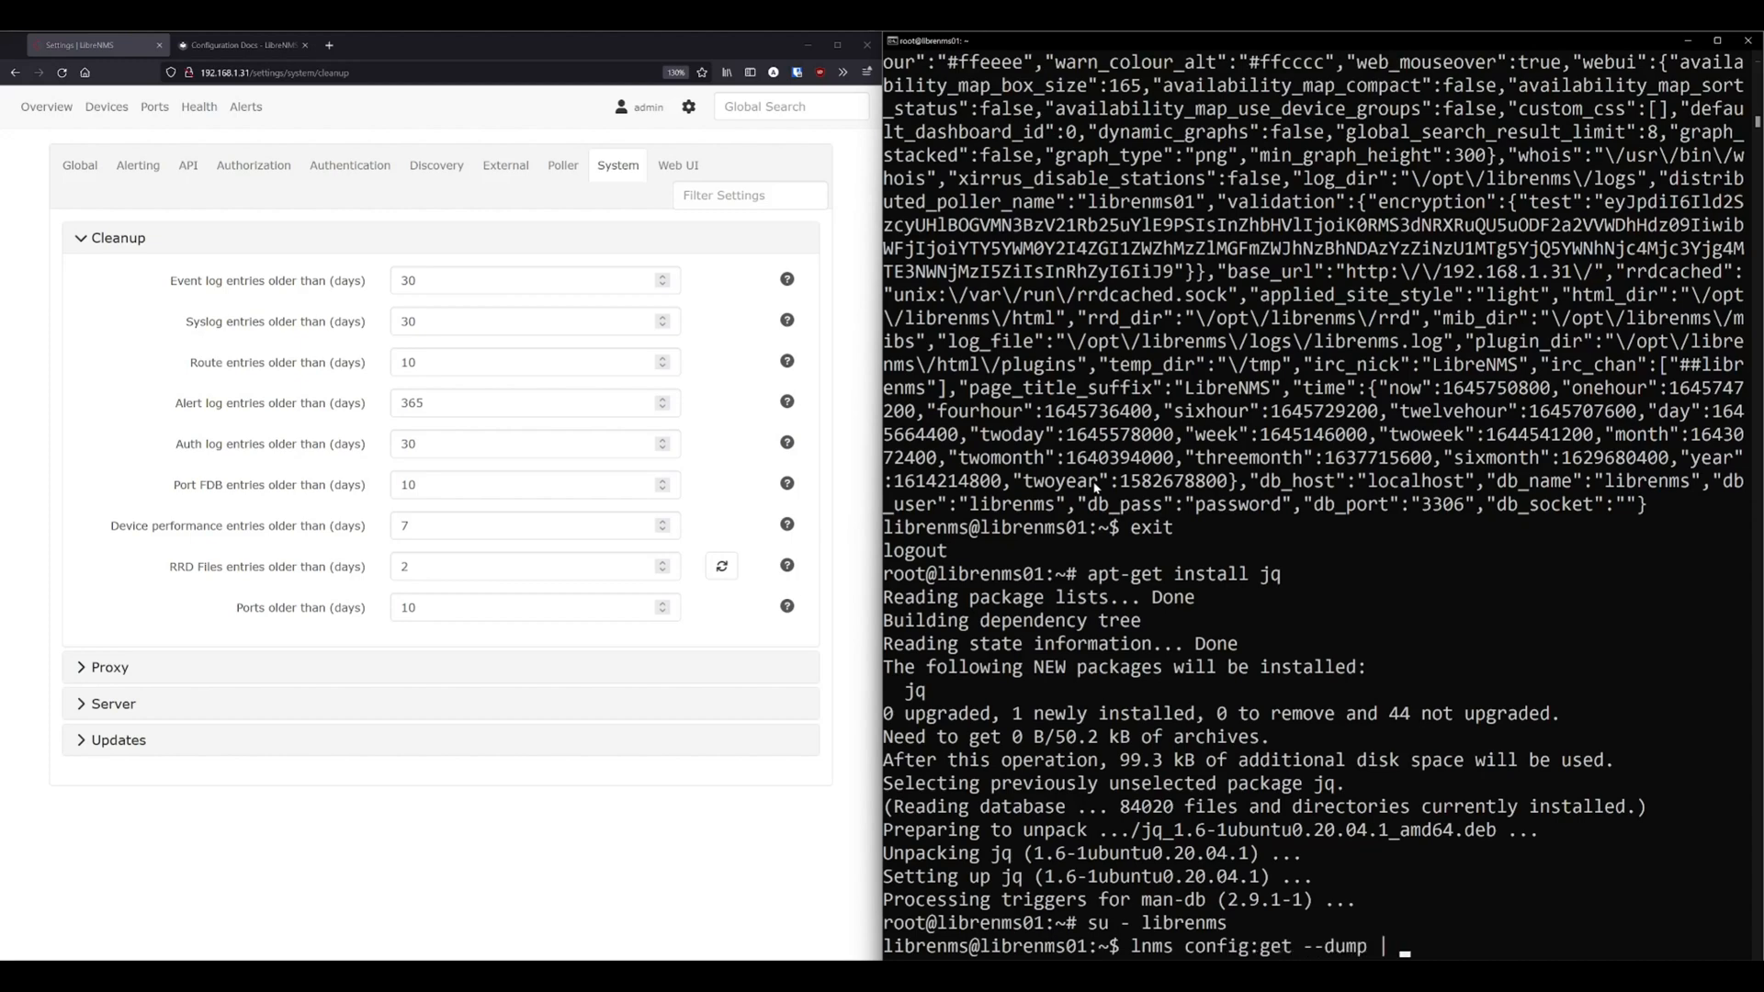
type("jq .")
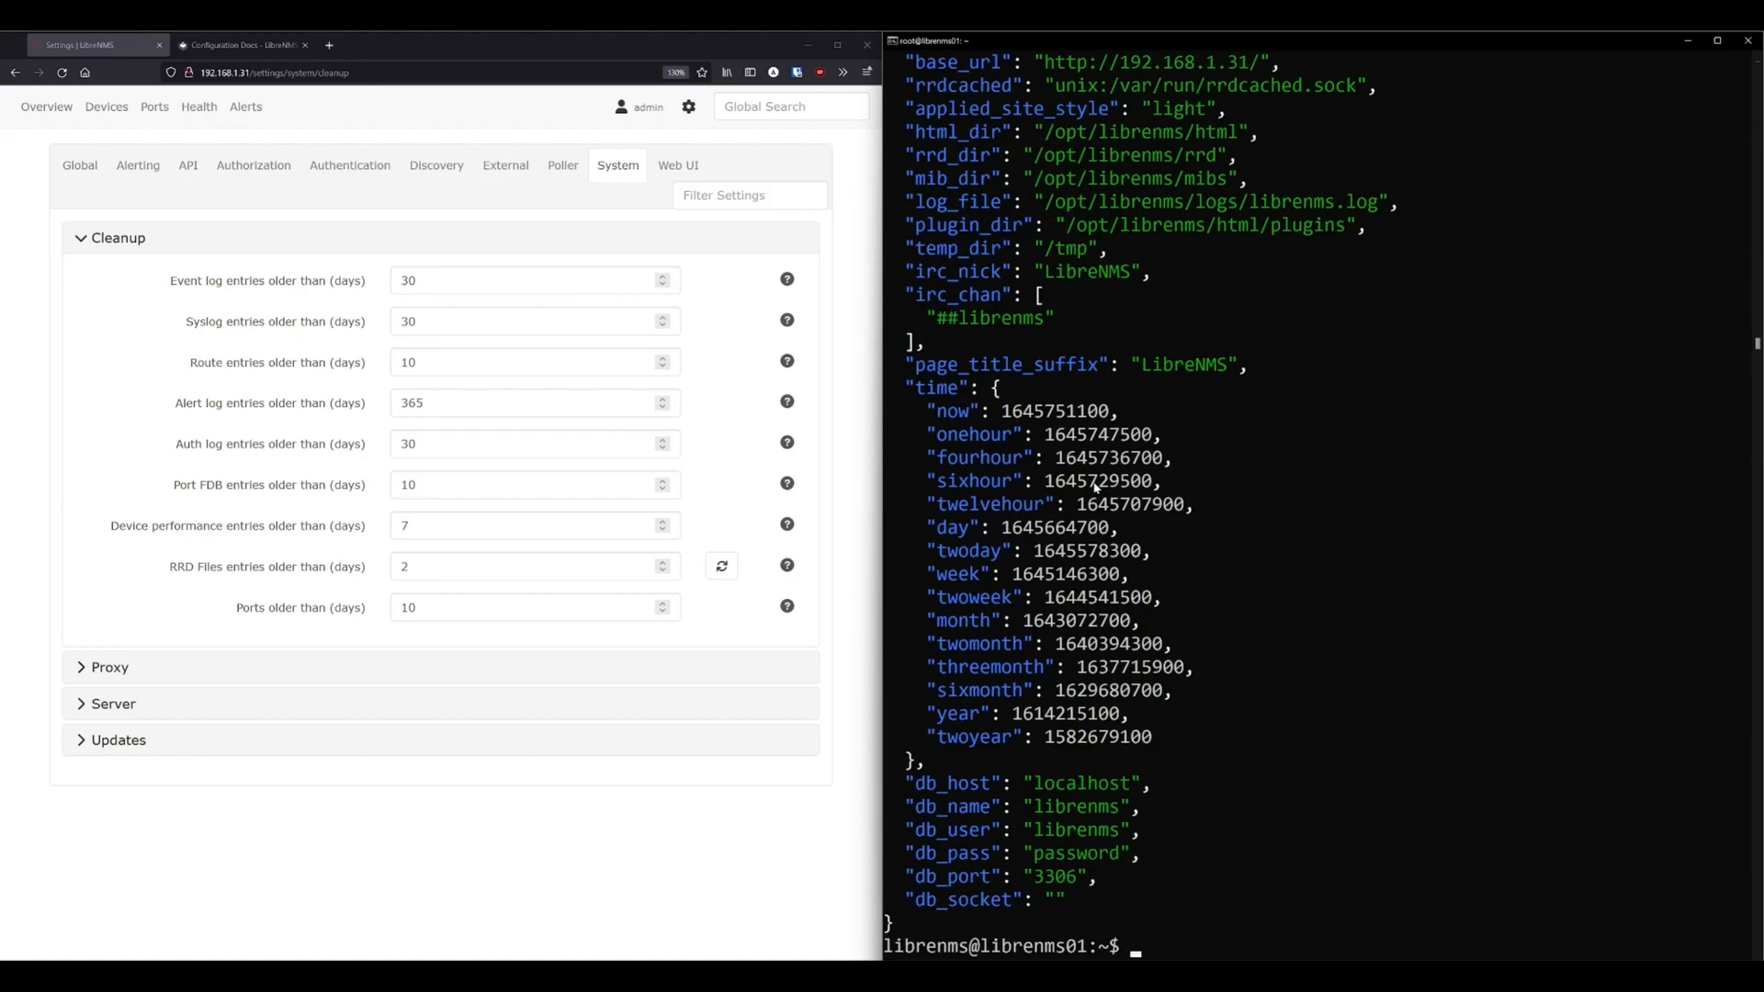
scroll("down", 3)
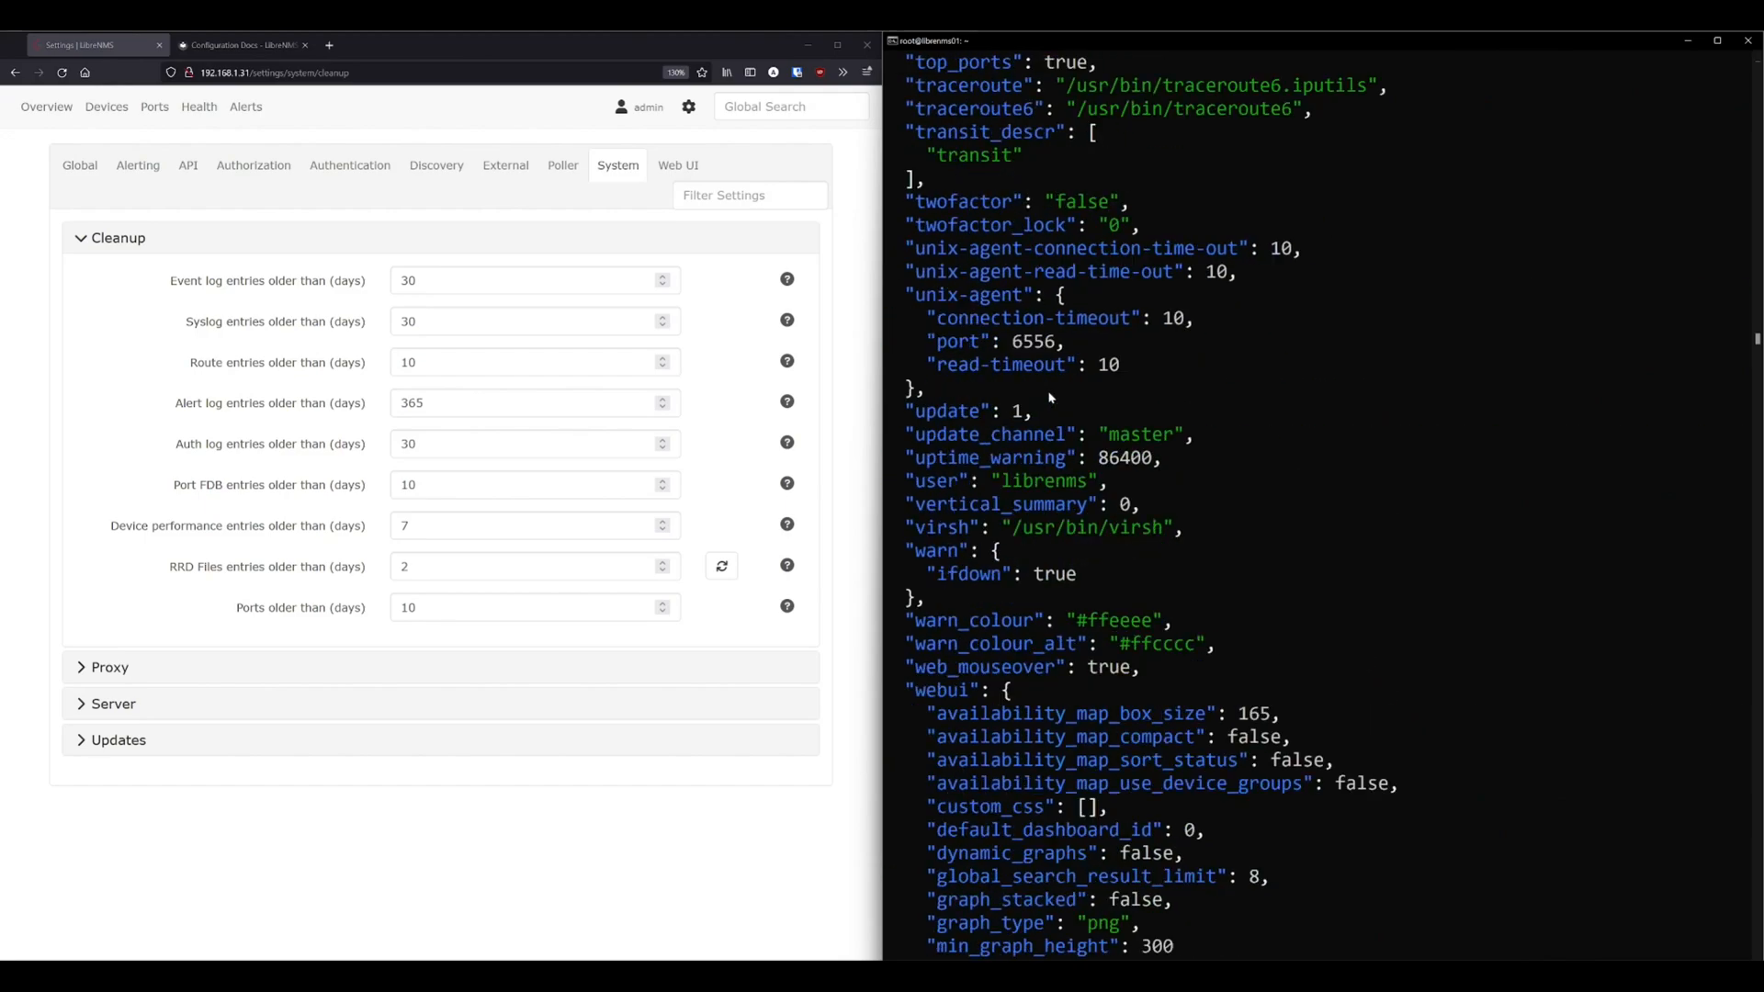
scroll("down", 3)
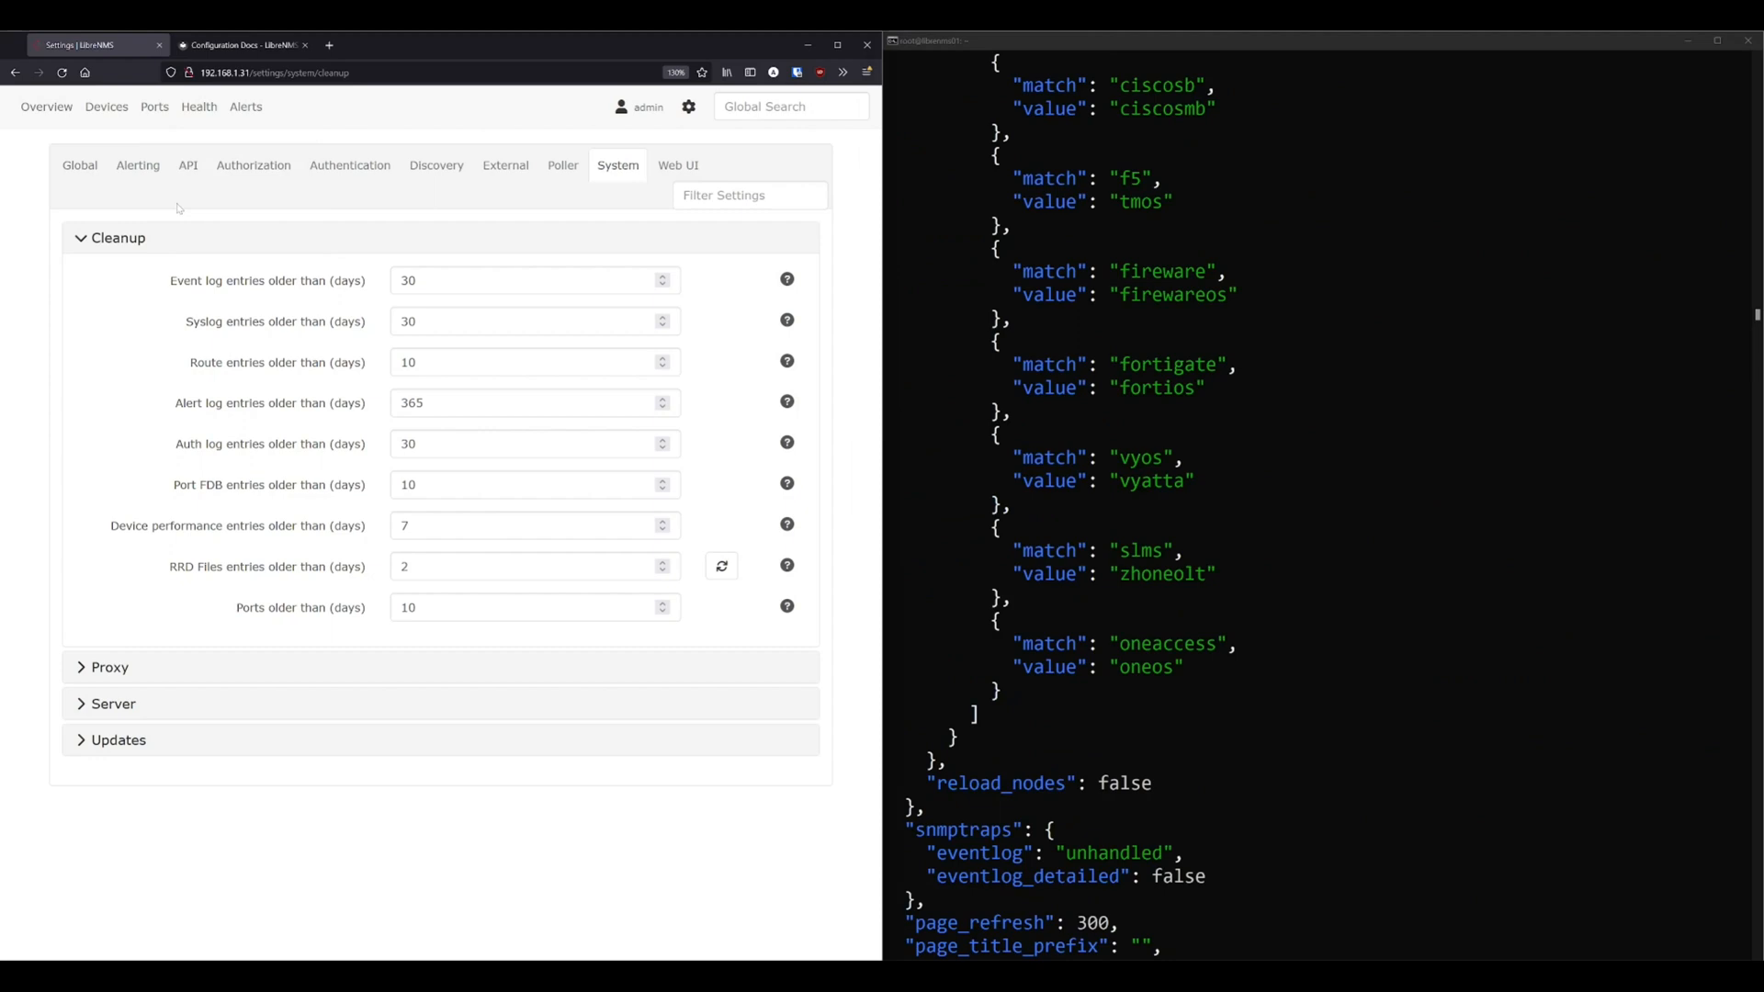
Show the Global settings list and search it for config and snmptraps entries.
left_click(79, 166)
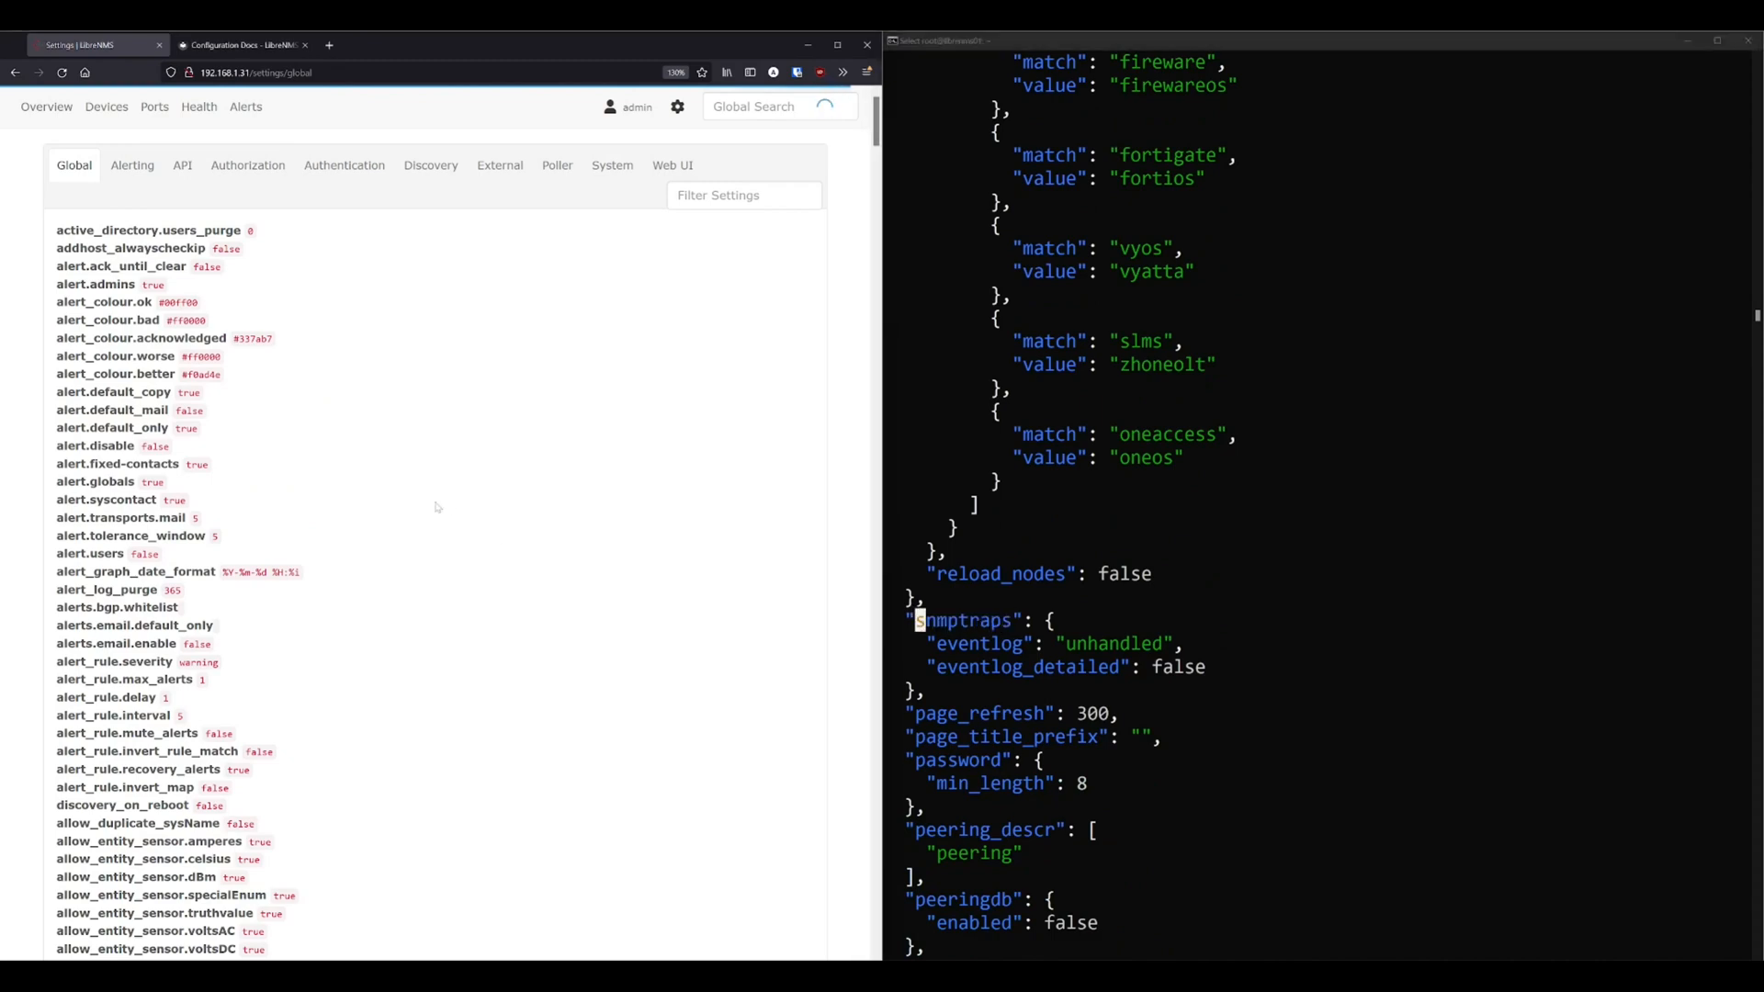
type("config")
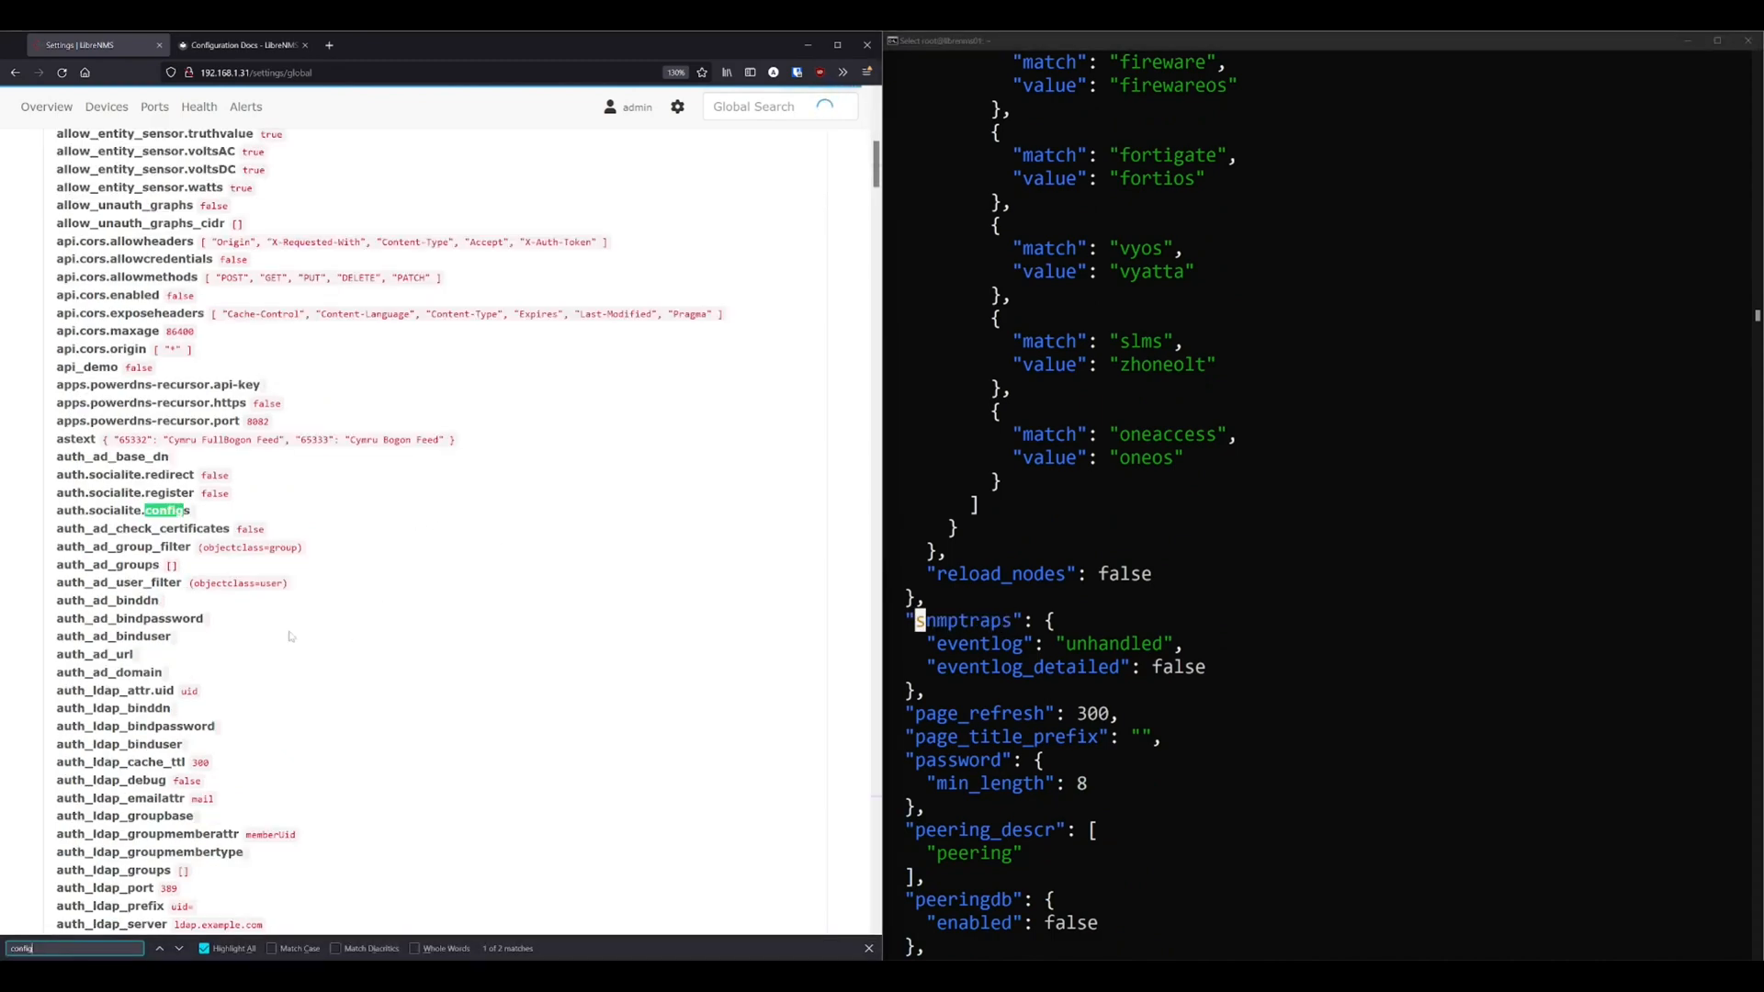
type("snmptraps.")
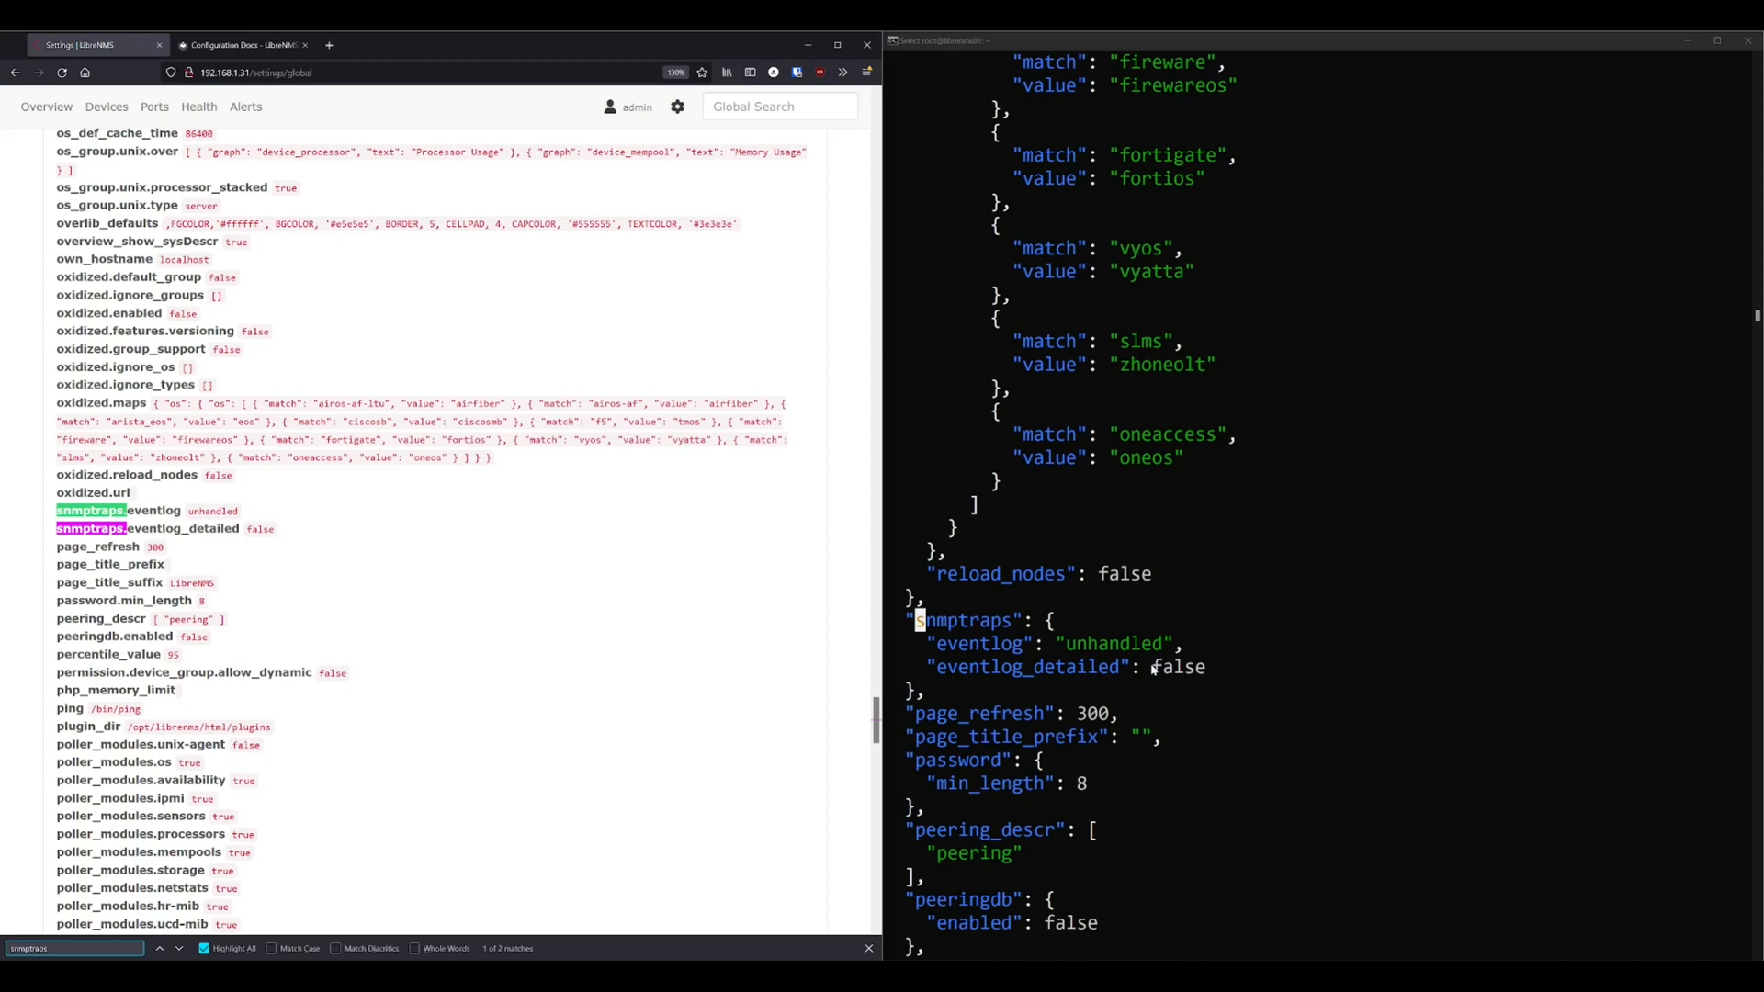
mouse_move(1025, 644)
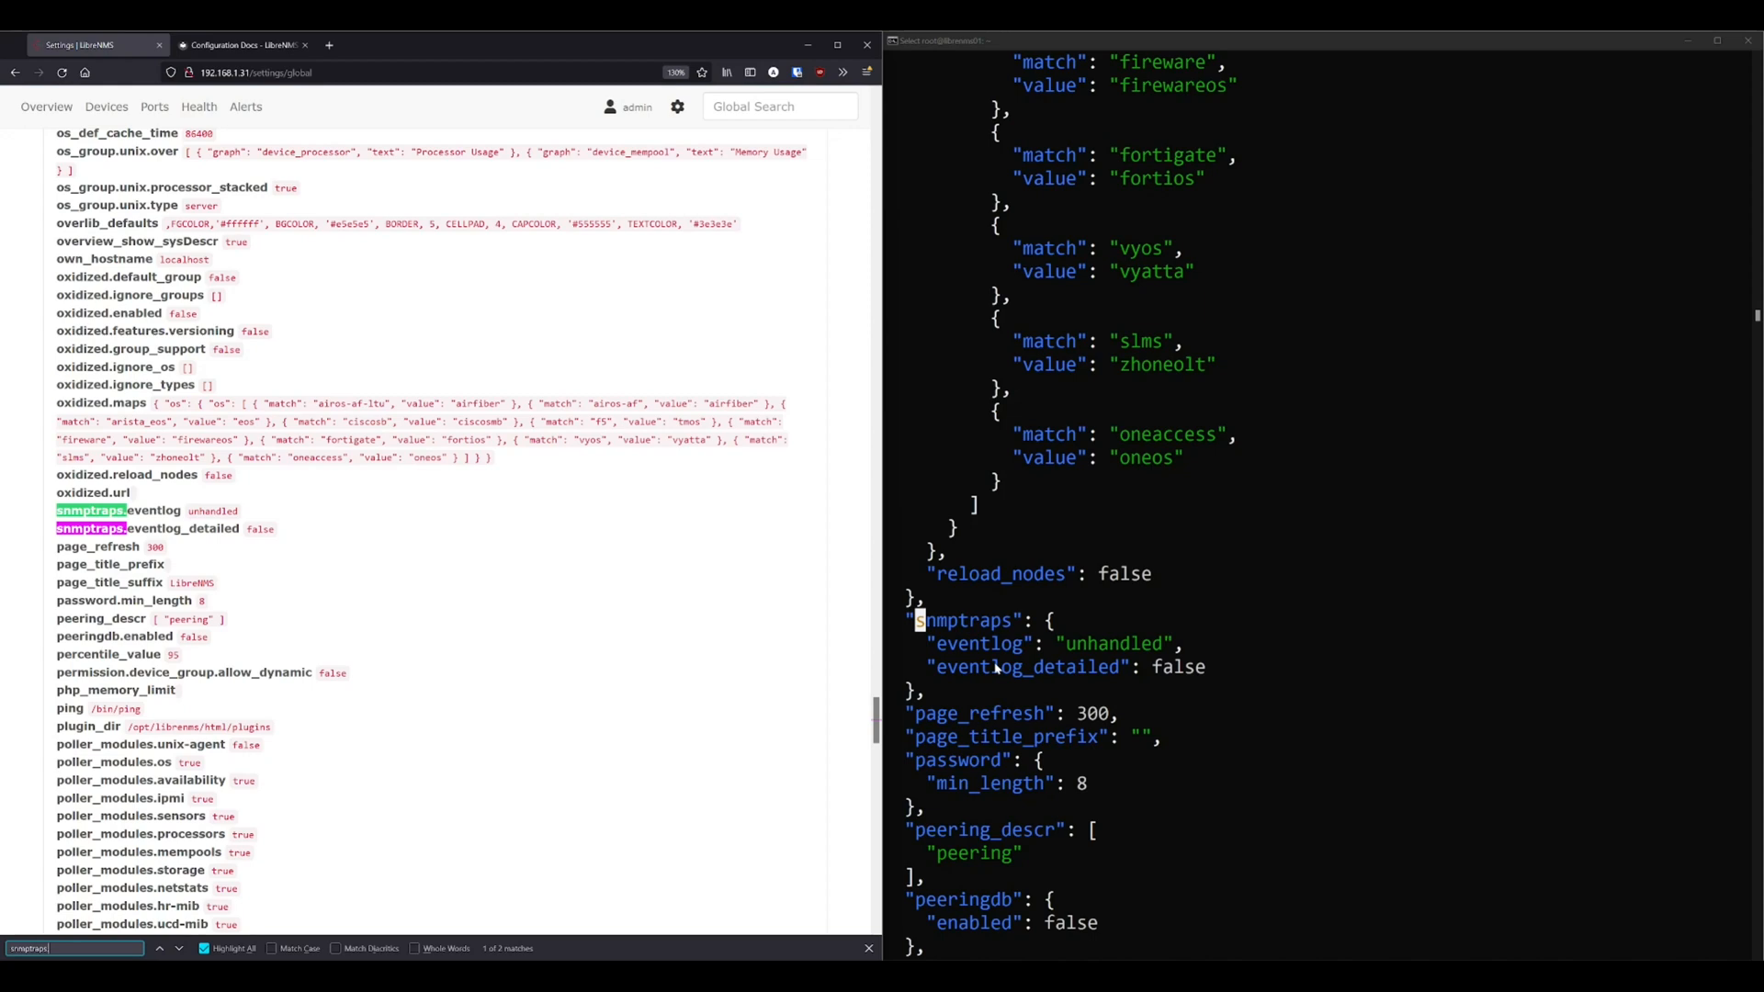
mouse_move(1018, 662)
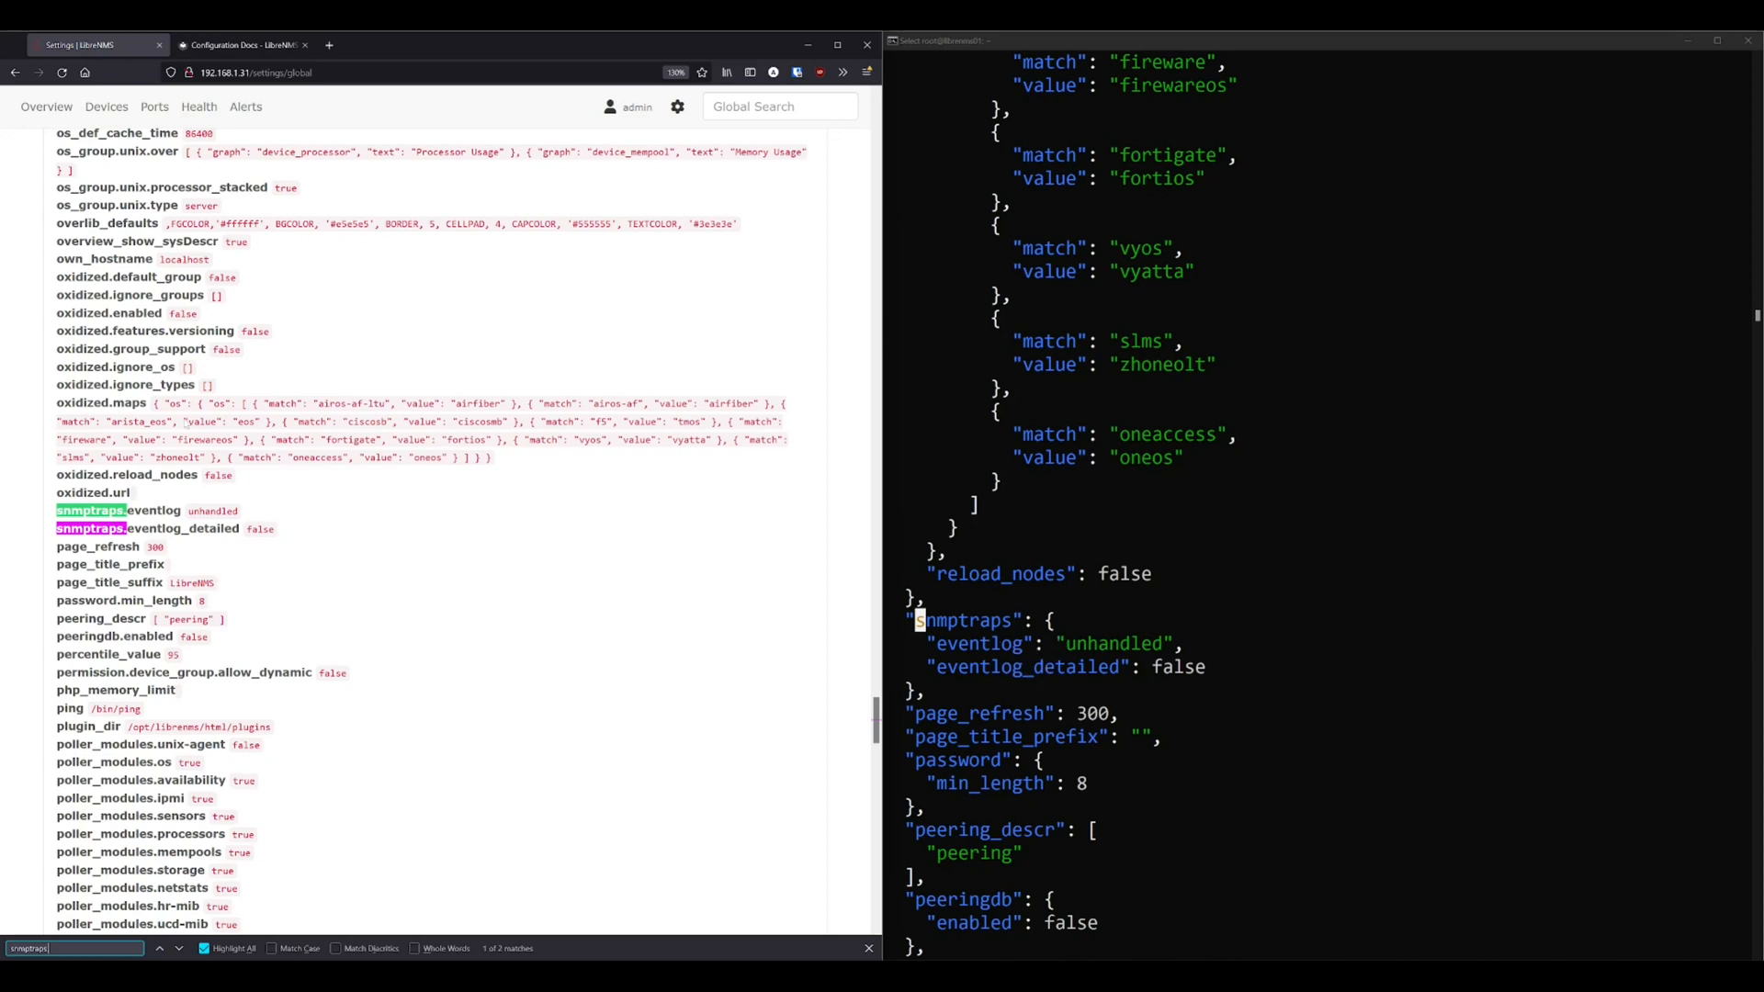
mouse_move(1160, 611)
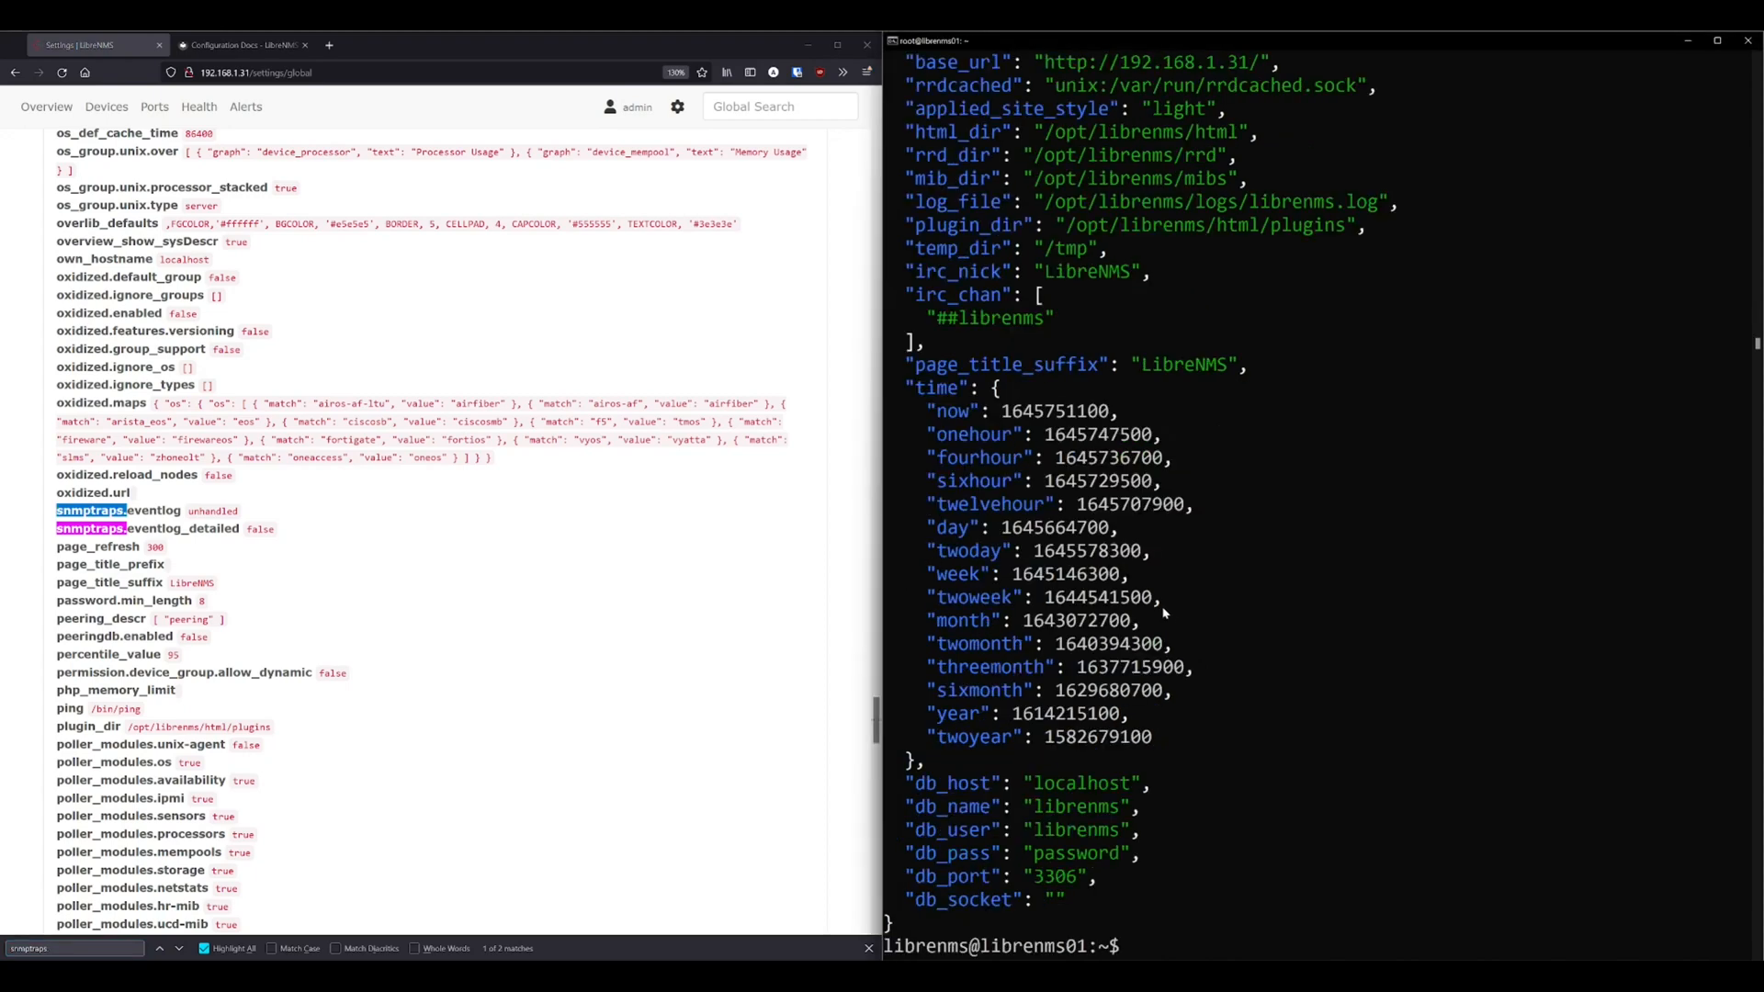
Redirect the jq-formatted dump into lnmsconfigdump.json and cat the file.
type("lnms config:get --dump | jq . >")
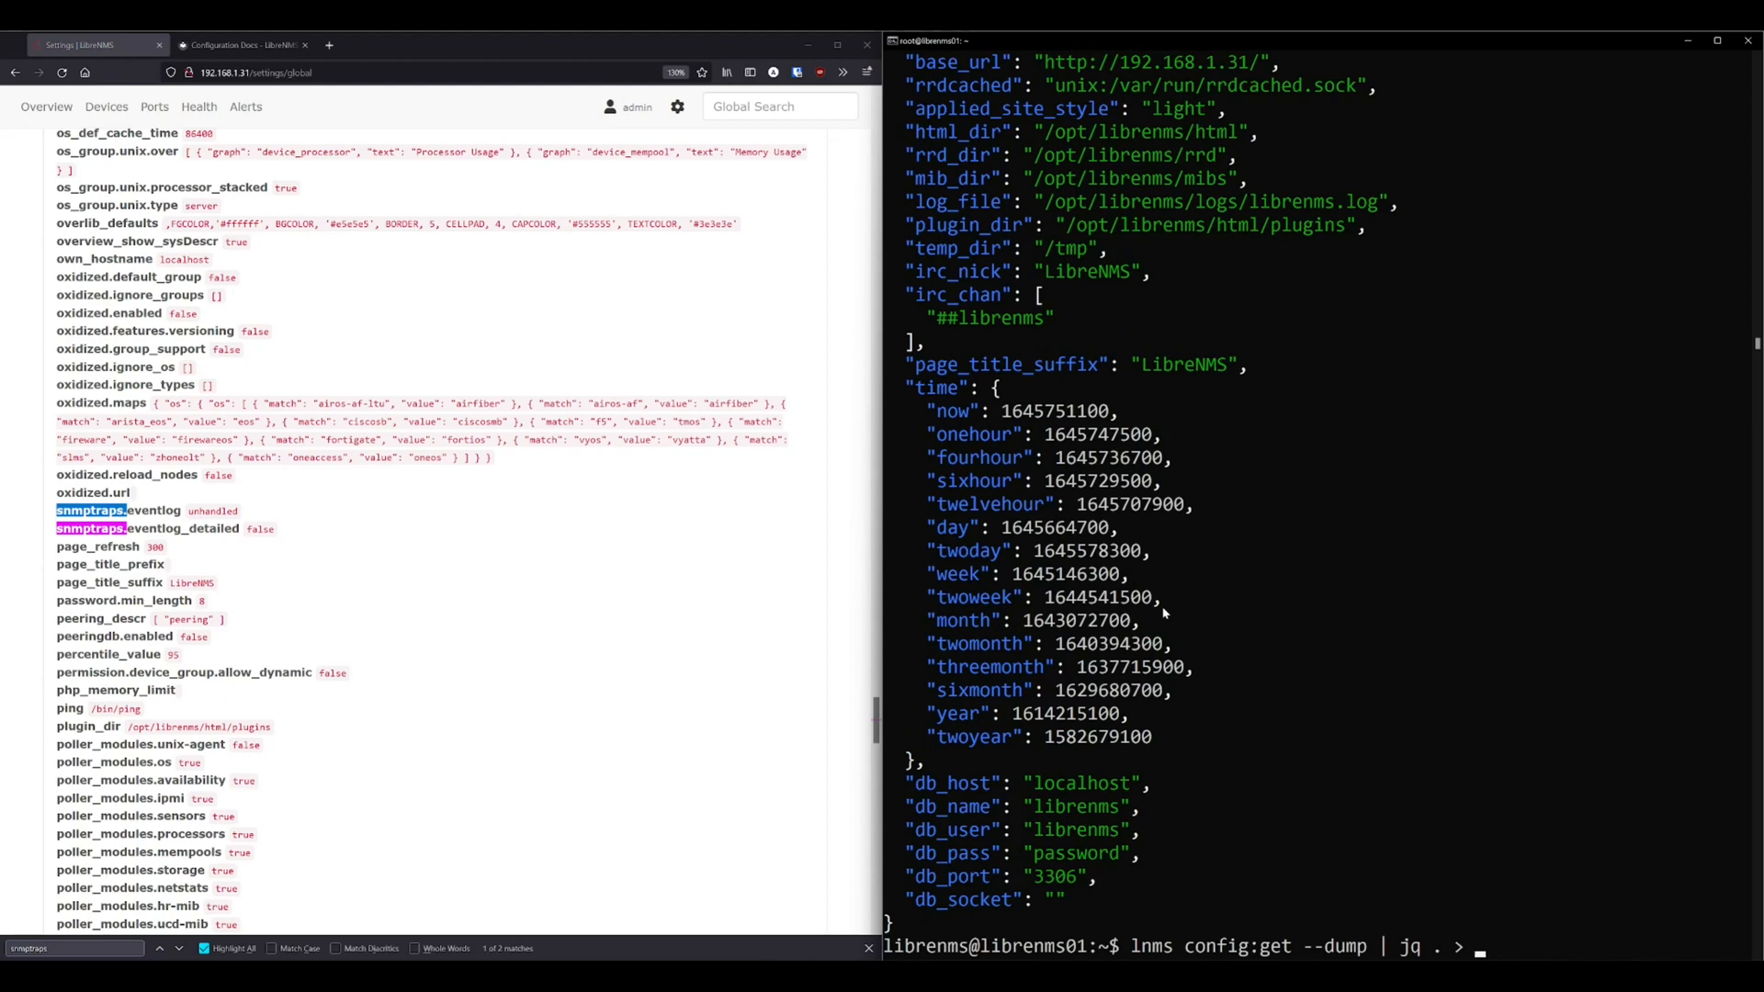
type("lnmsconfigdump.json")
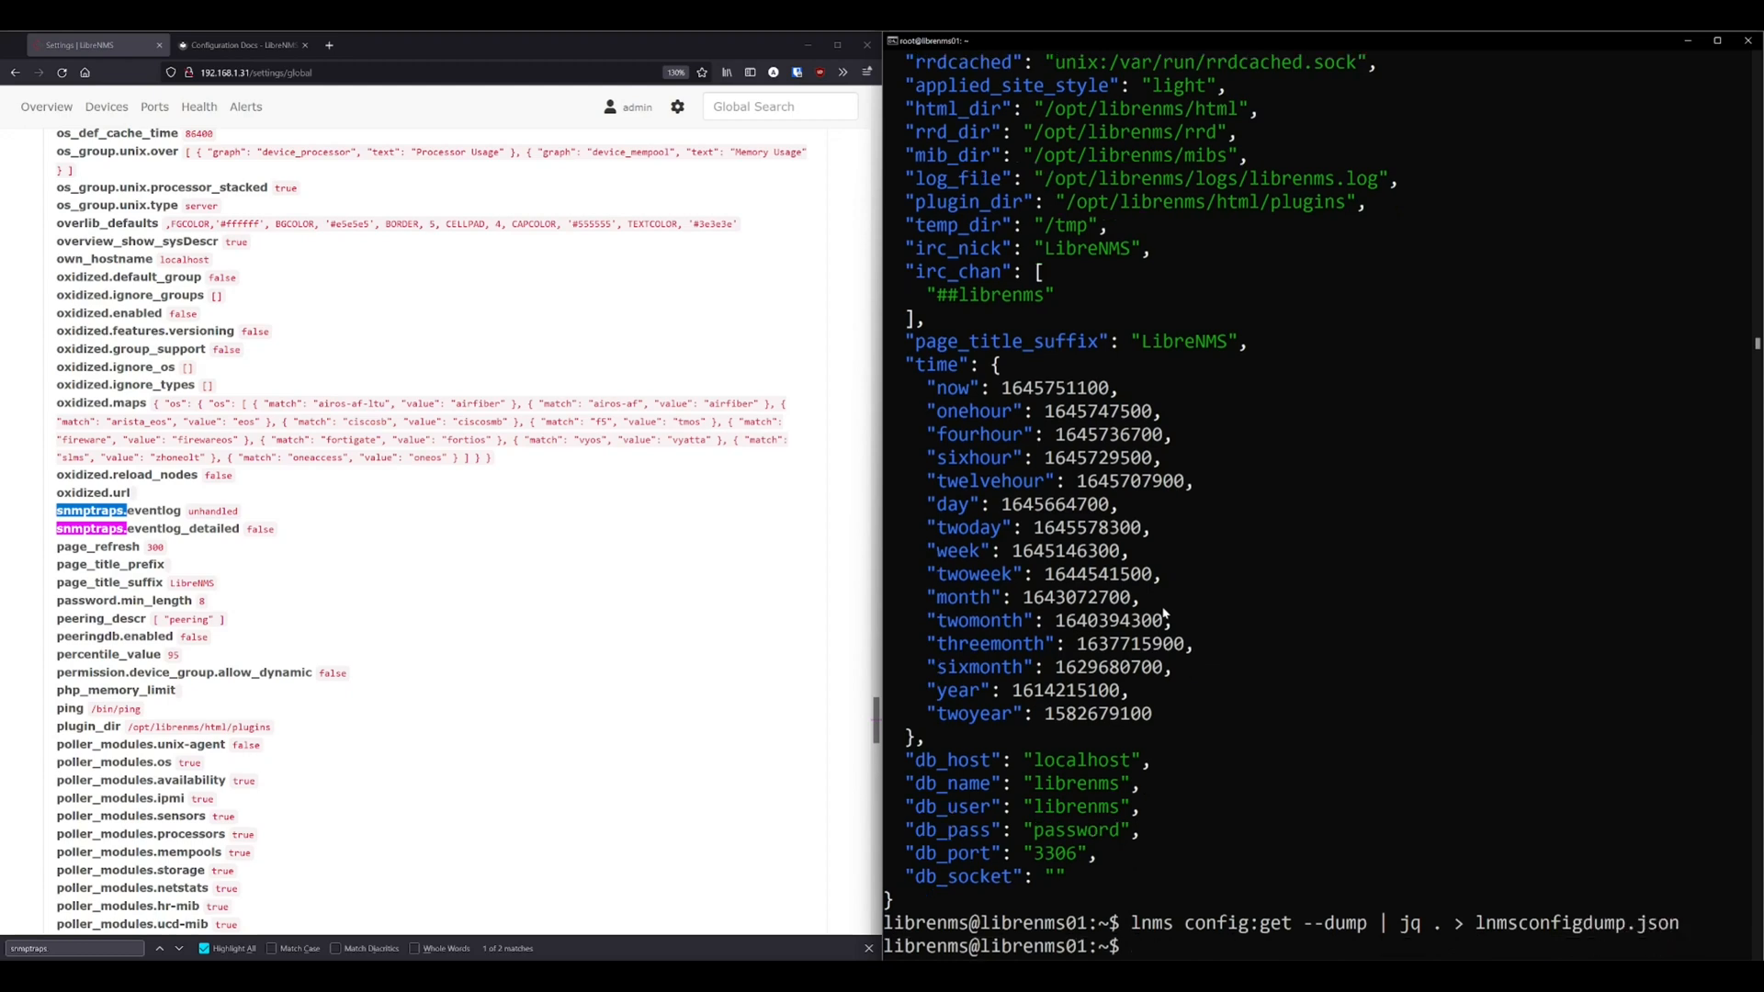
type("cat lnmsc")
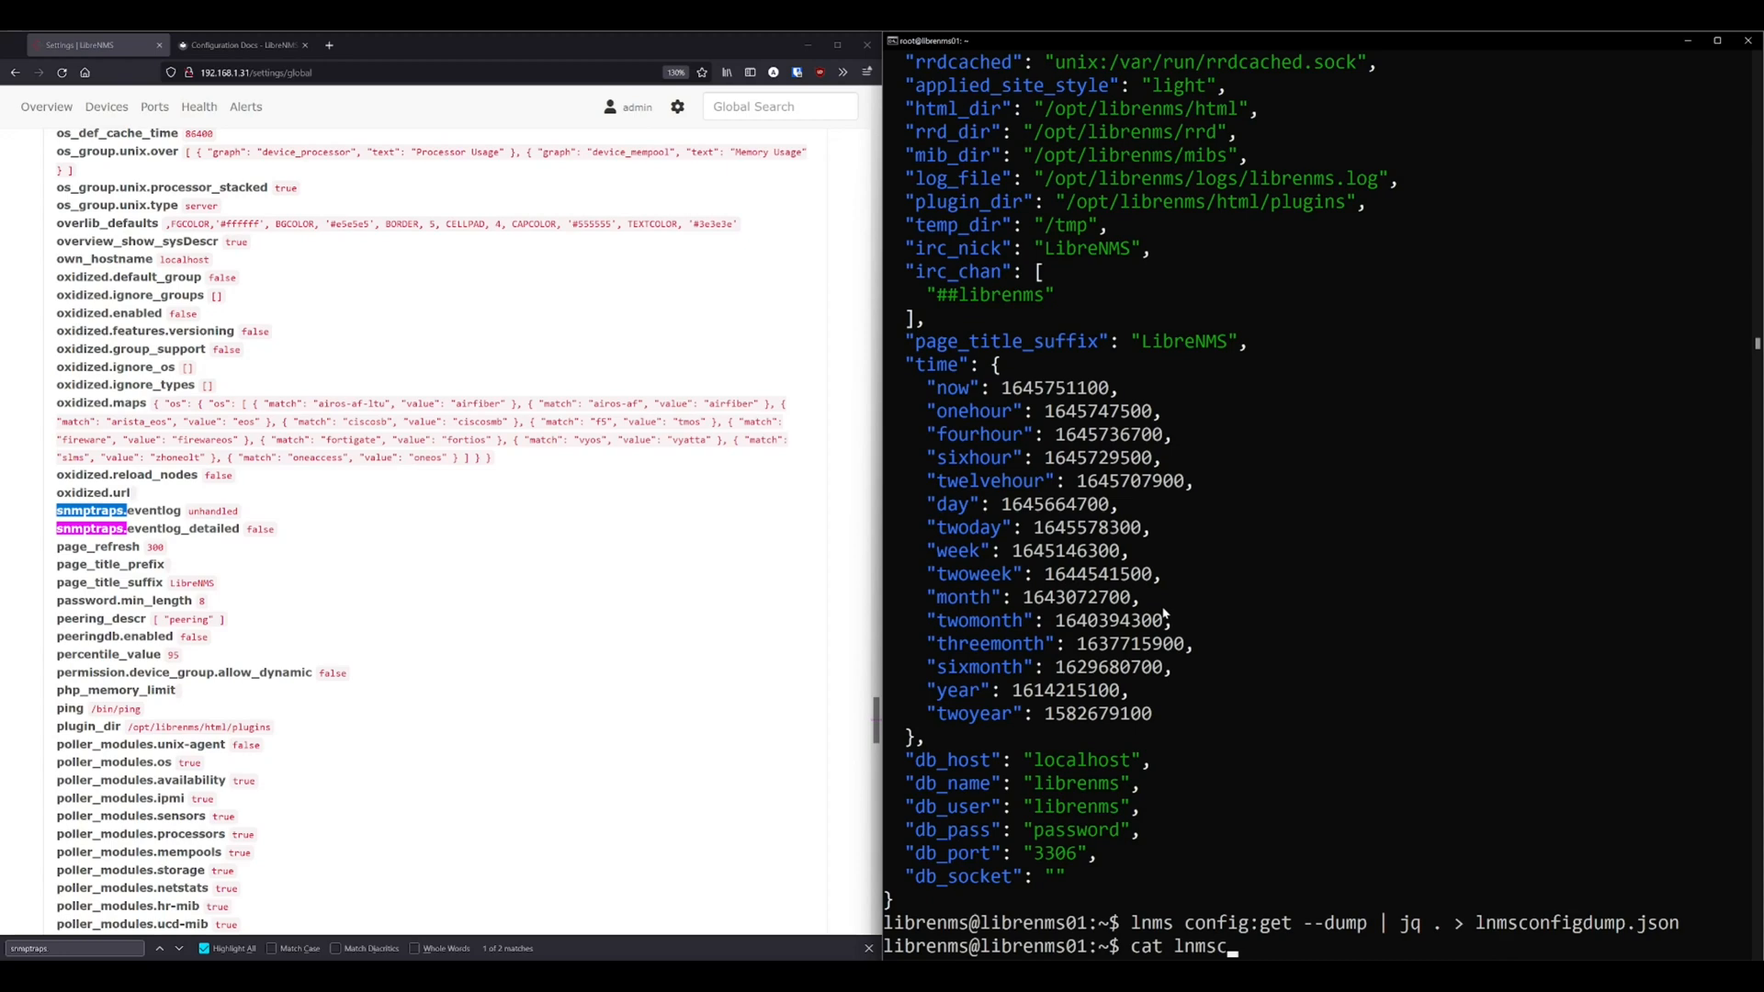
key("Return")
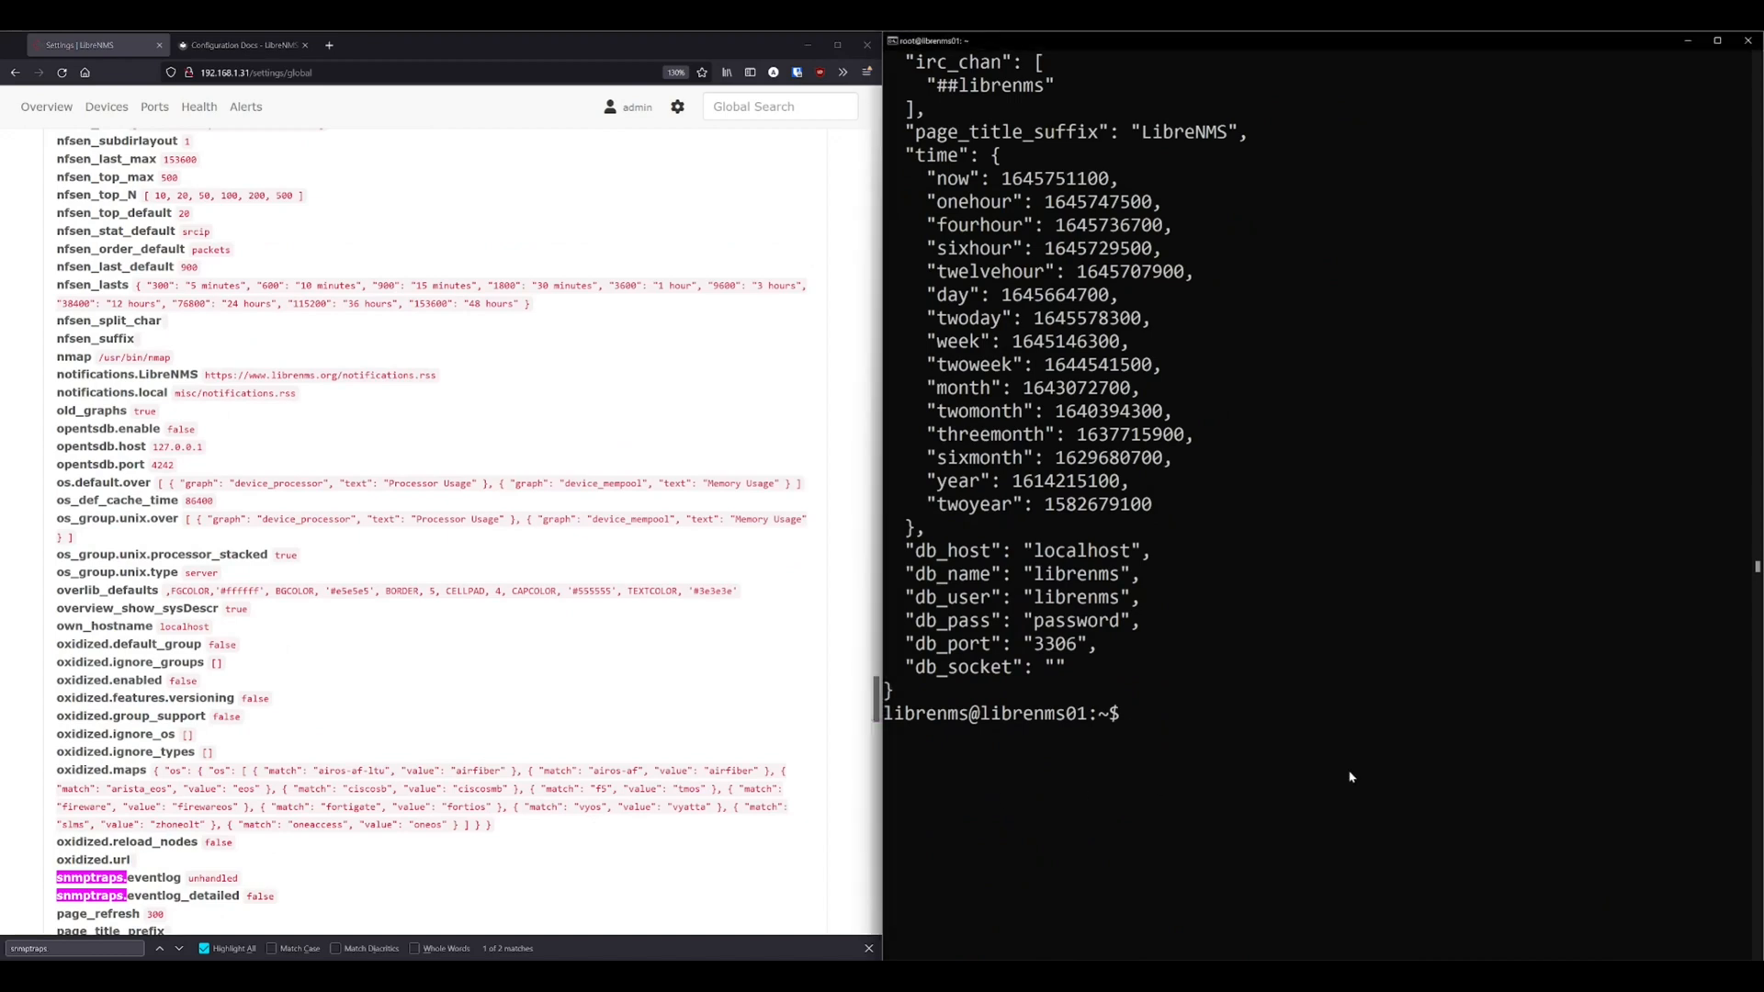
Print the autodiscovery settings block and then the bad_if interface list with lnms config:get.
type("lnms")
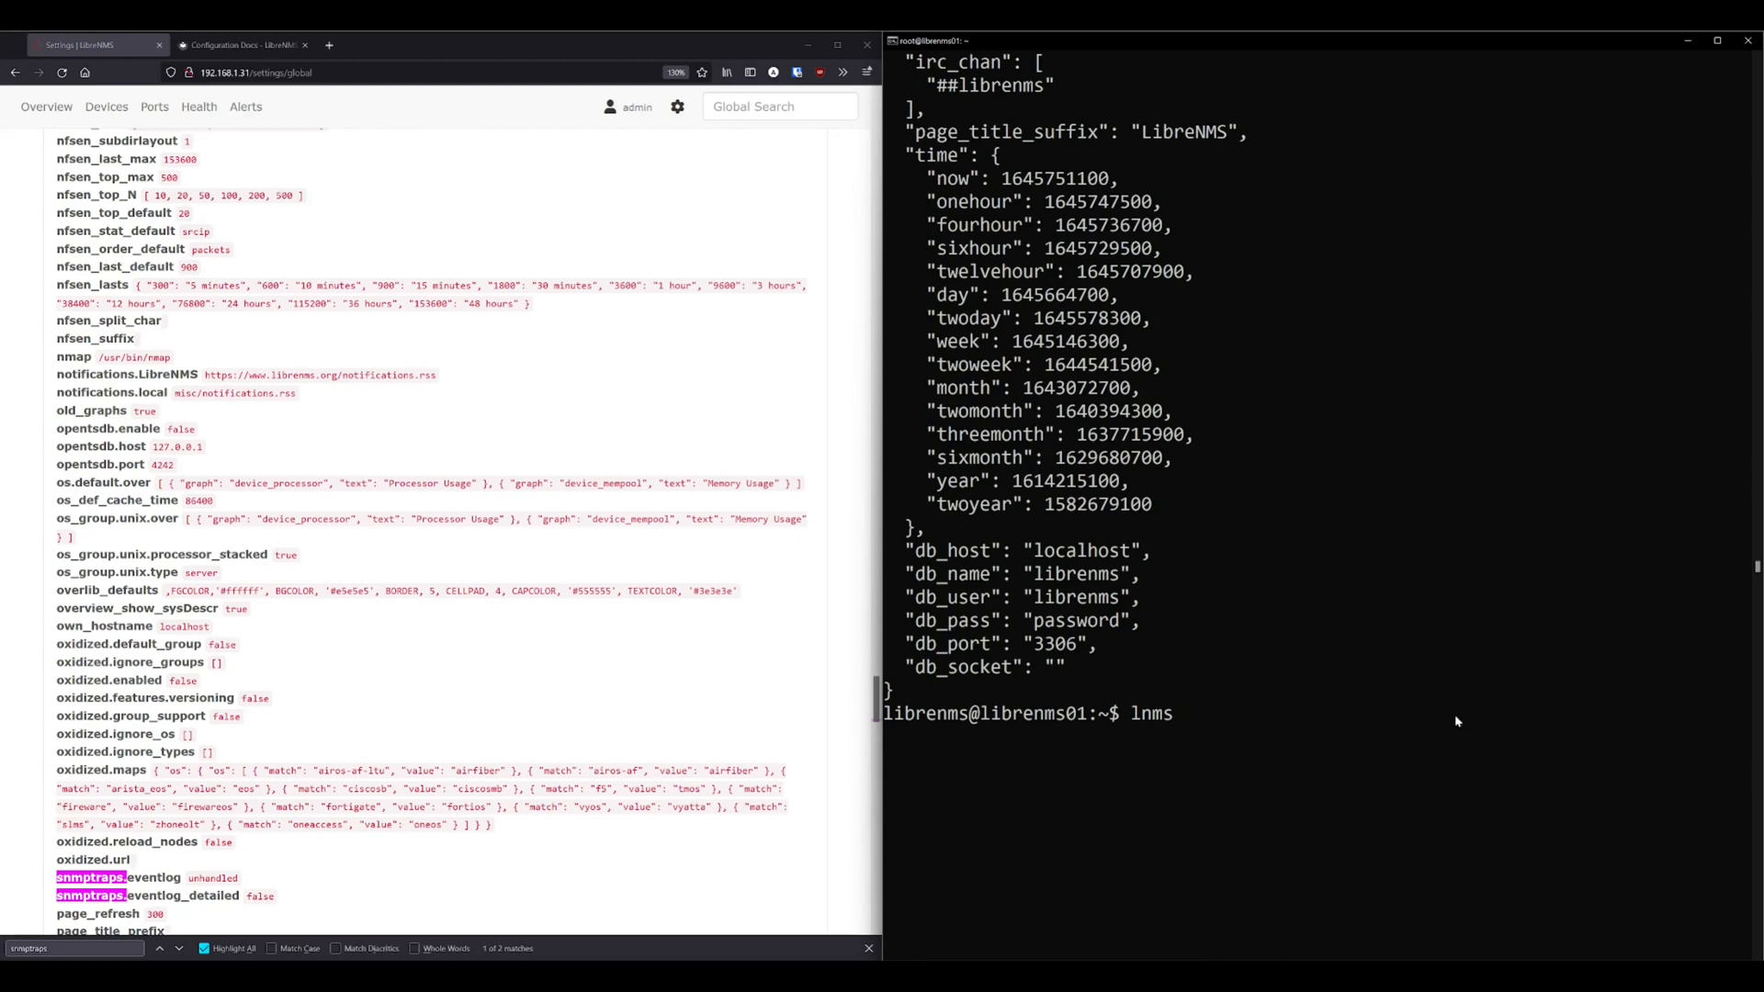
type("ci")
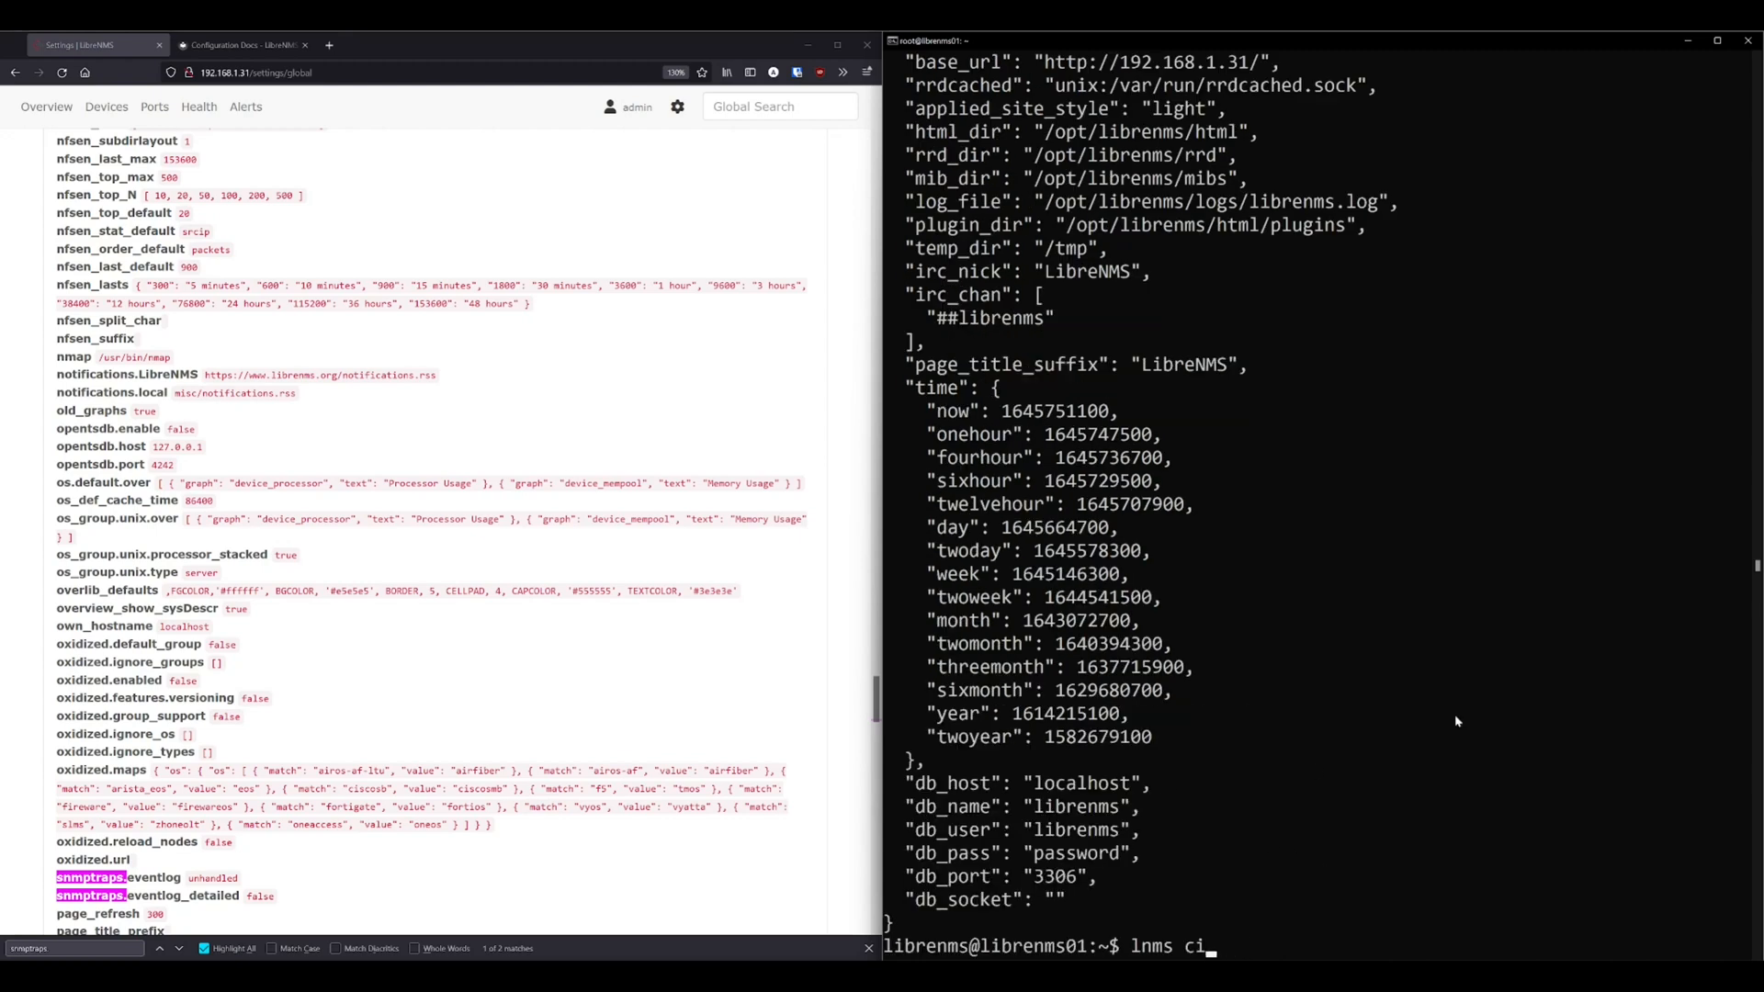
type("onfig:get a")
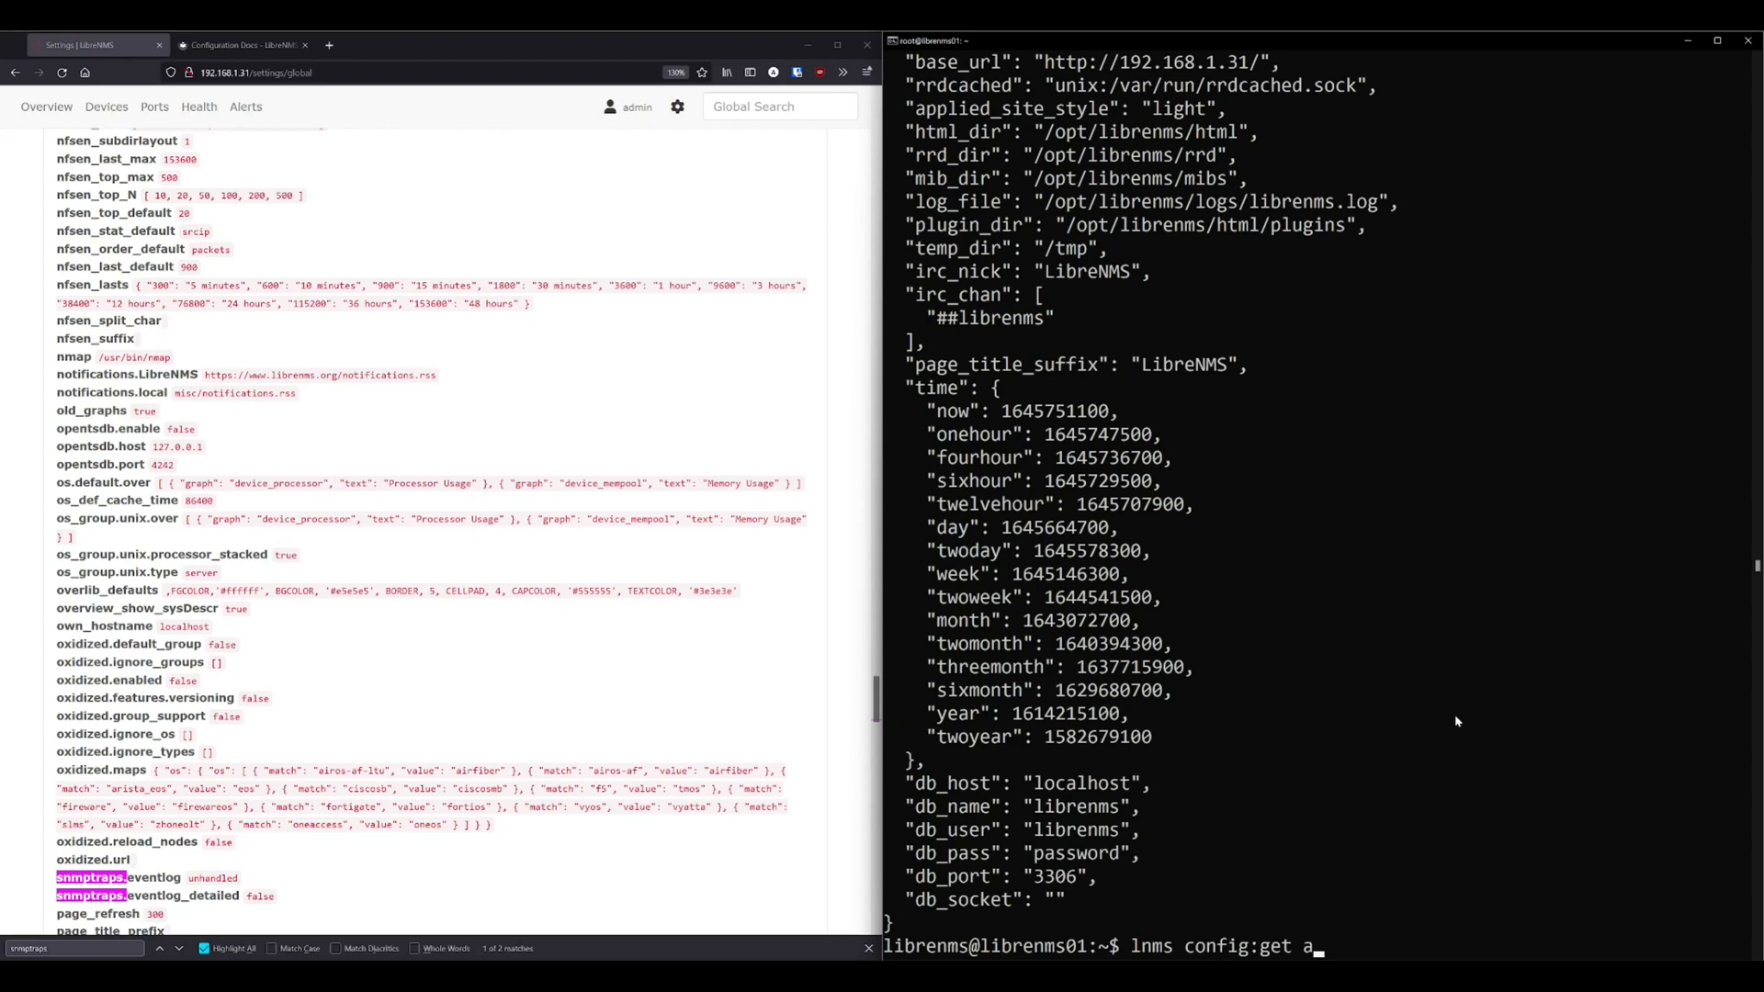
type("utodiscovery")
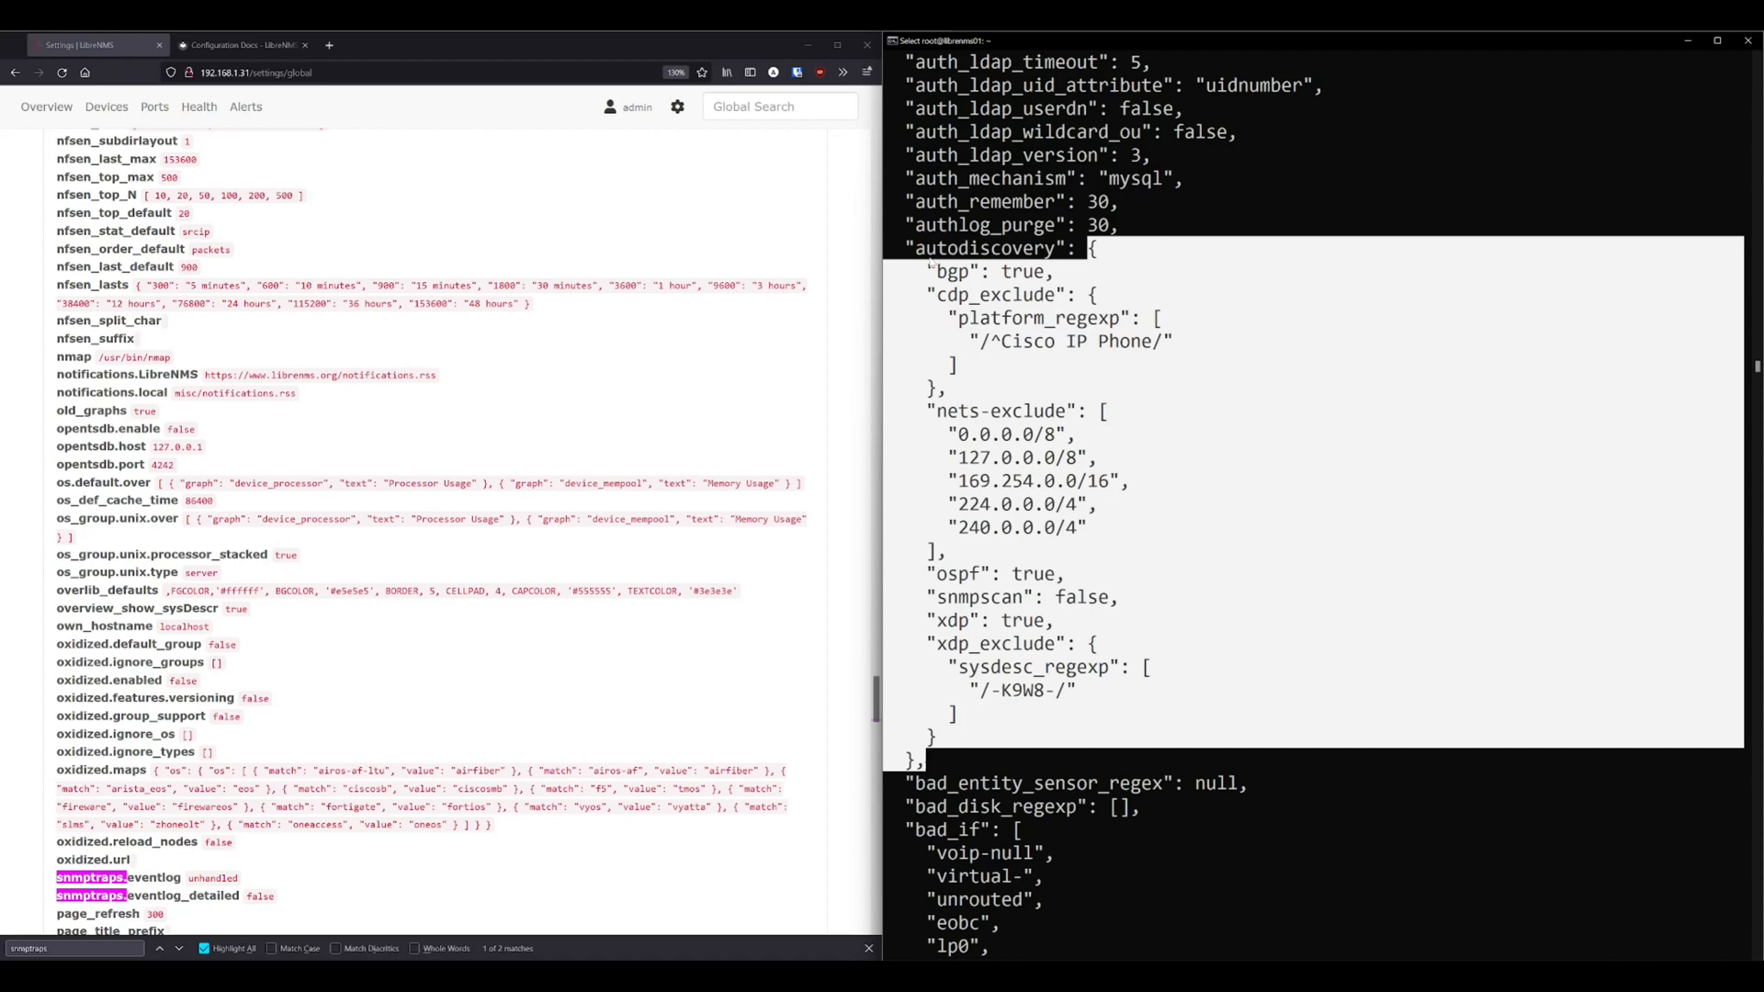
mouse_move(920, 254)
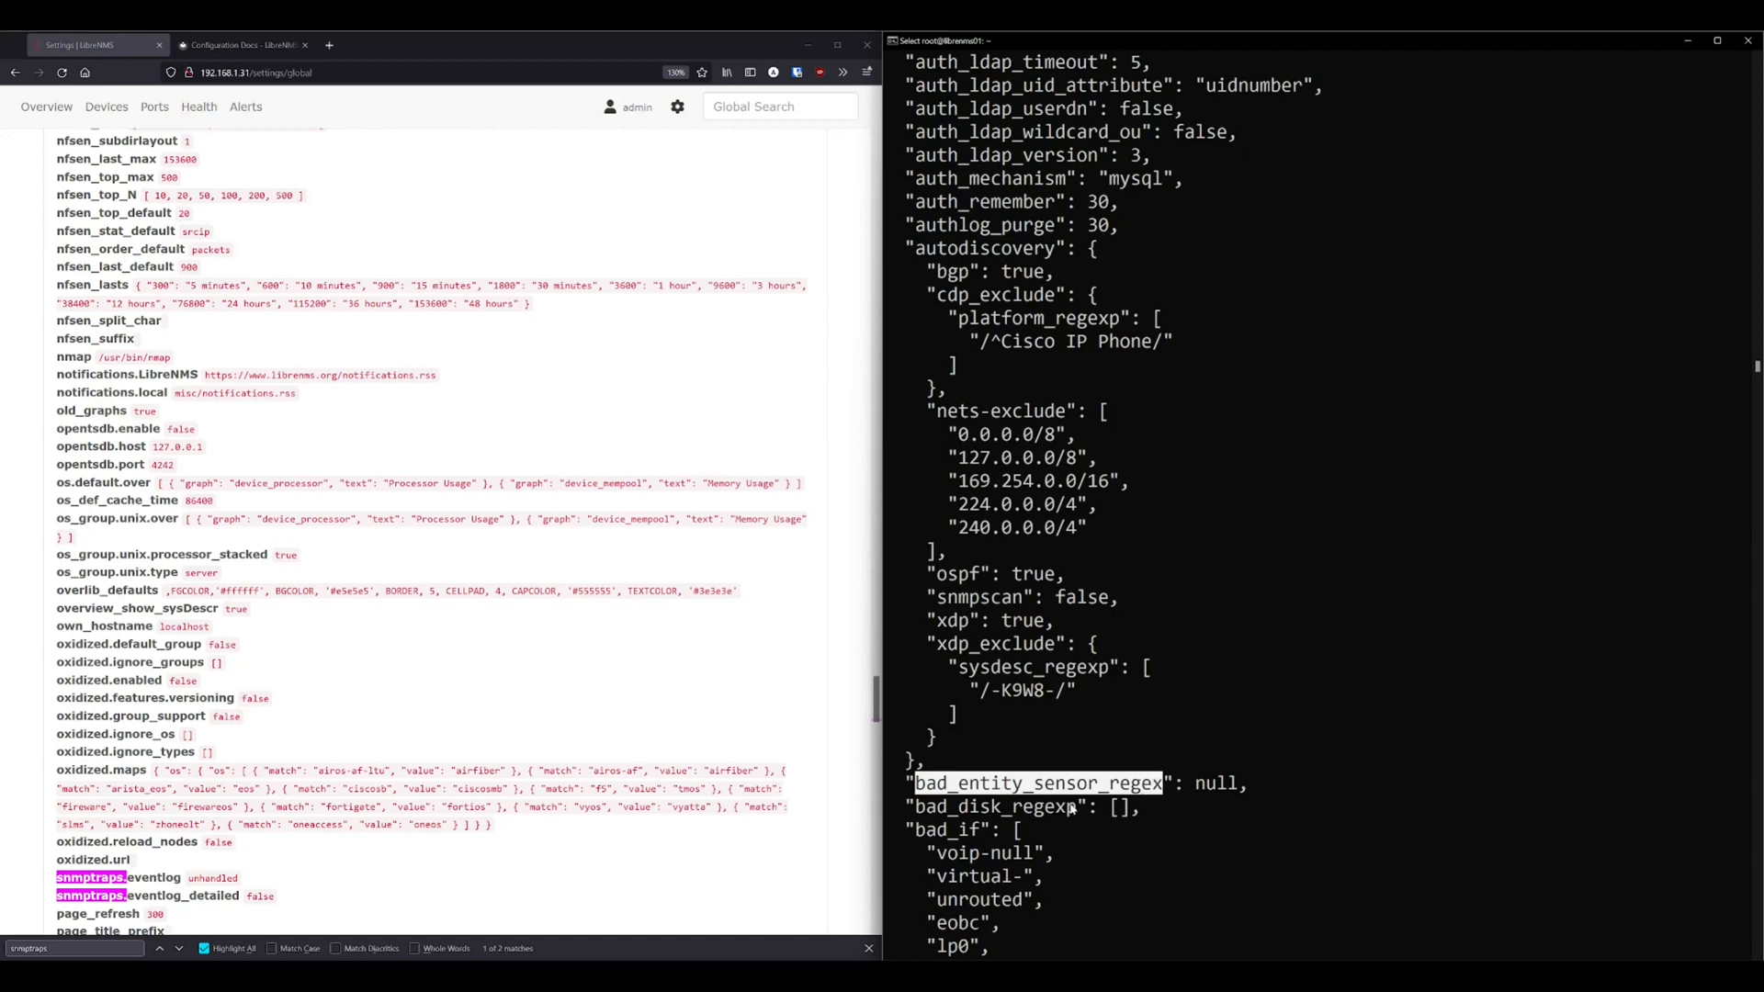
scroll("down", 3)
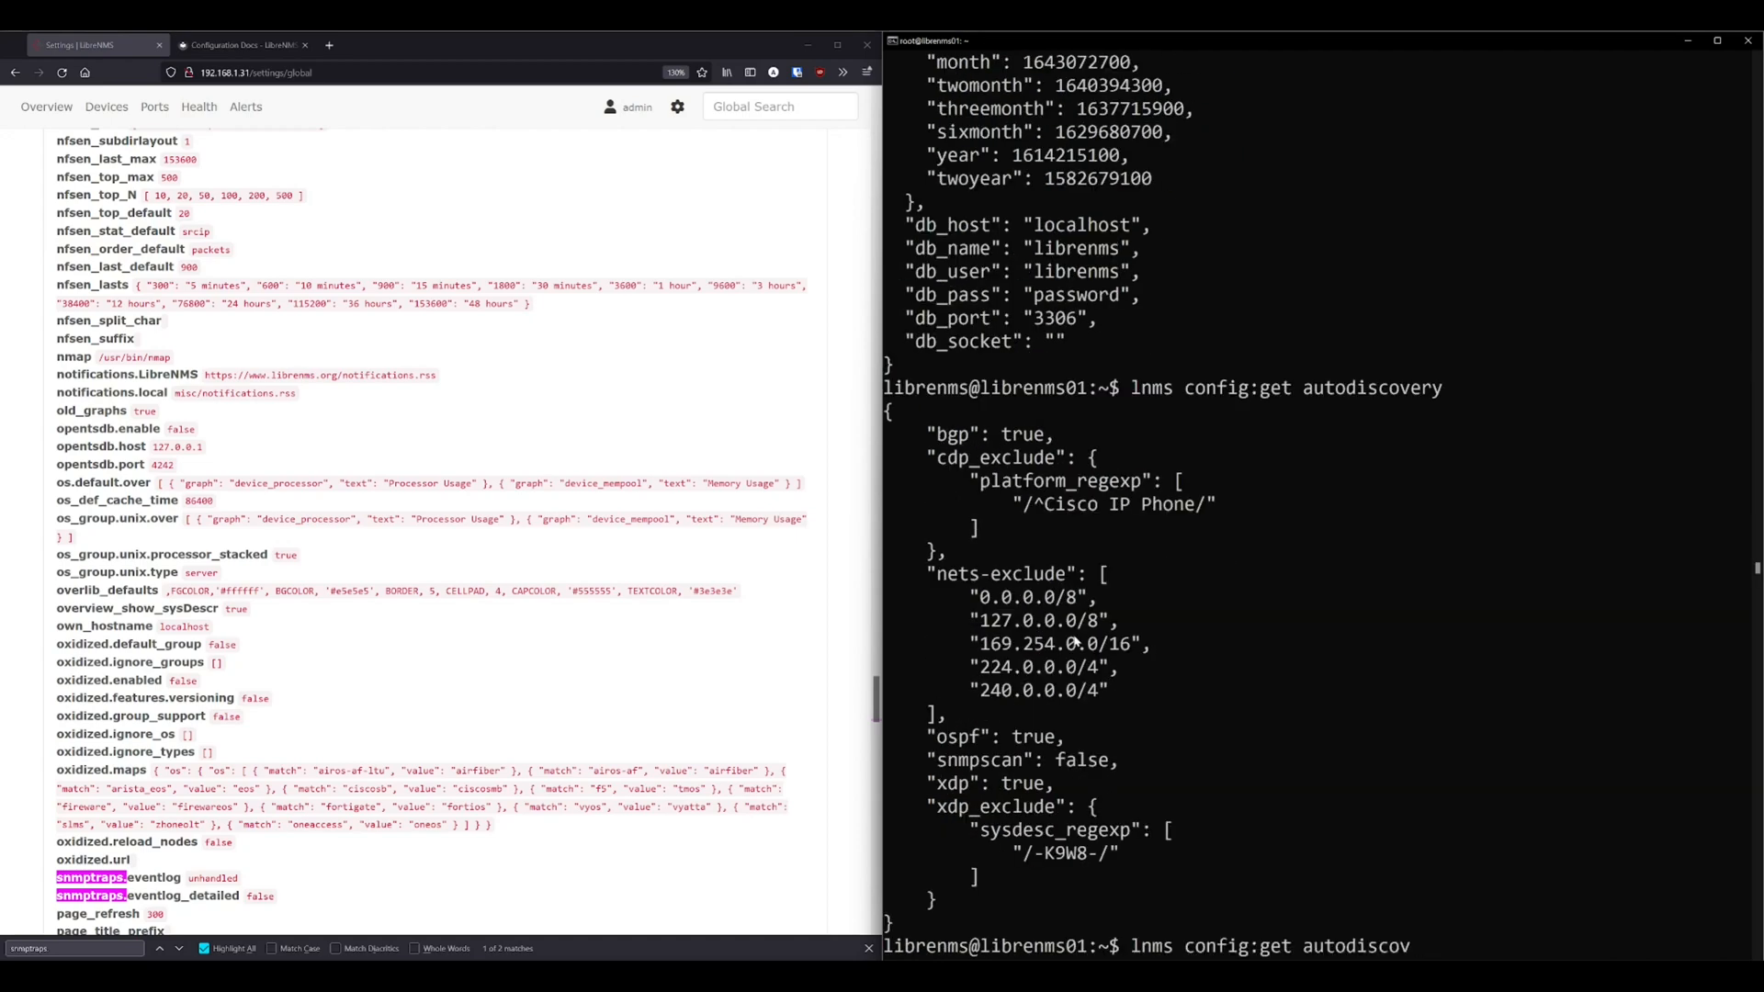
type("bad_if")
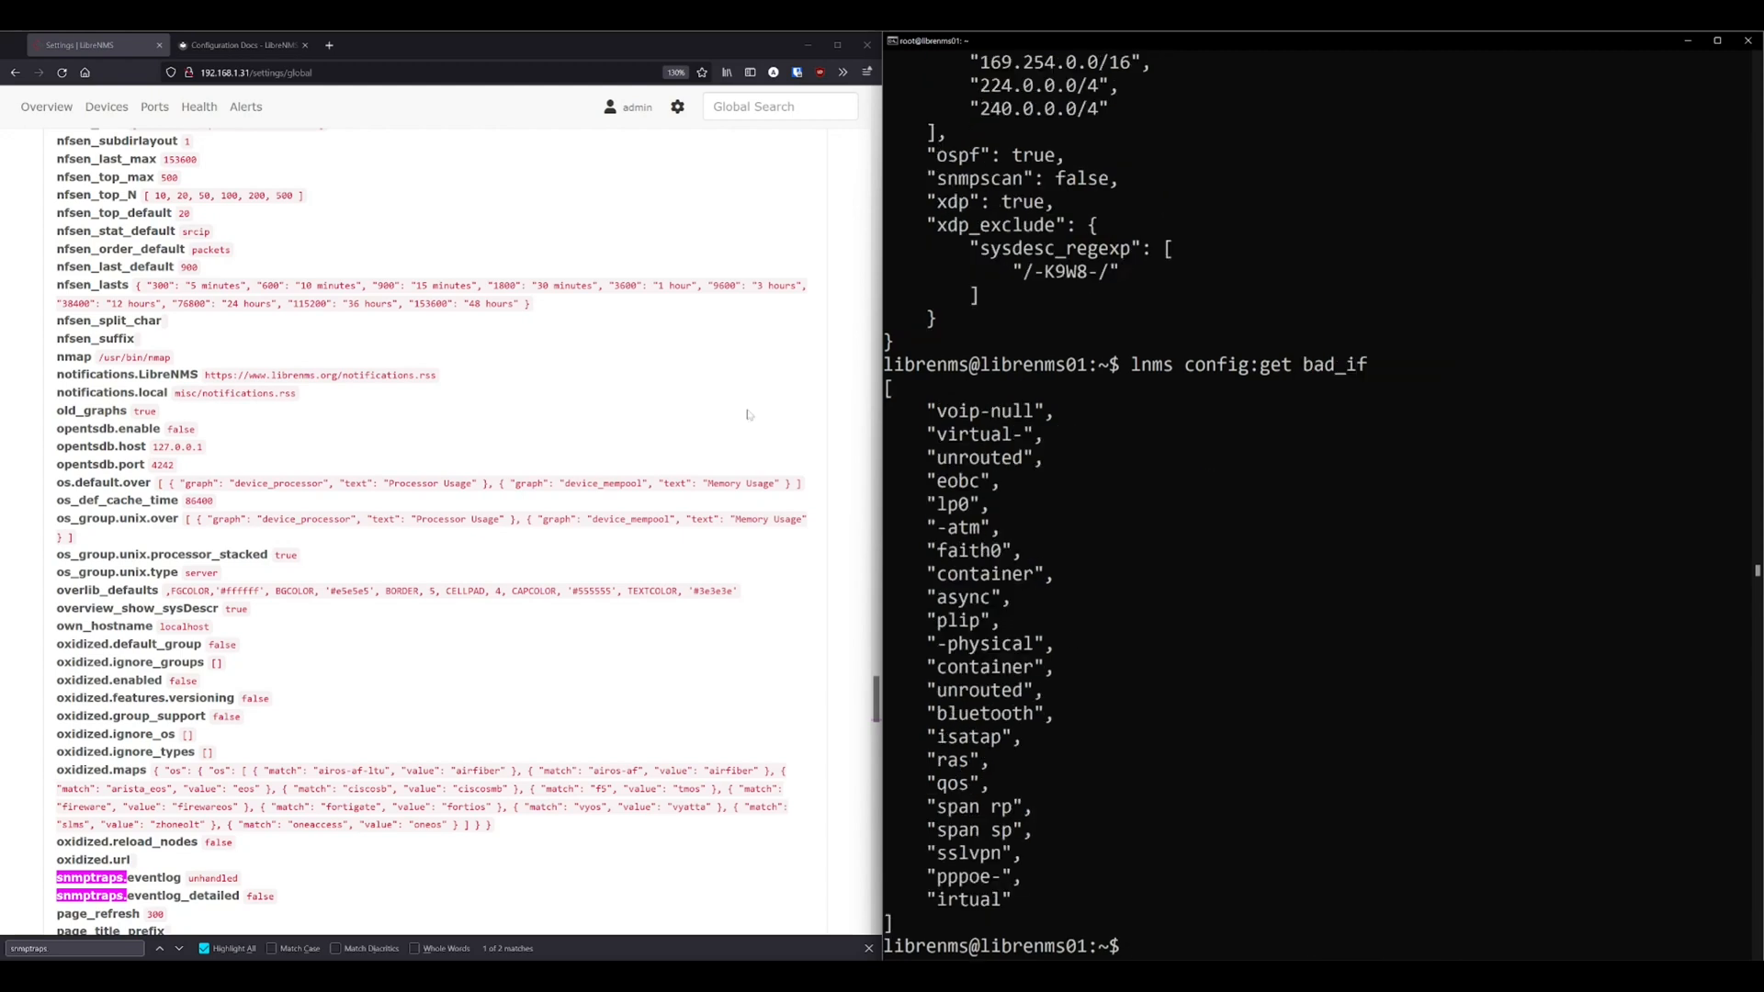
Query autodiscovery.bgp, autodiscovery.ospf and autodiscovery.nets-exclude individually.
type("lnms config:get autodiscovery")
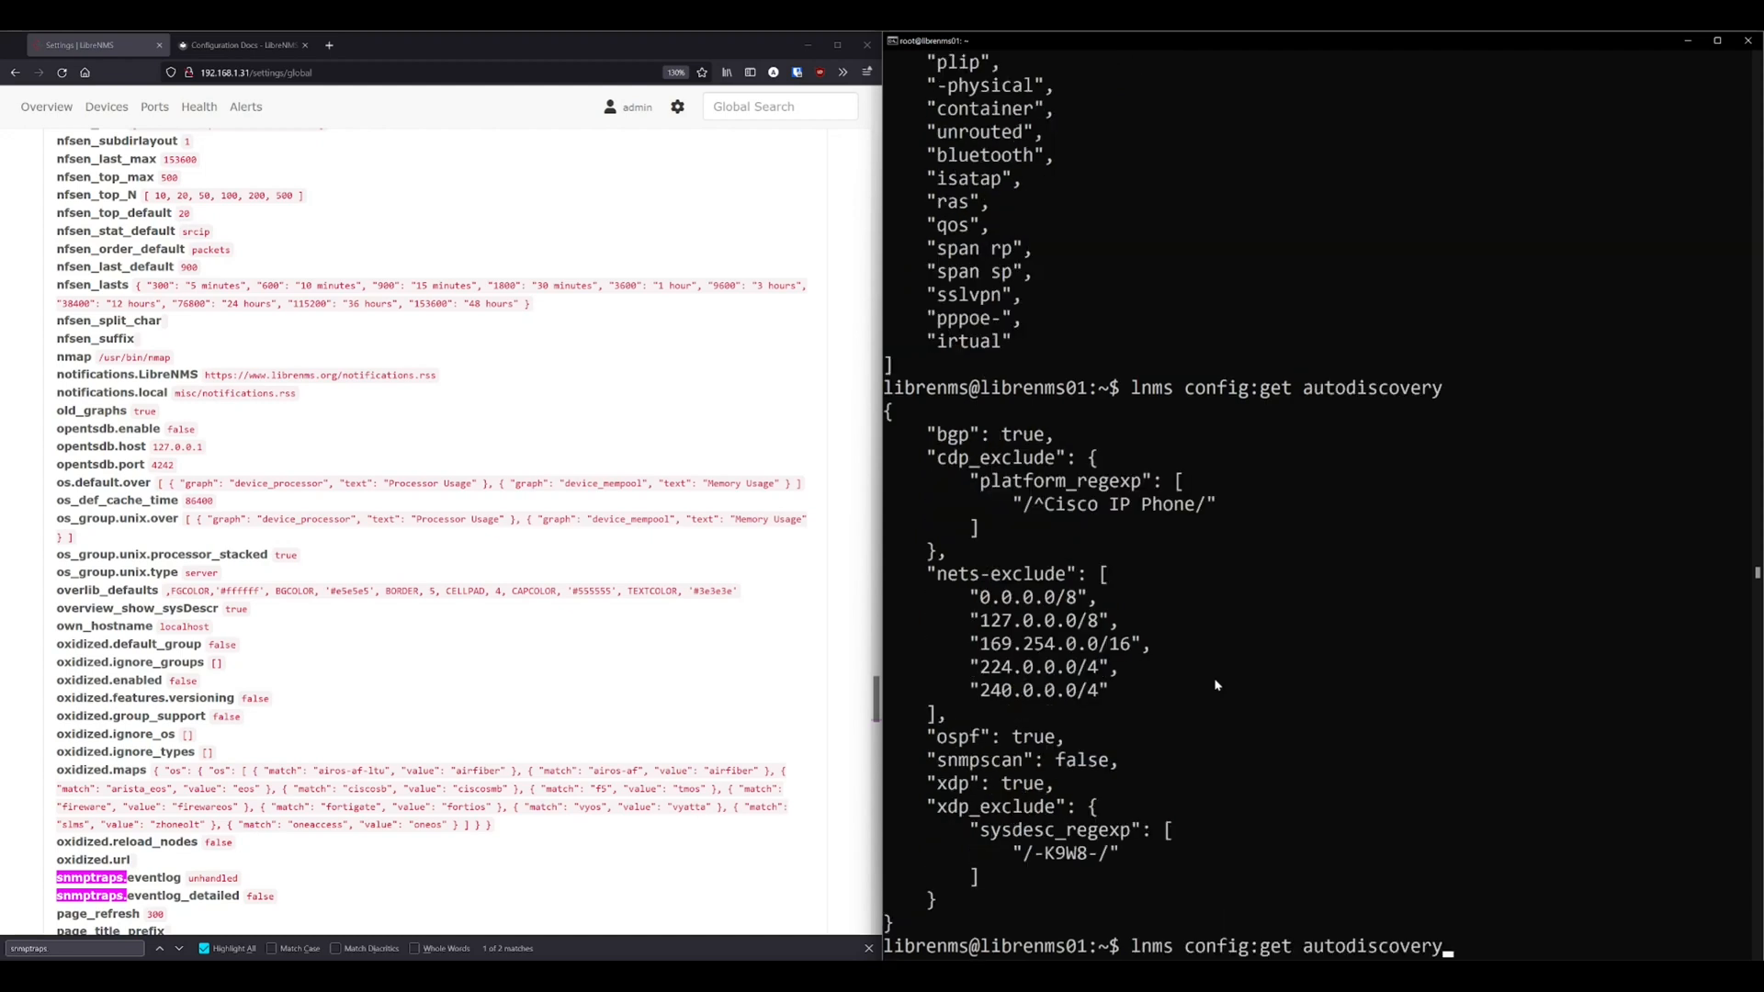
type("bgp")
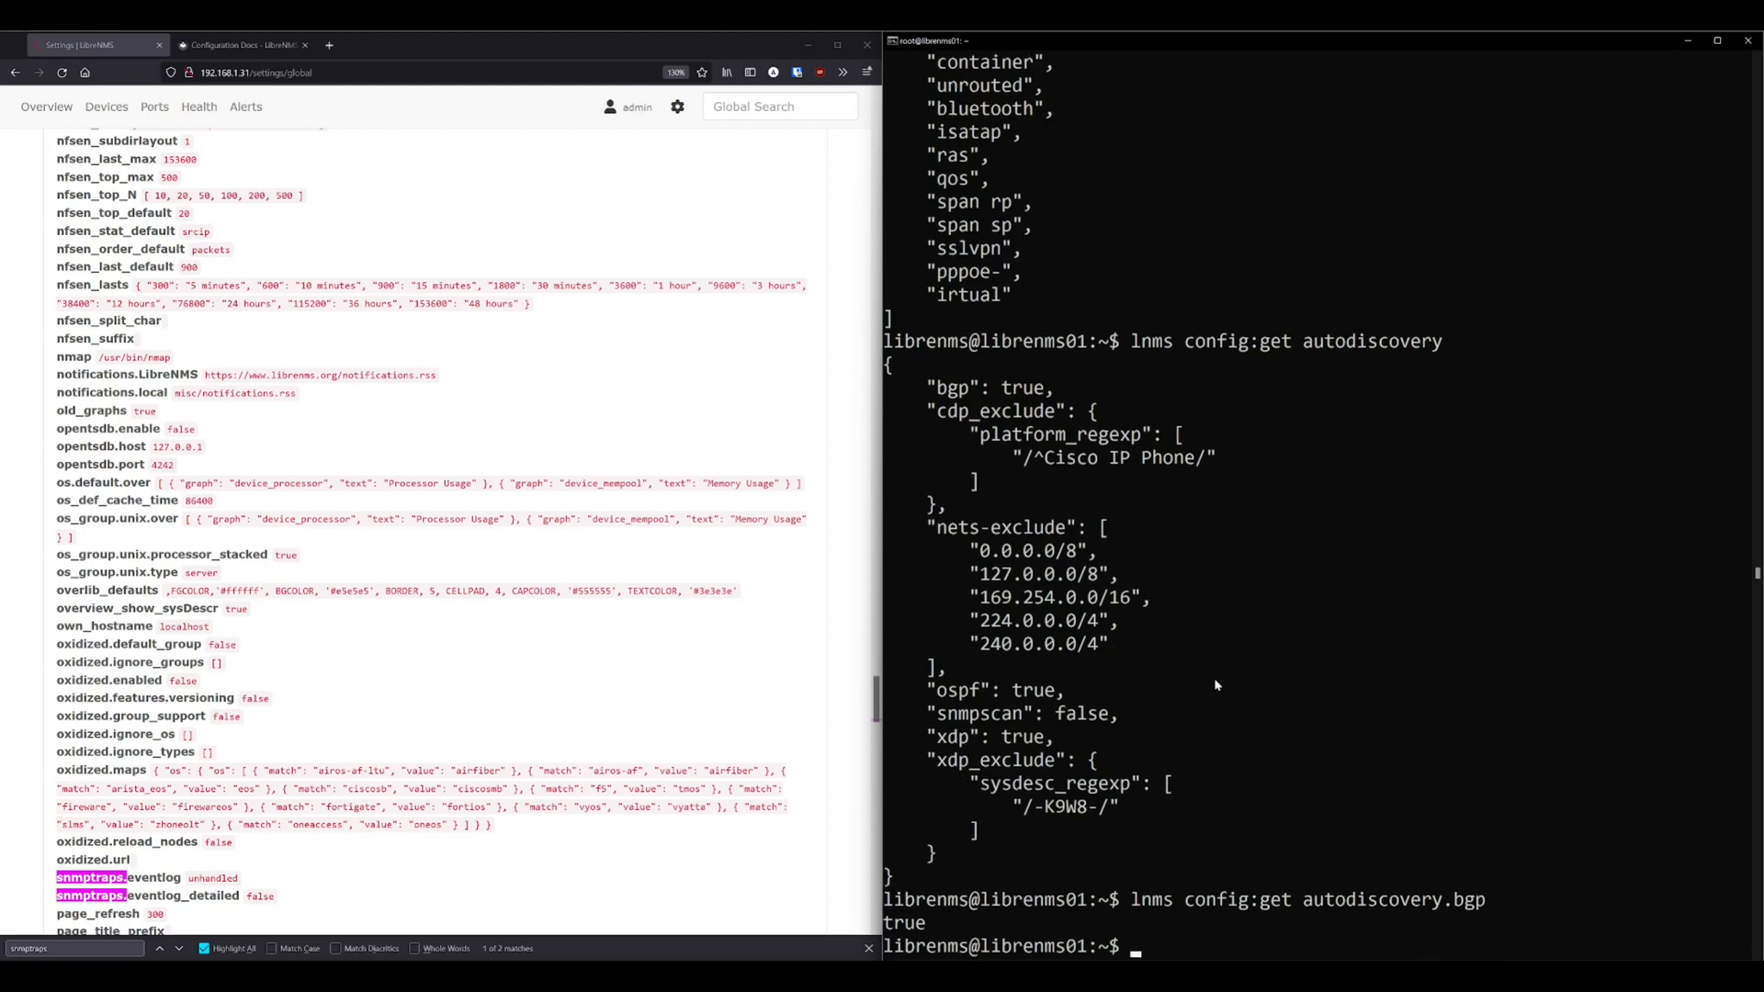
type("lnms config:get autodiscovery.b")
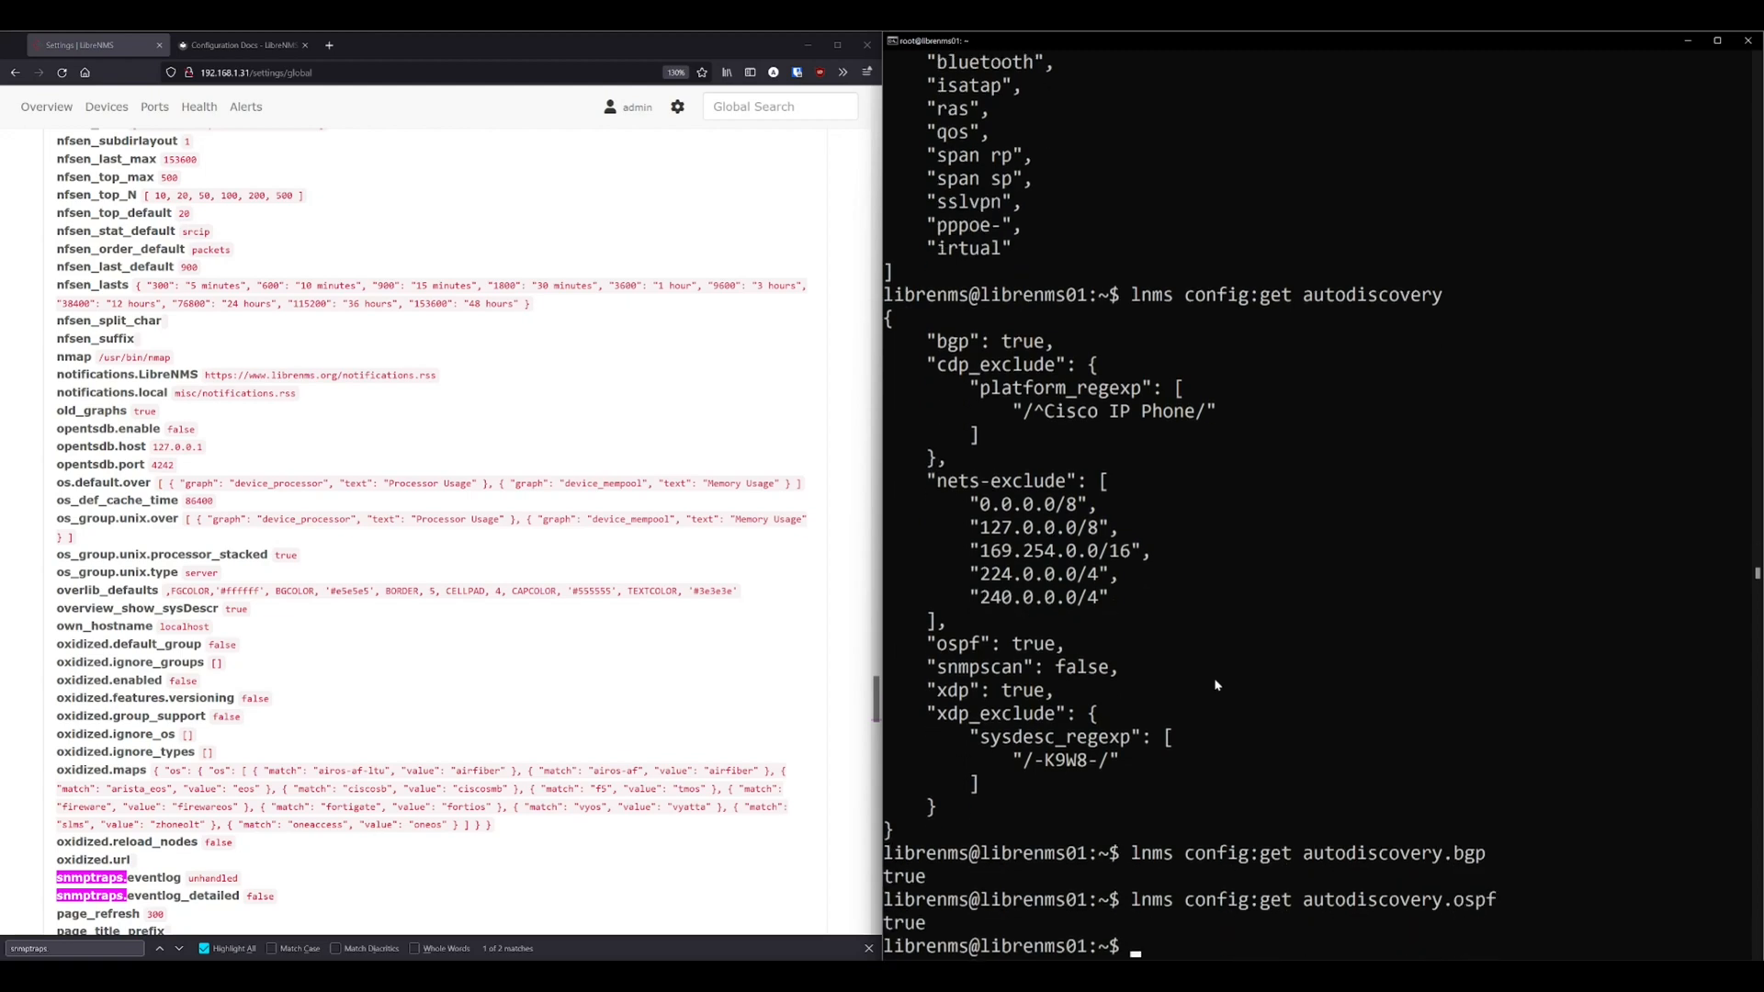
type("lnms config:get autodiscovery.nets-exclude")
type("lnms config:set")
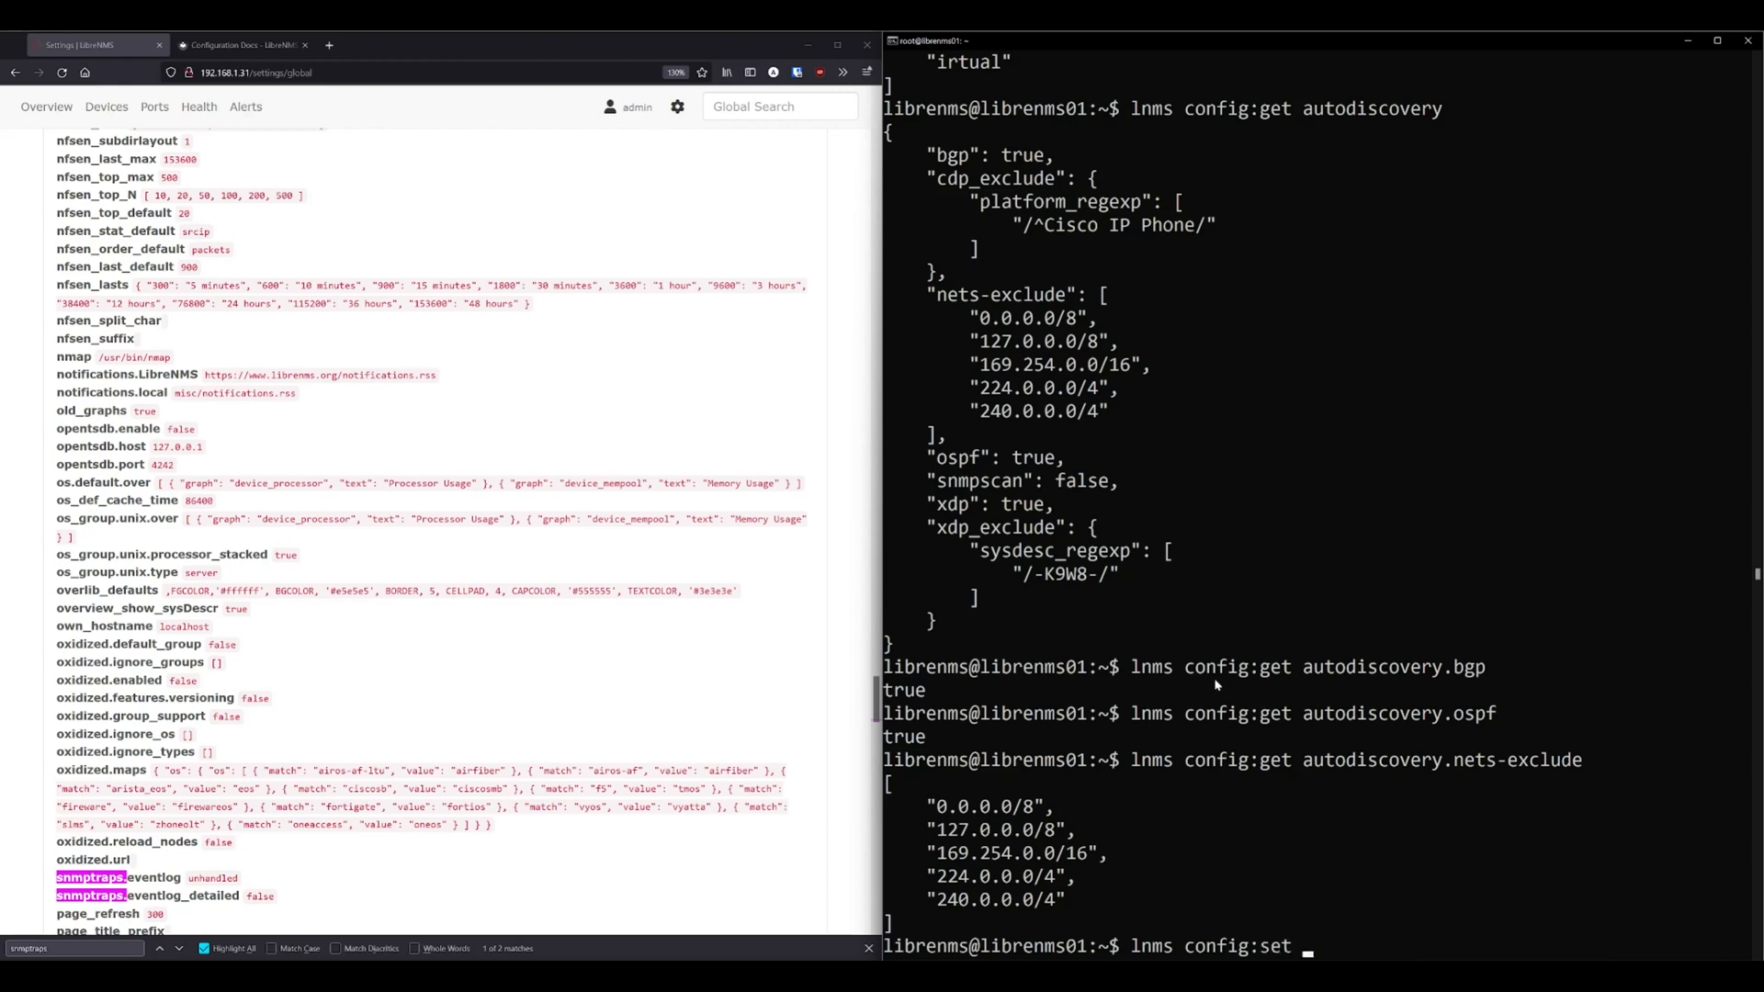
Set autodiscovery.bgp to false with lnms config:set.
type("autodiscovery.")
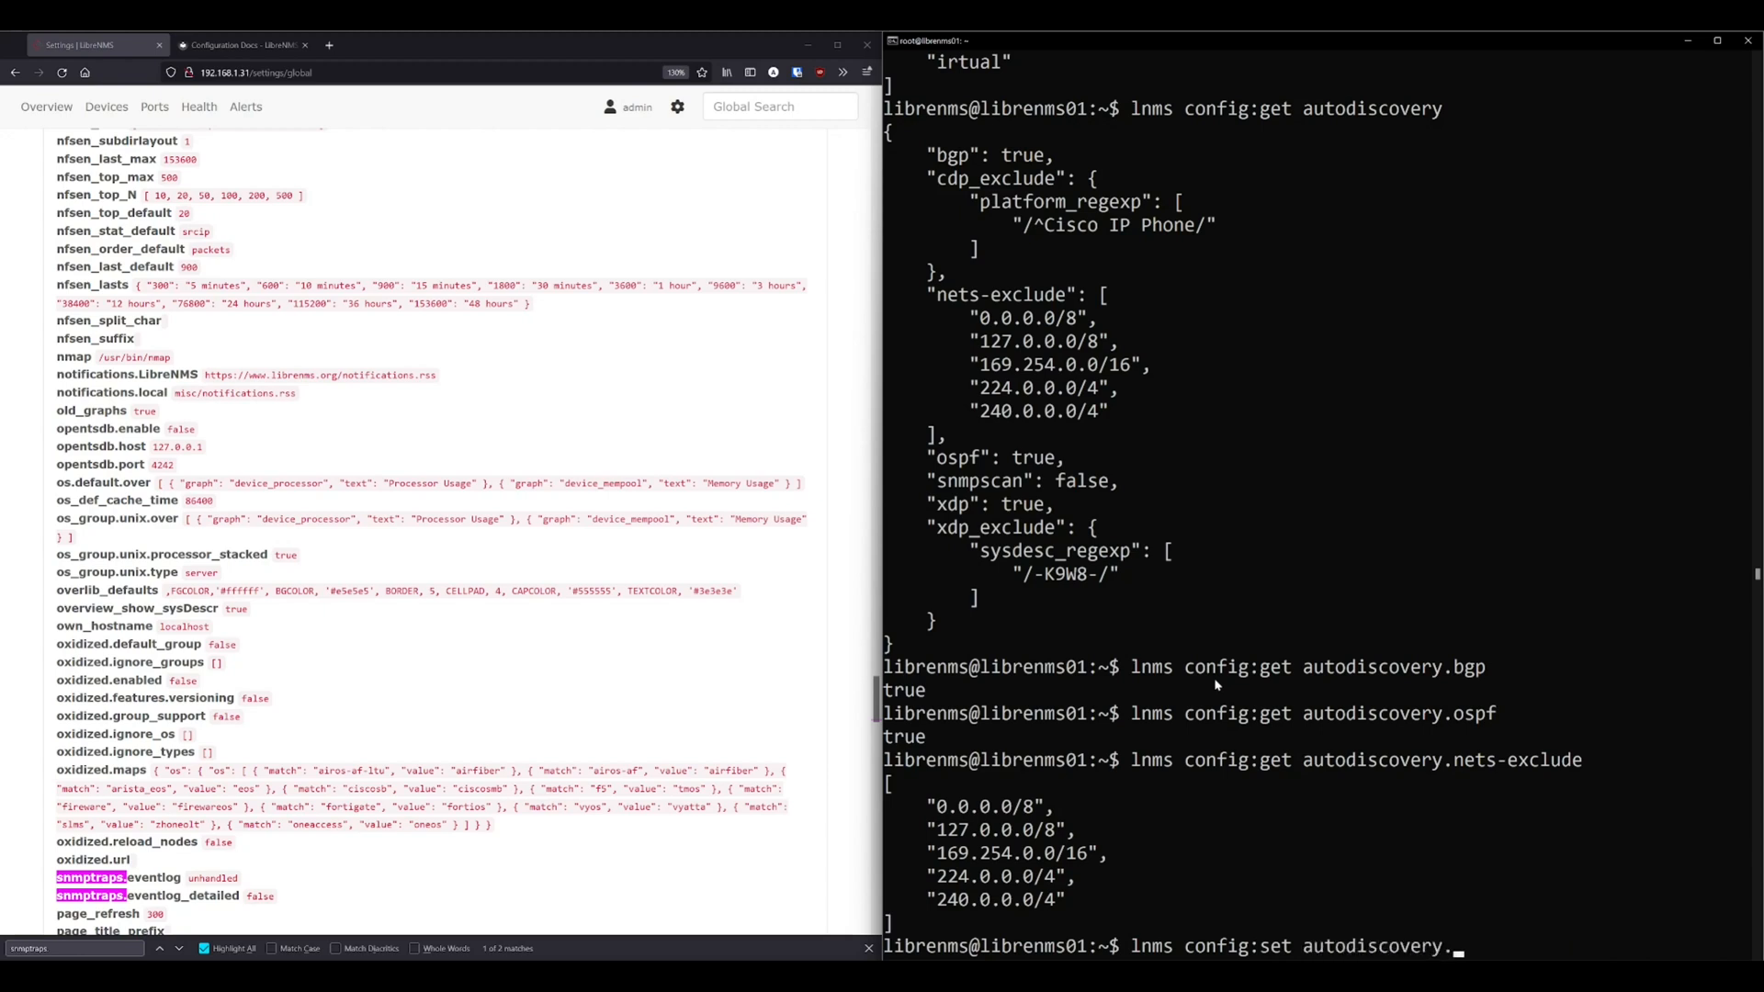
type("bgp")
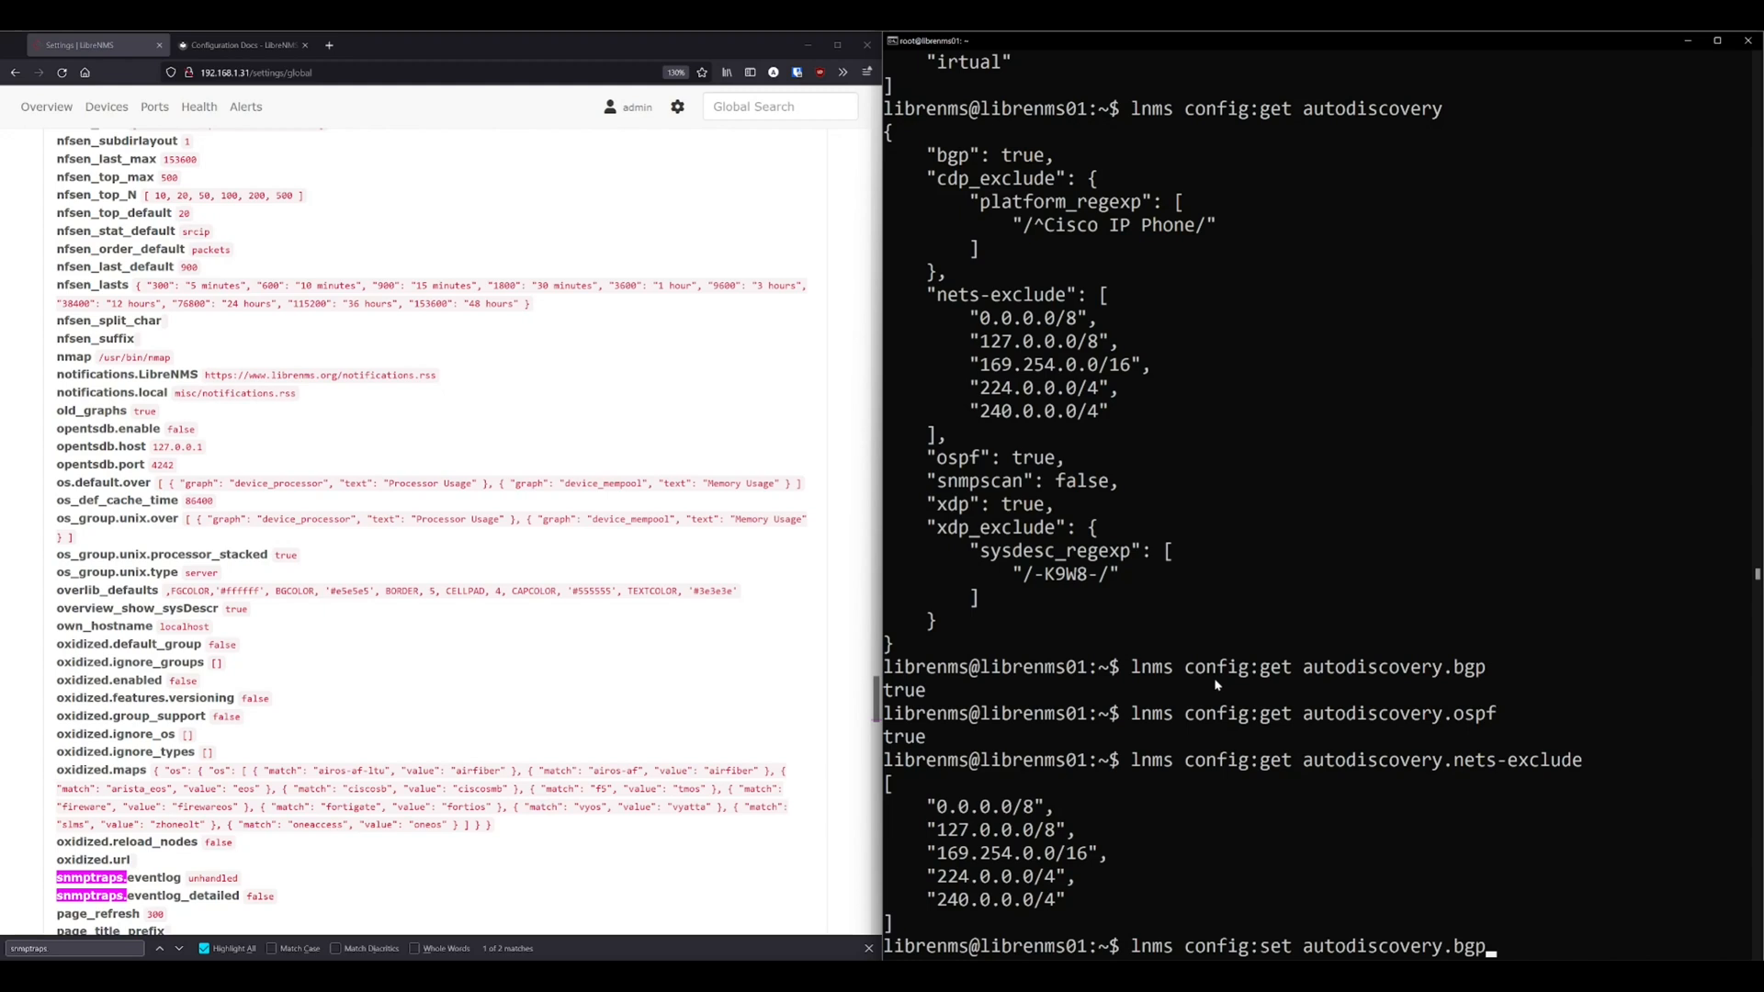
type("false")
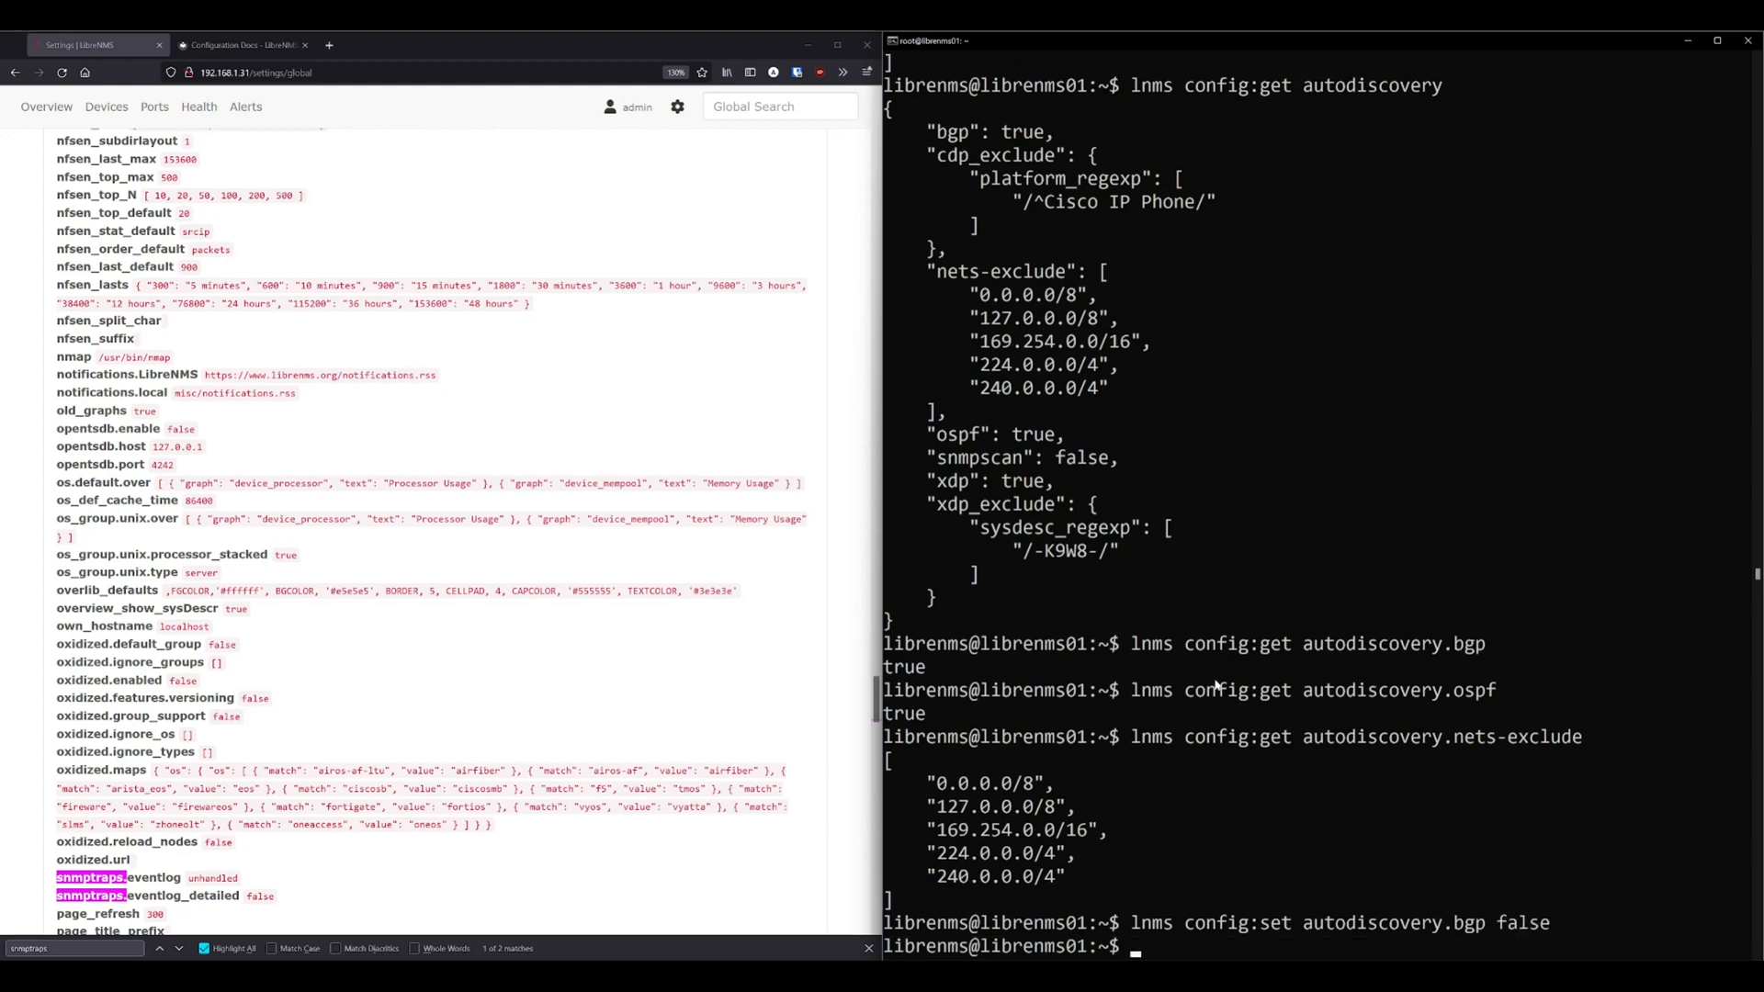
Verify bgp now reads false via config:get autodiscovery.bgp and the full autodiscovery block.
type("lnms config:get autodiscovery.bgp")
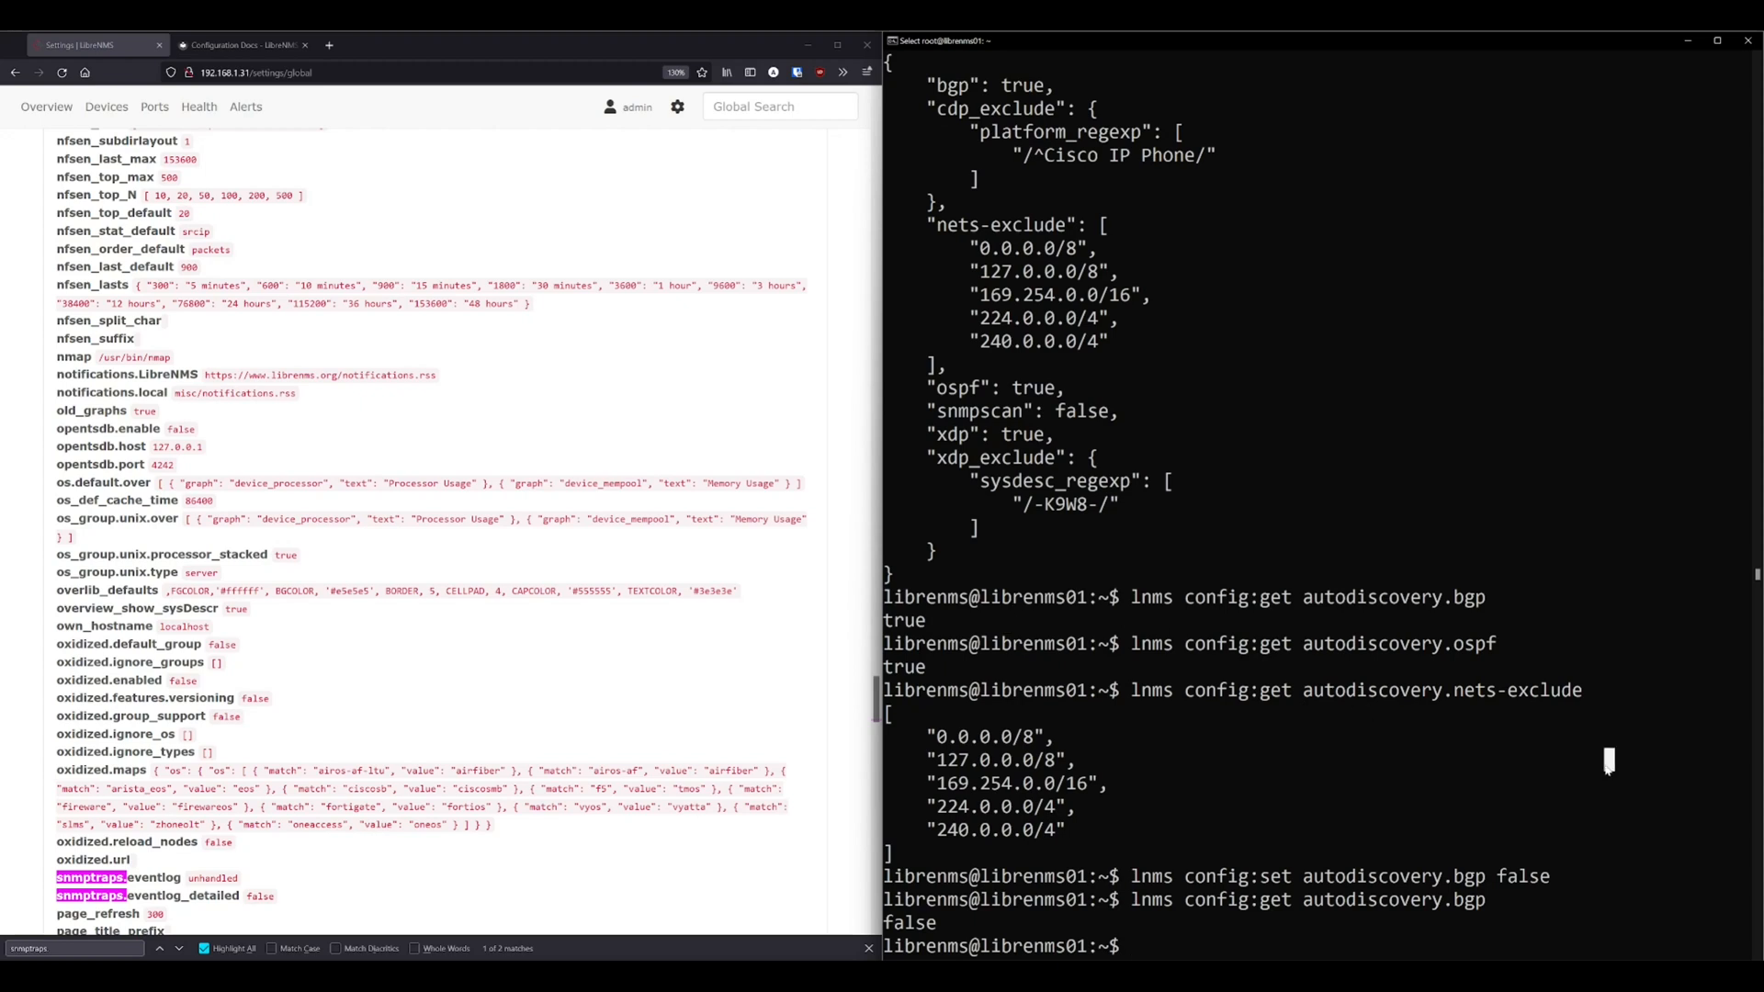
type("lnms config:get autodiscovery")
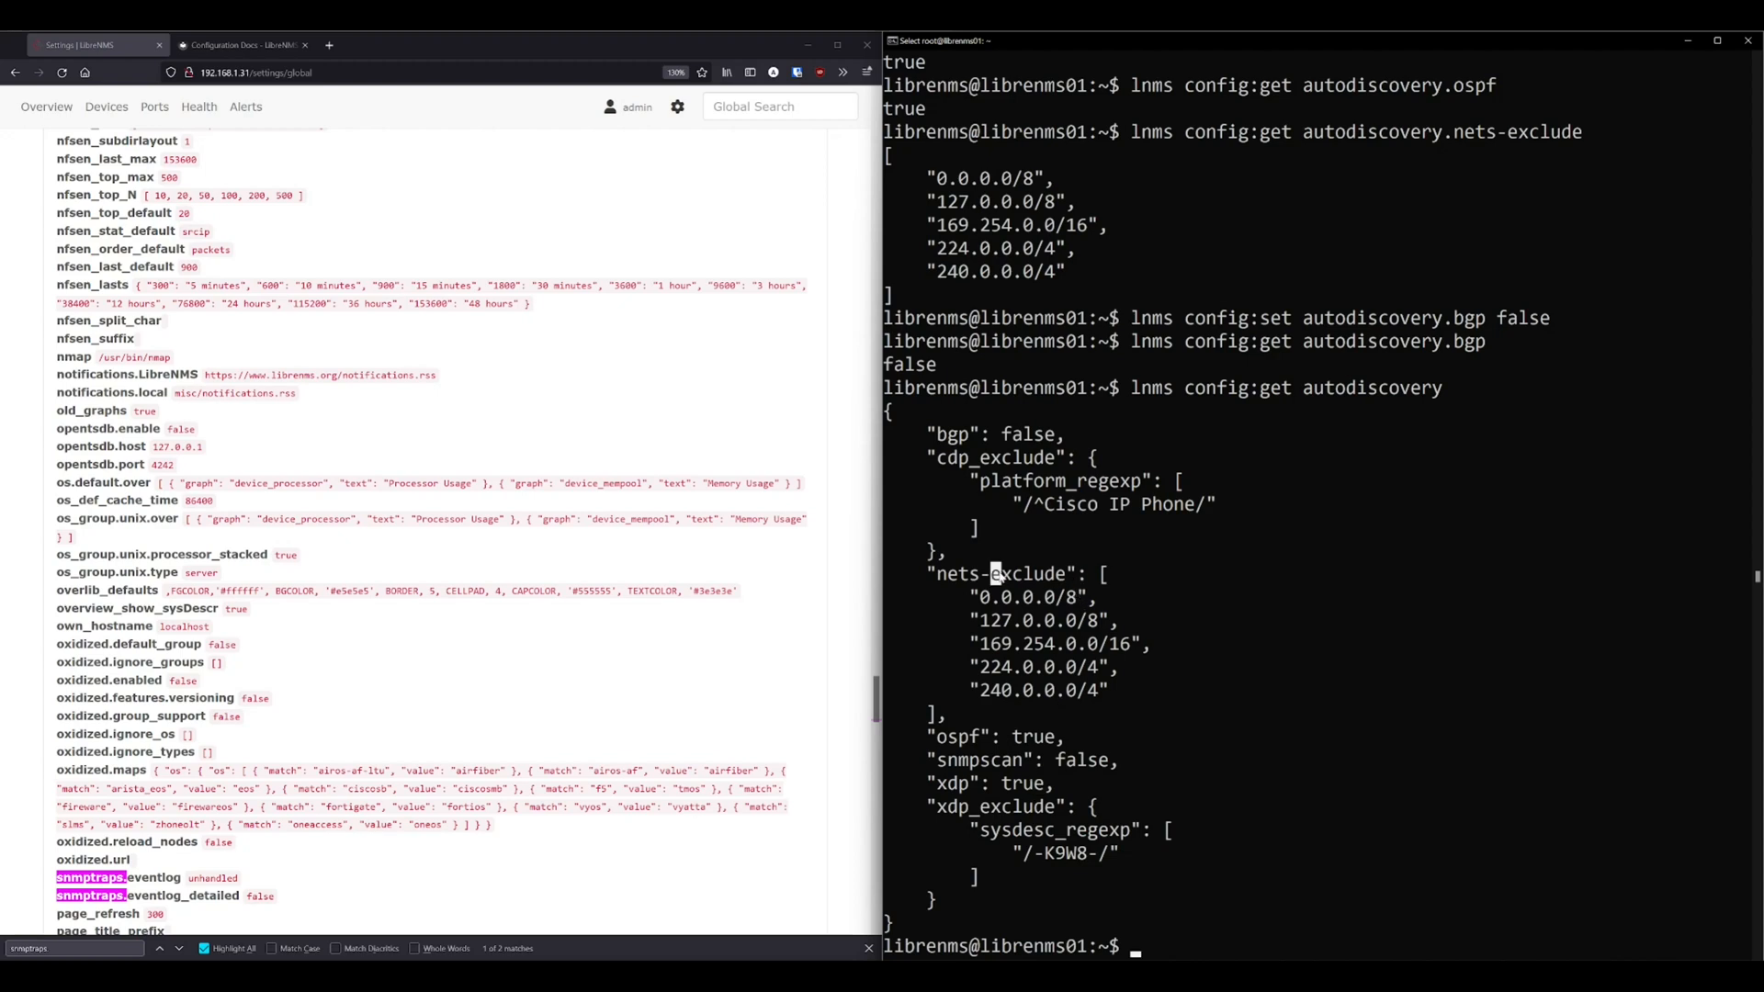
left_click_drag(990, 573, 1092, 691)
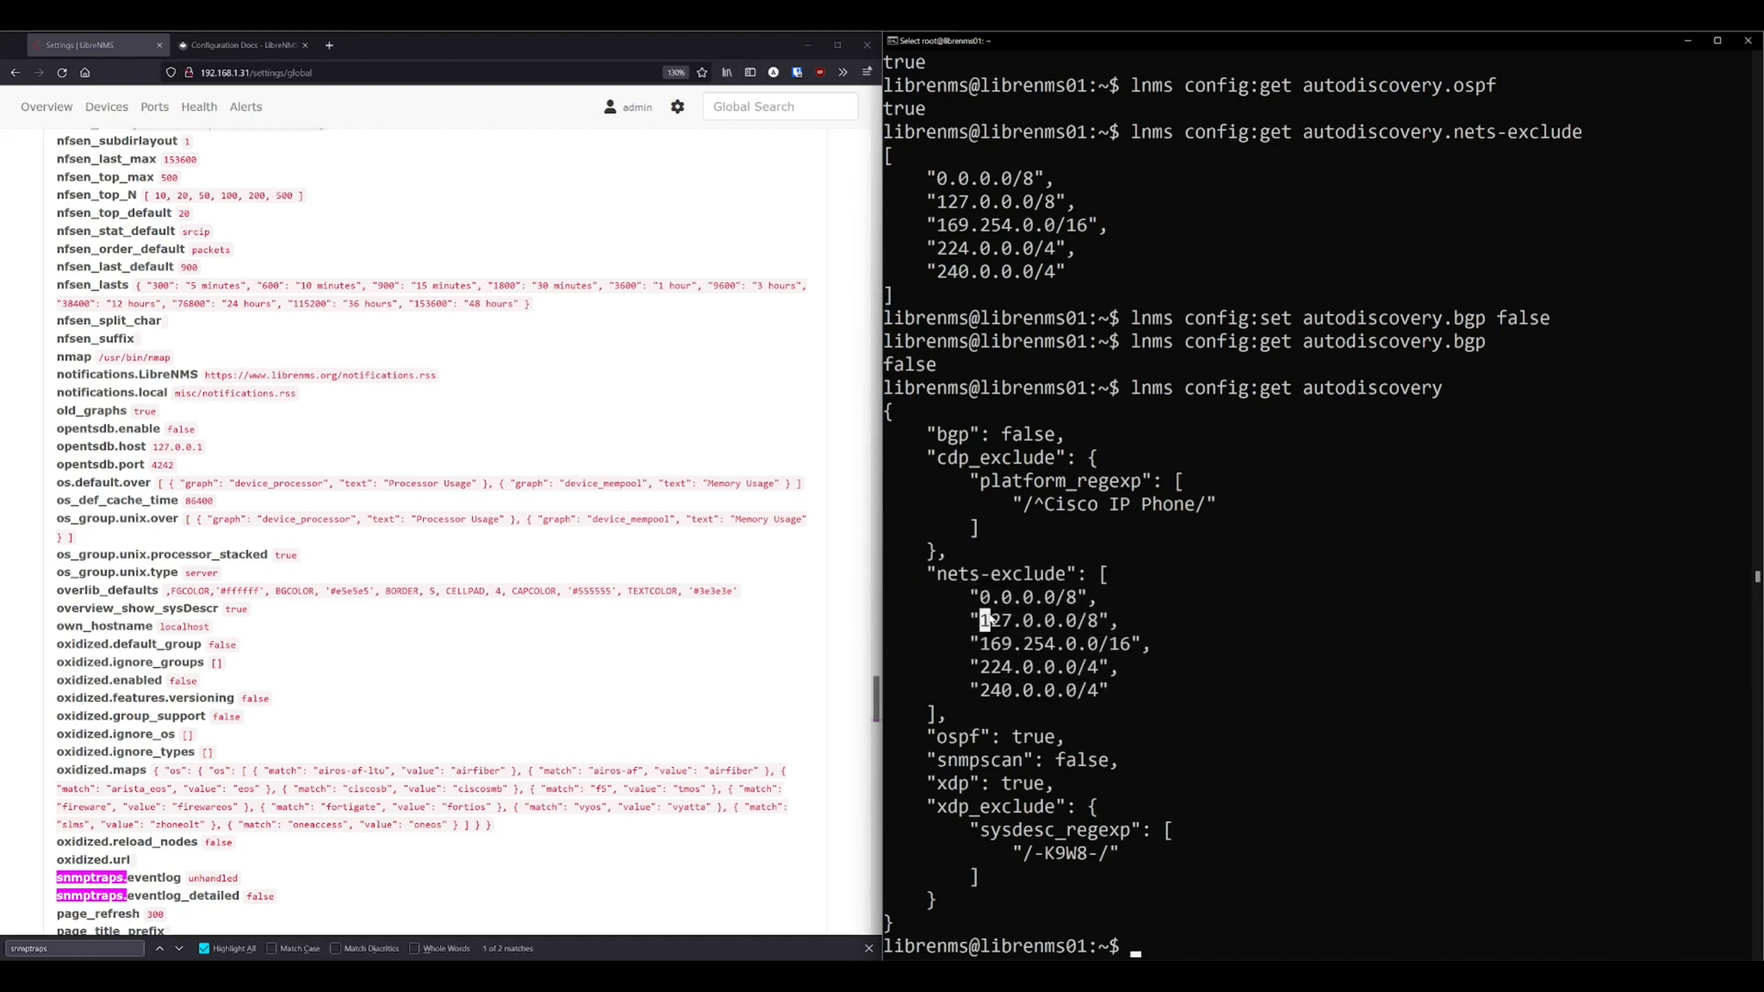
Append 192.168.3.0/24 to autodiscovery.nets-exclude using config:set with the .+ suffix.
type("lnms config:get autodiscovery")
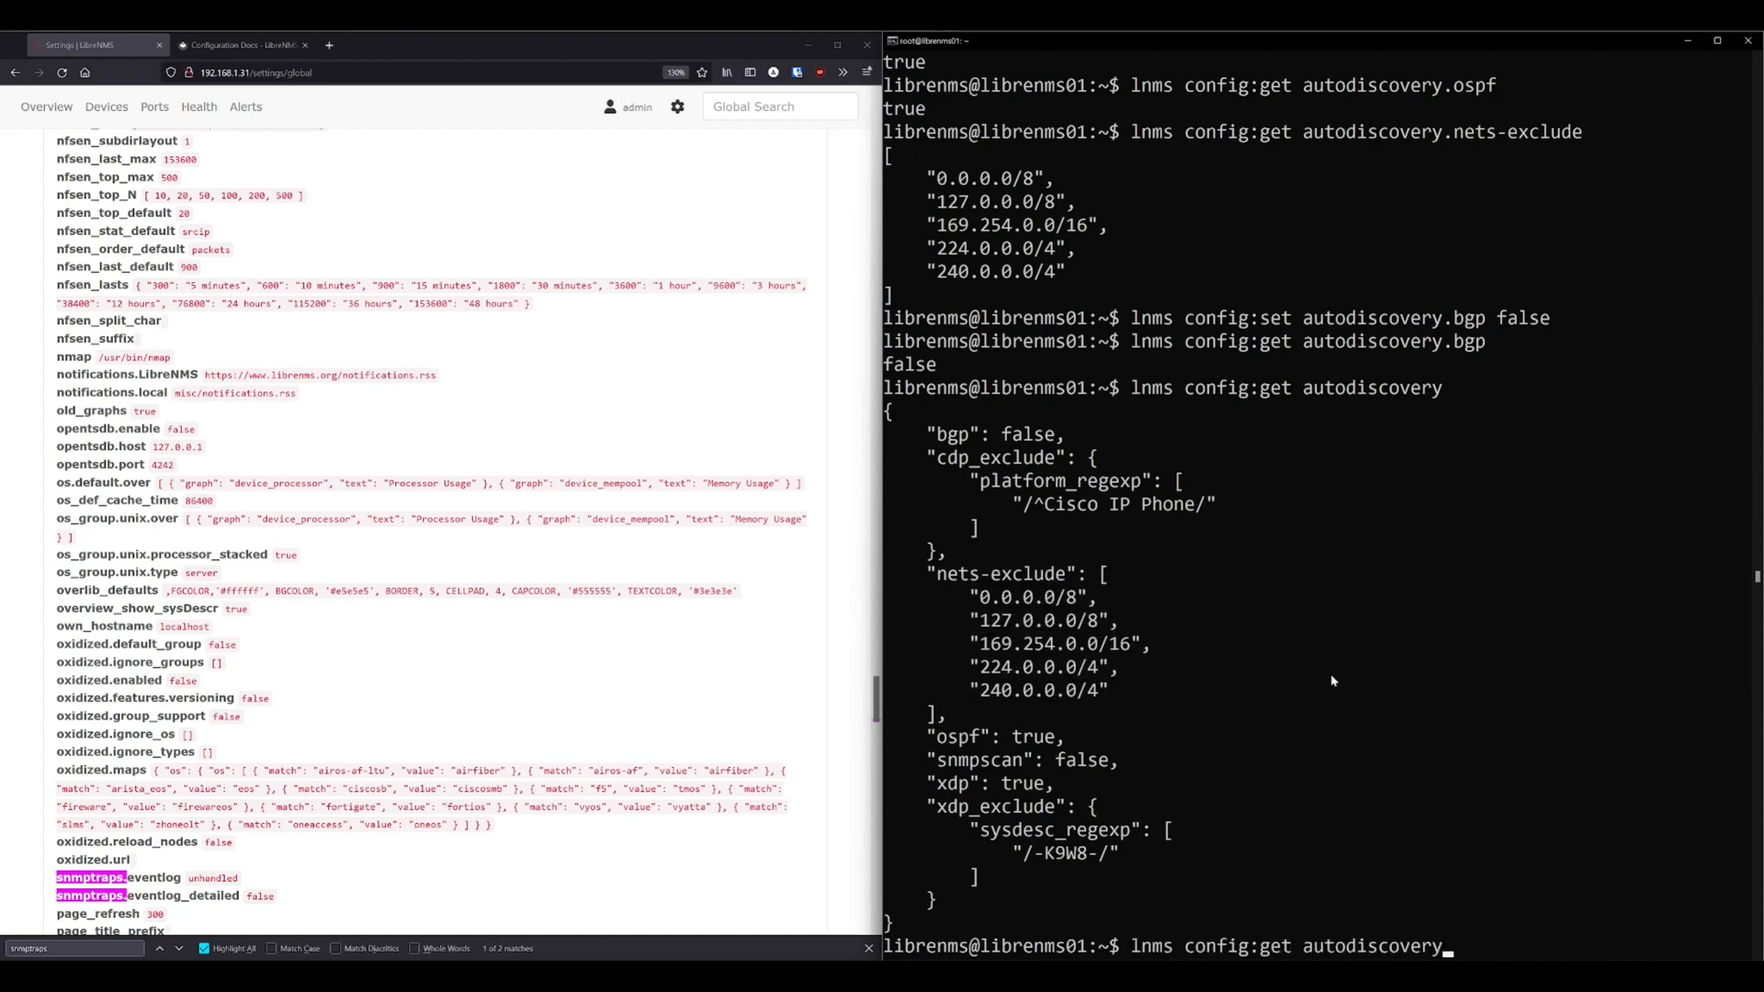
type(".")
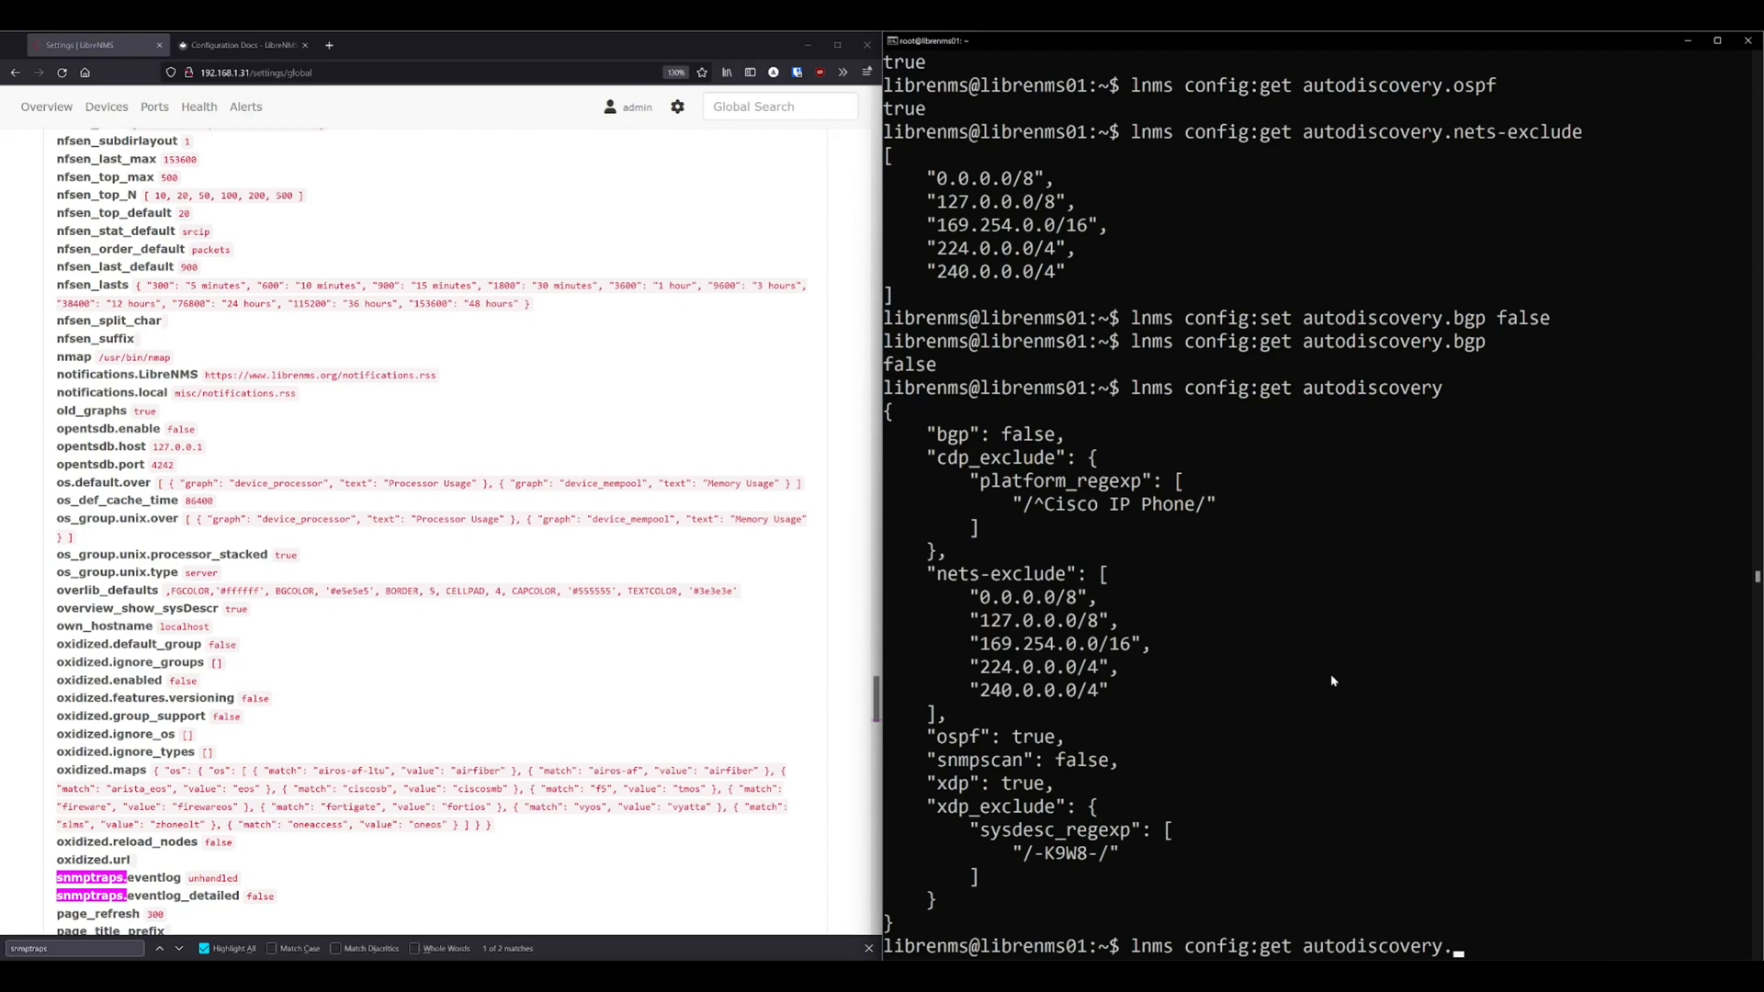
type("nets-exclude")
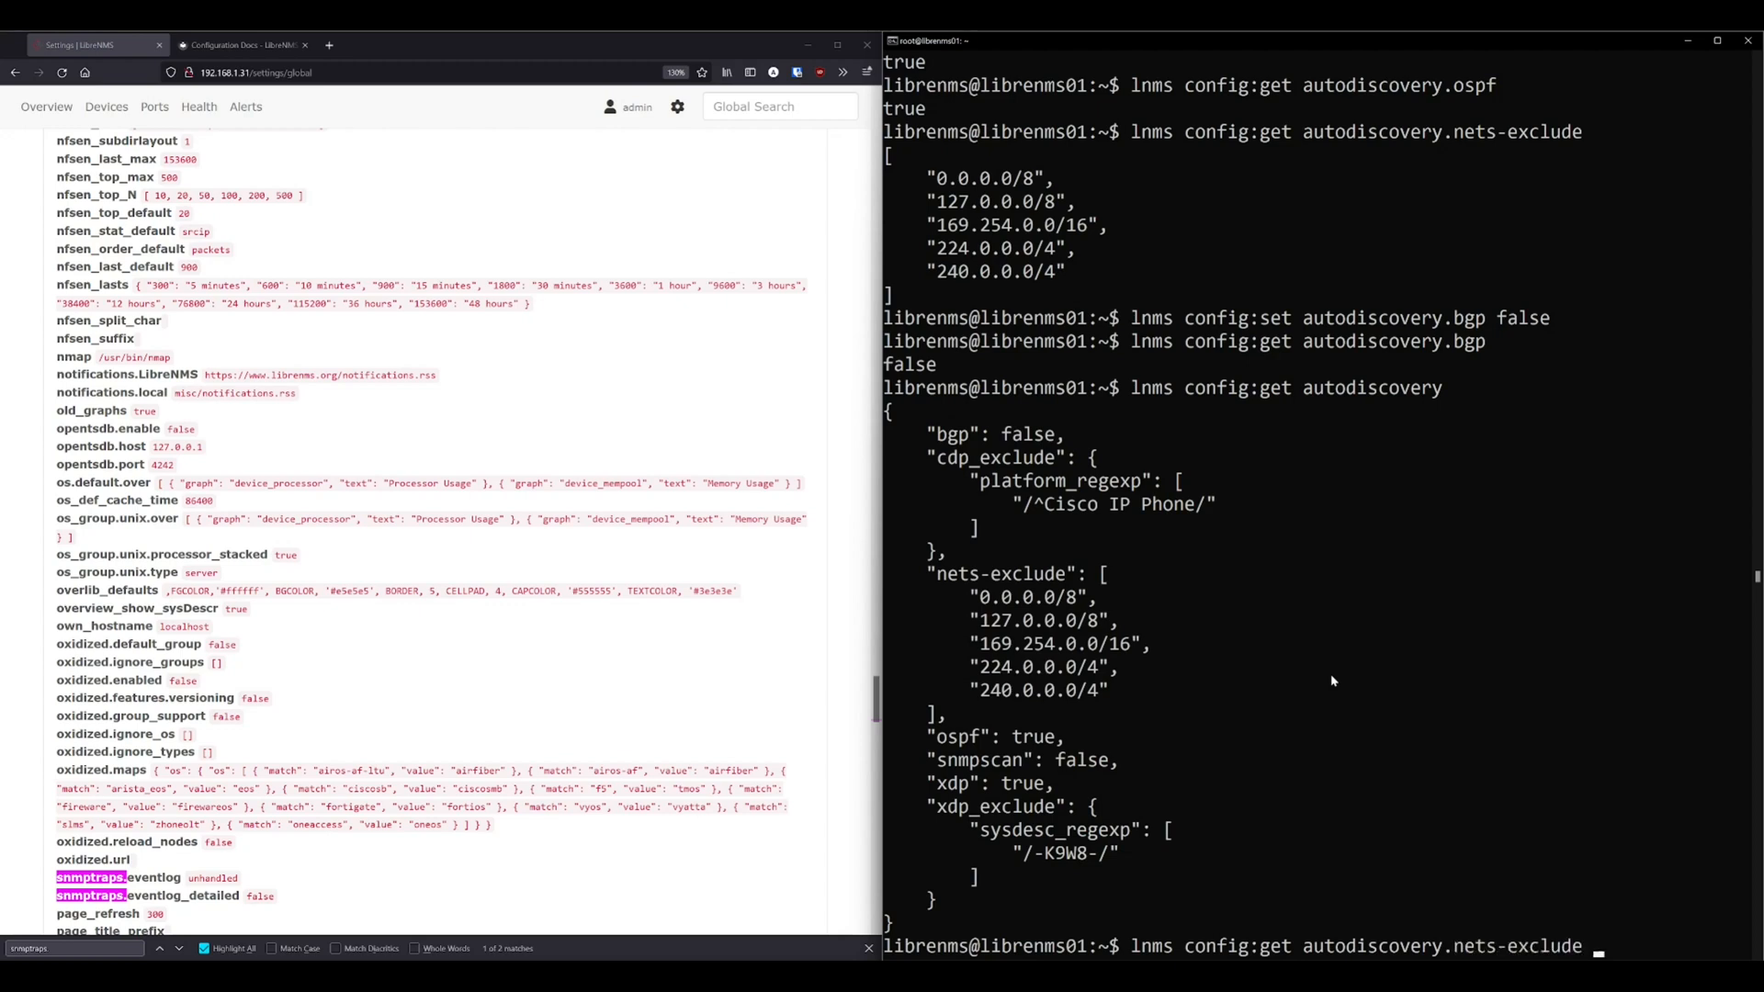
type(".+")
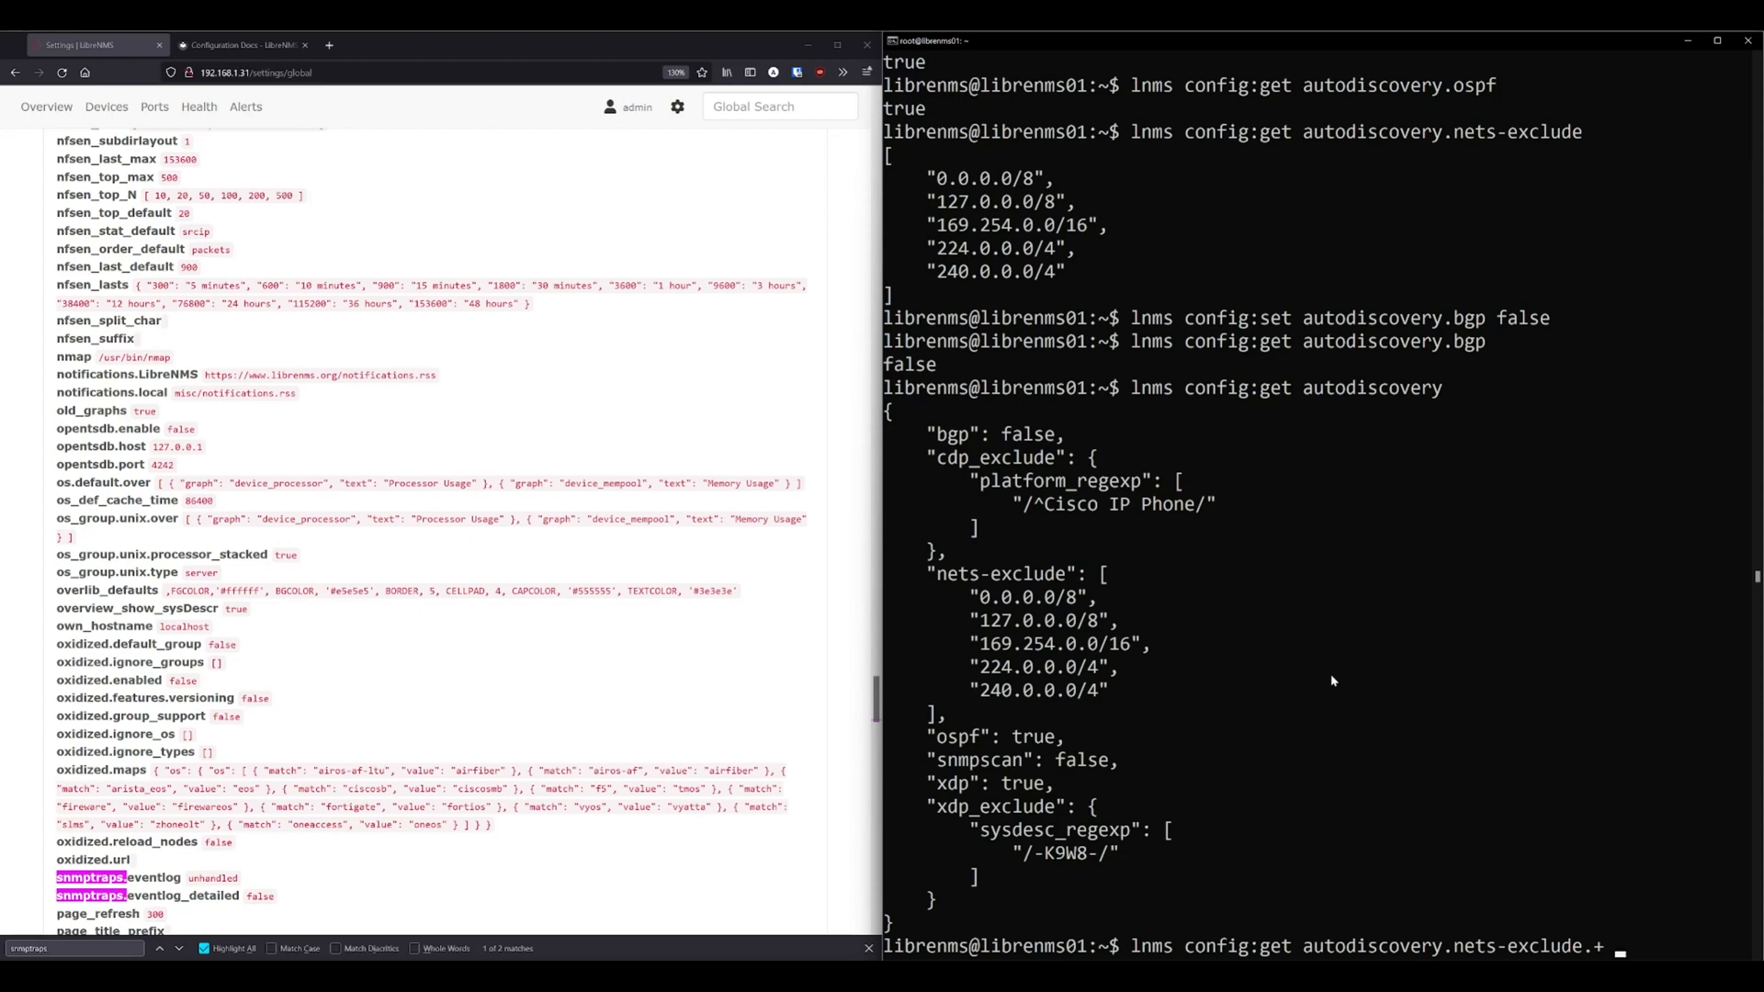
type("192.168.3.0/24")
type("lnms config:get autodiscovery.nets-exclude")
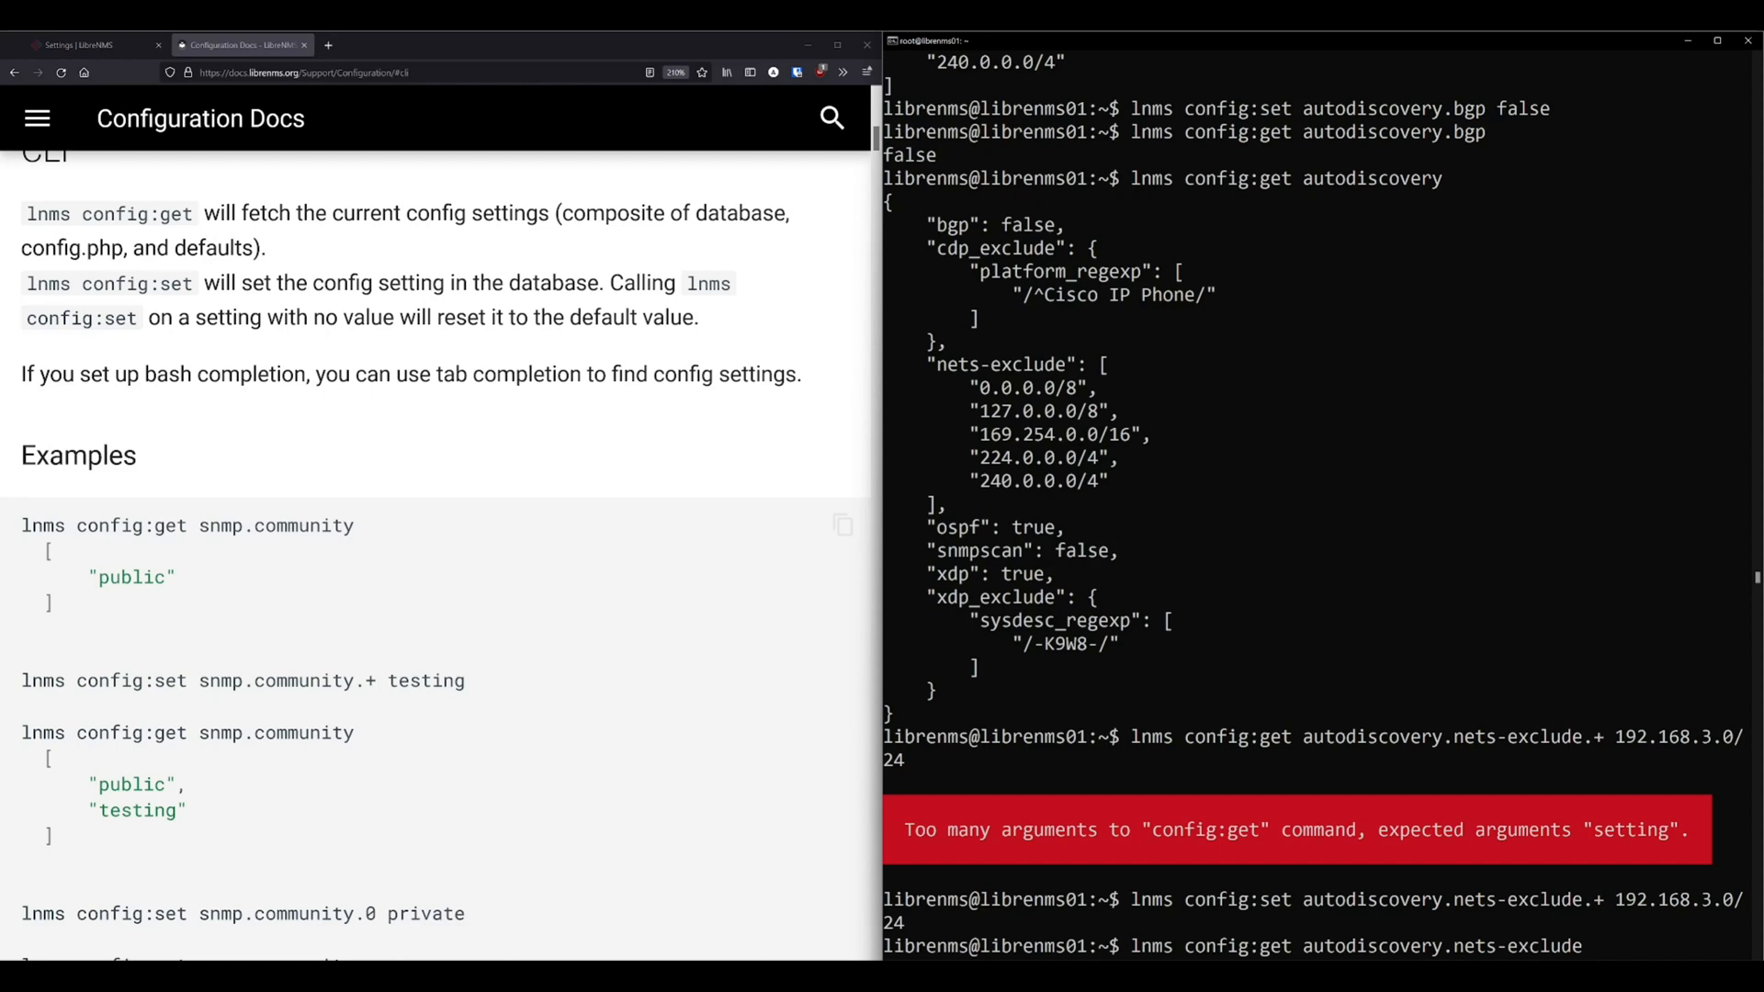
mouse_move(183, 572)
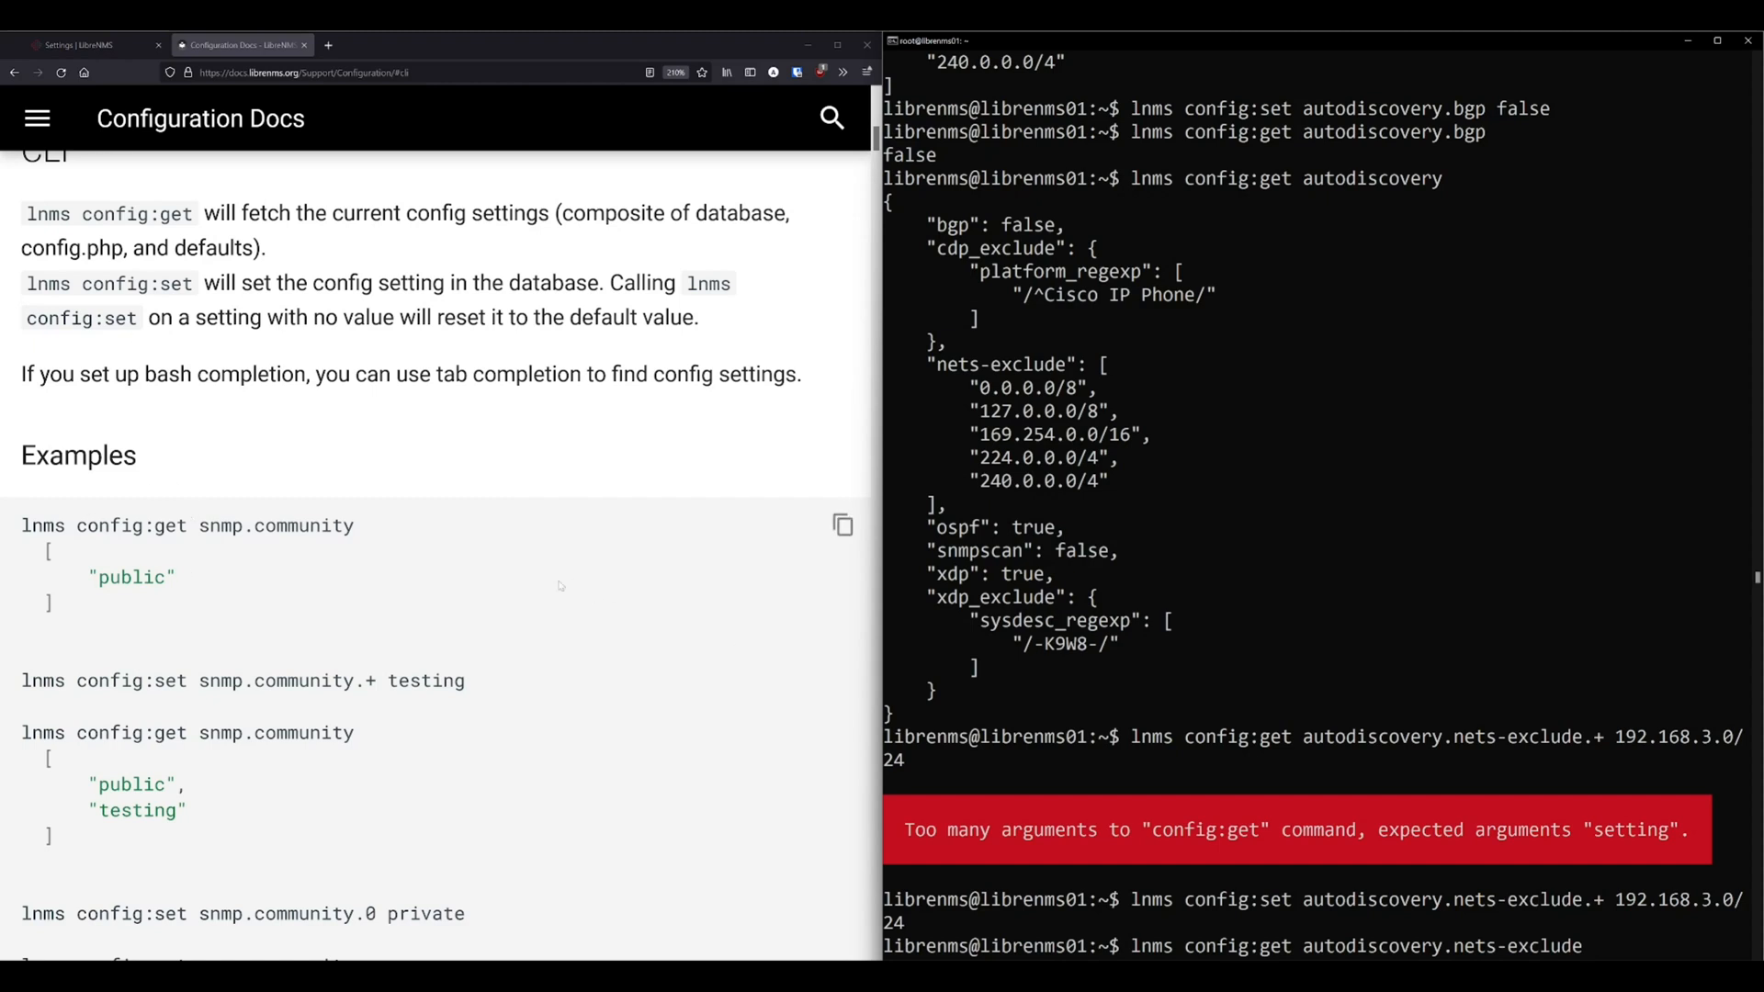
Scroll the Configuration Docs to the config:set examples for list-type settings.
scroll("down", 3)
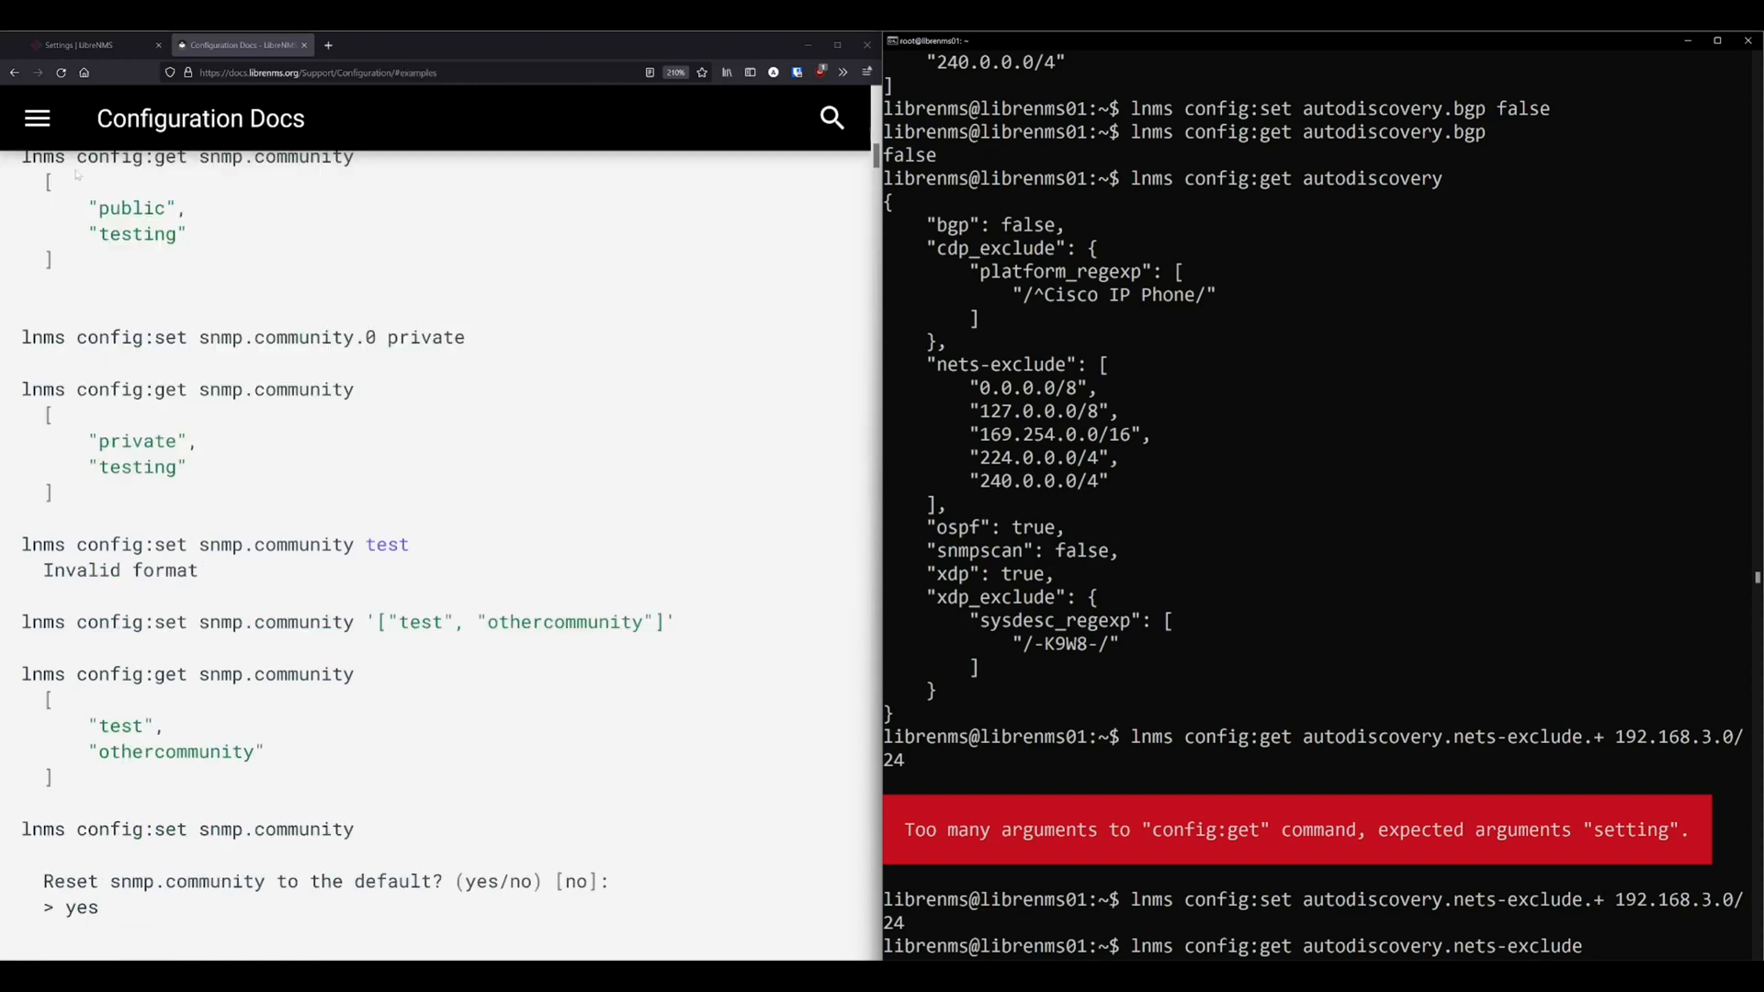
mouse_move(629, 397)
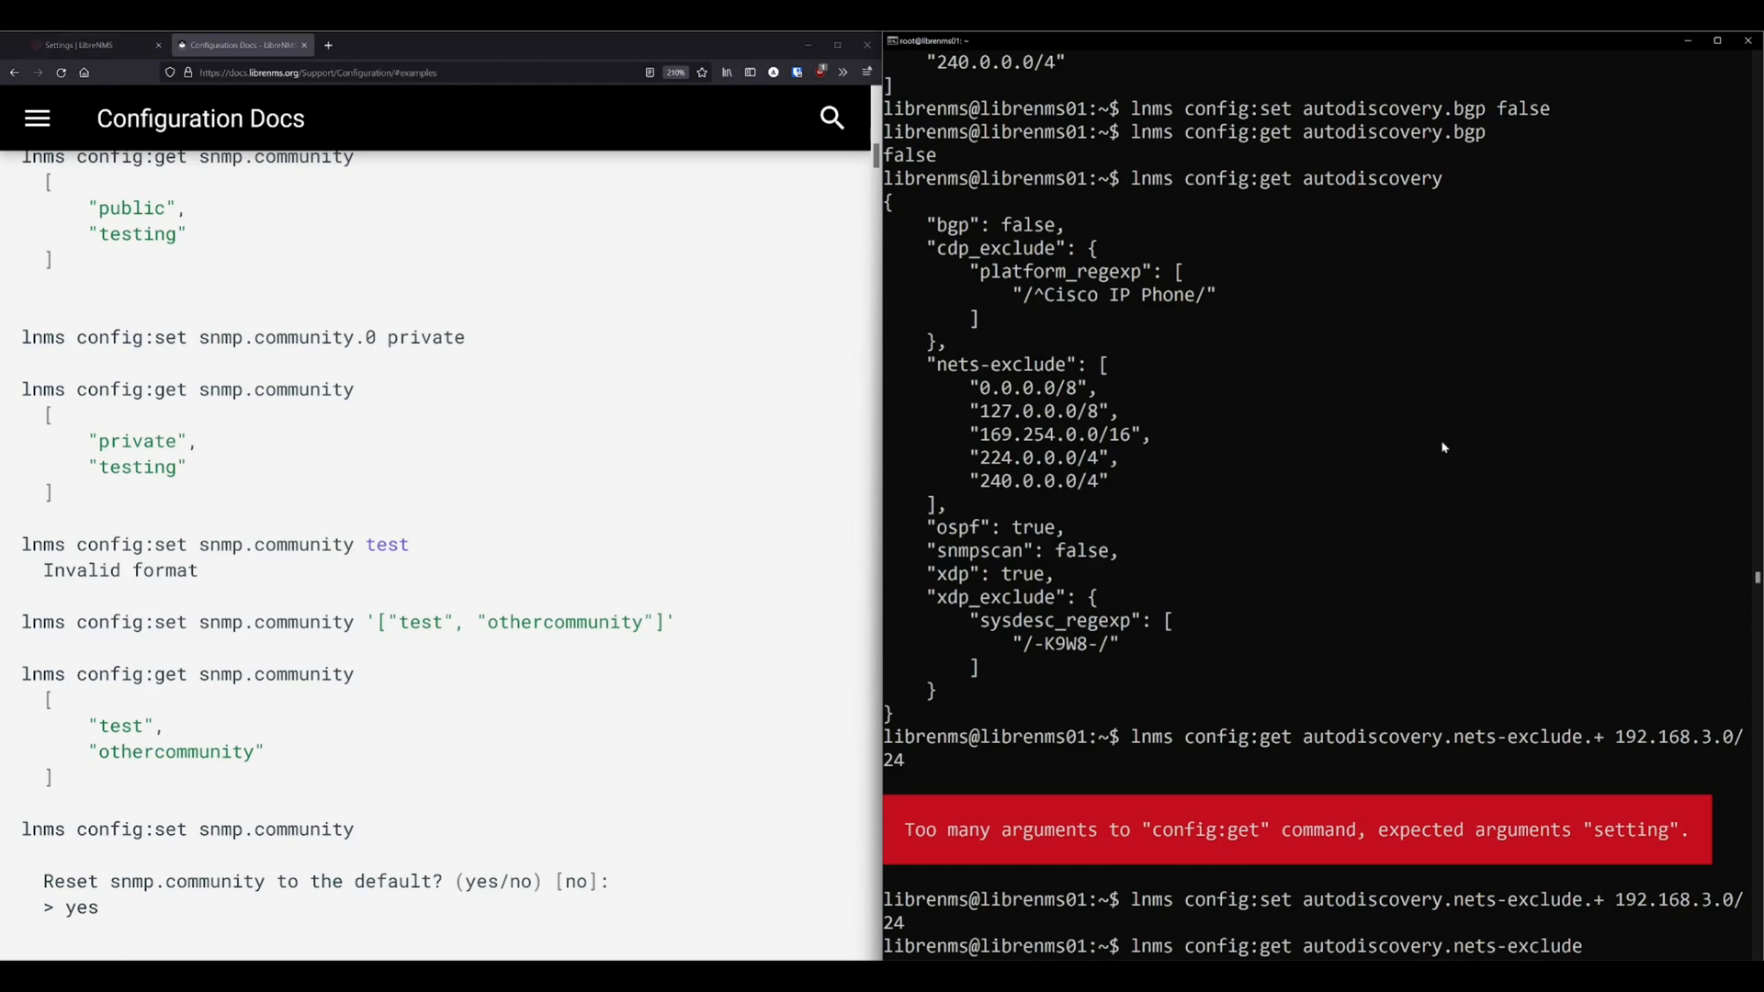
mouse_move(520, 346)
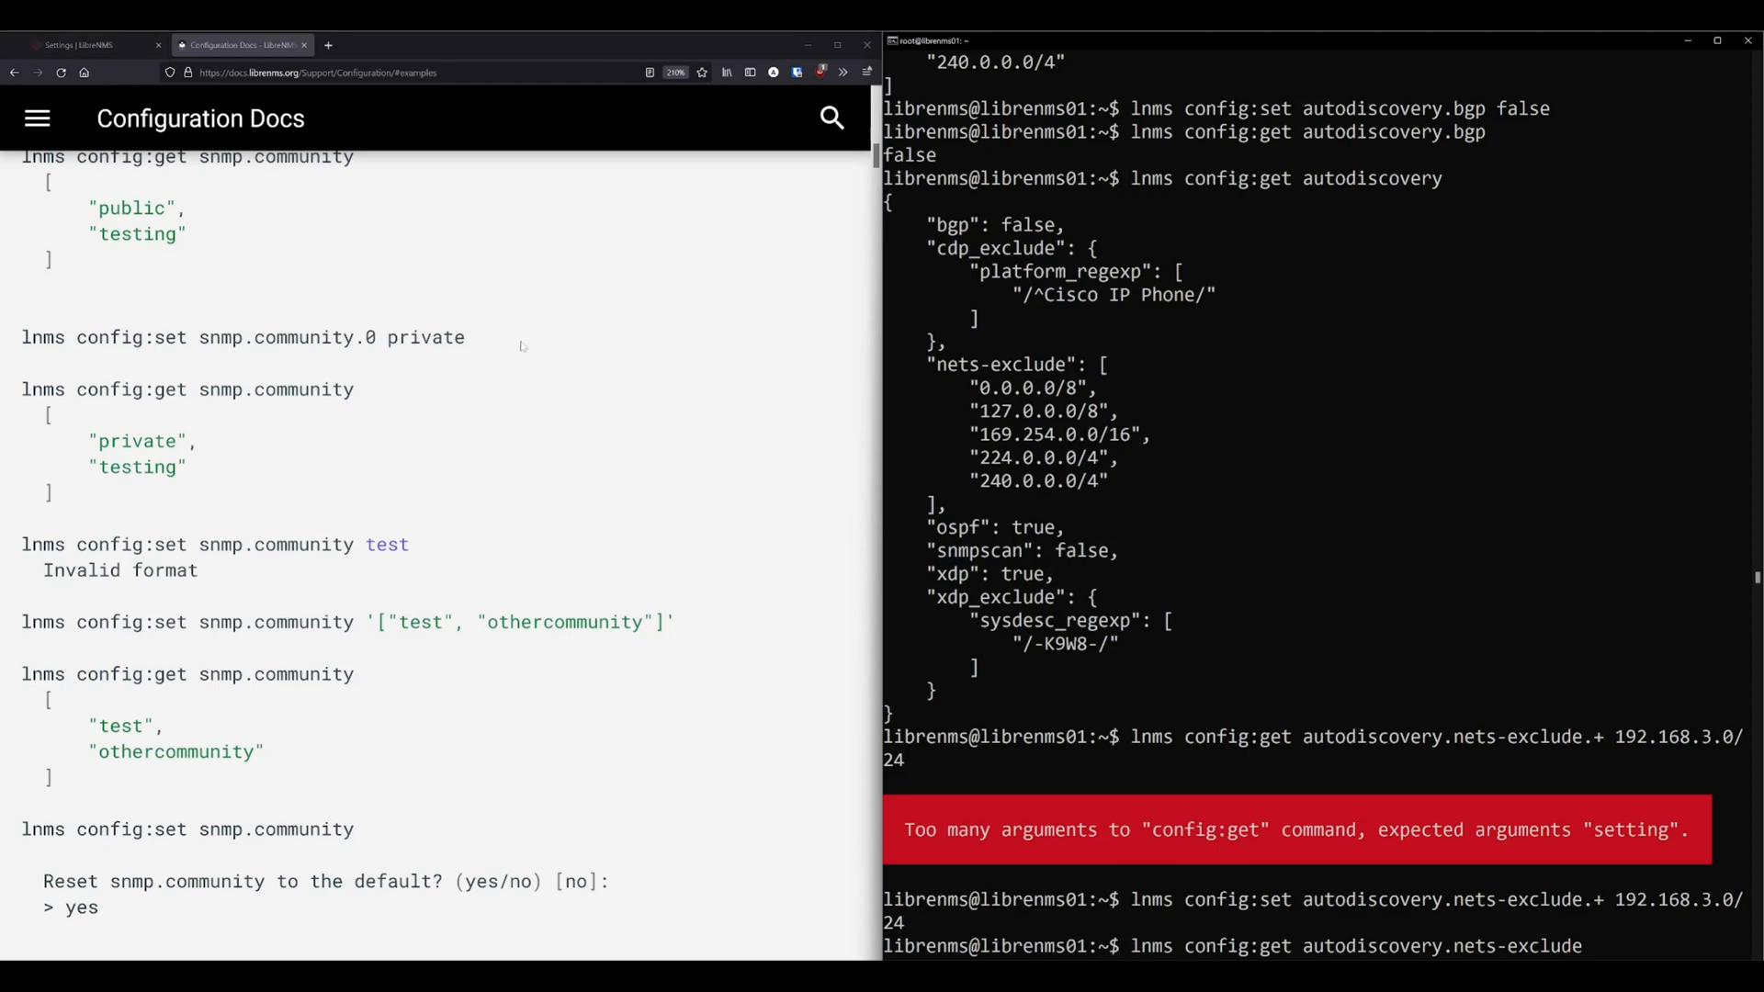
mouse_move(467, 418)
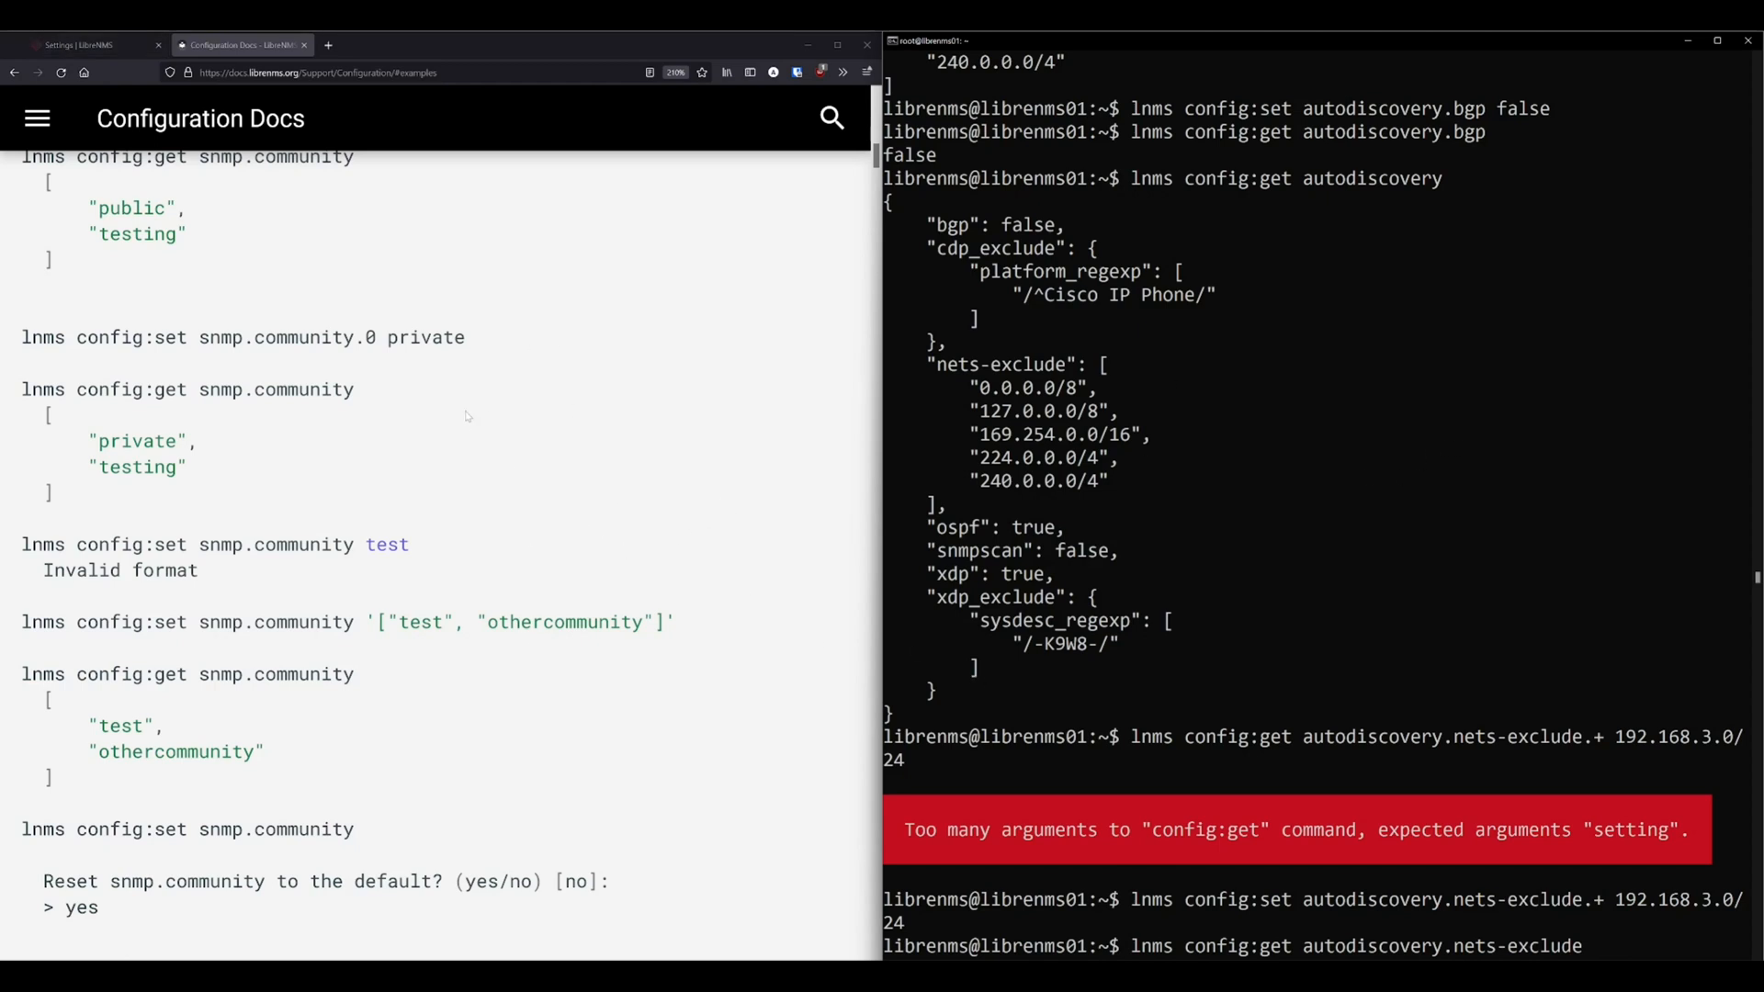
mouse_move(450, 439)
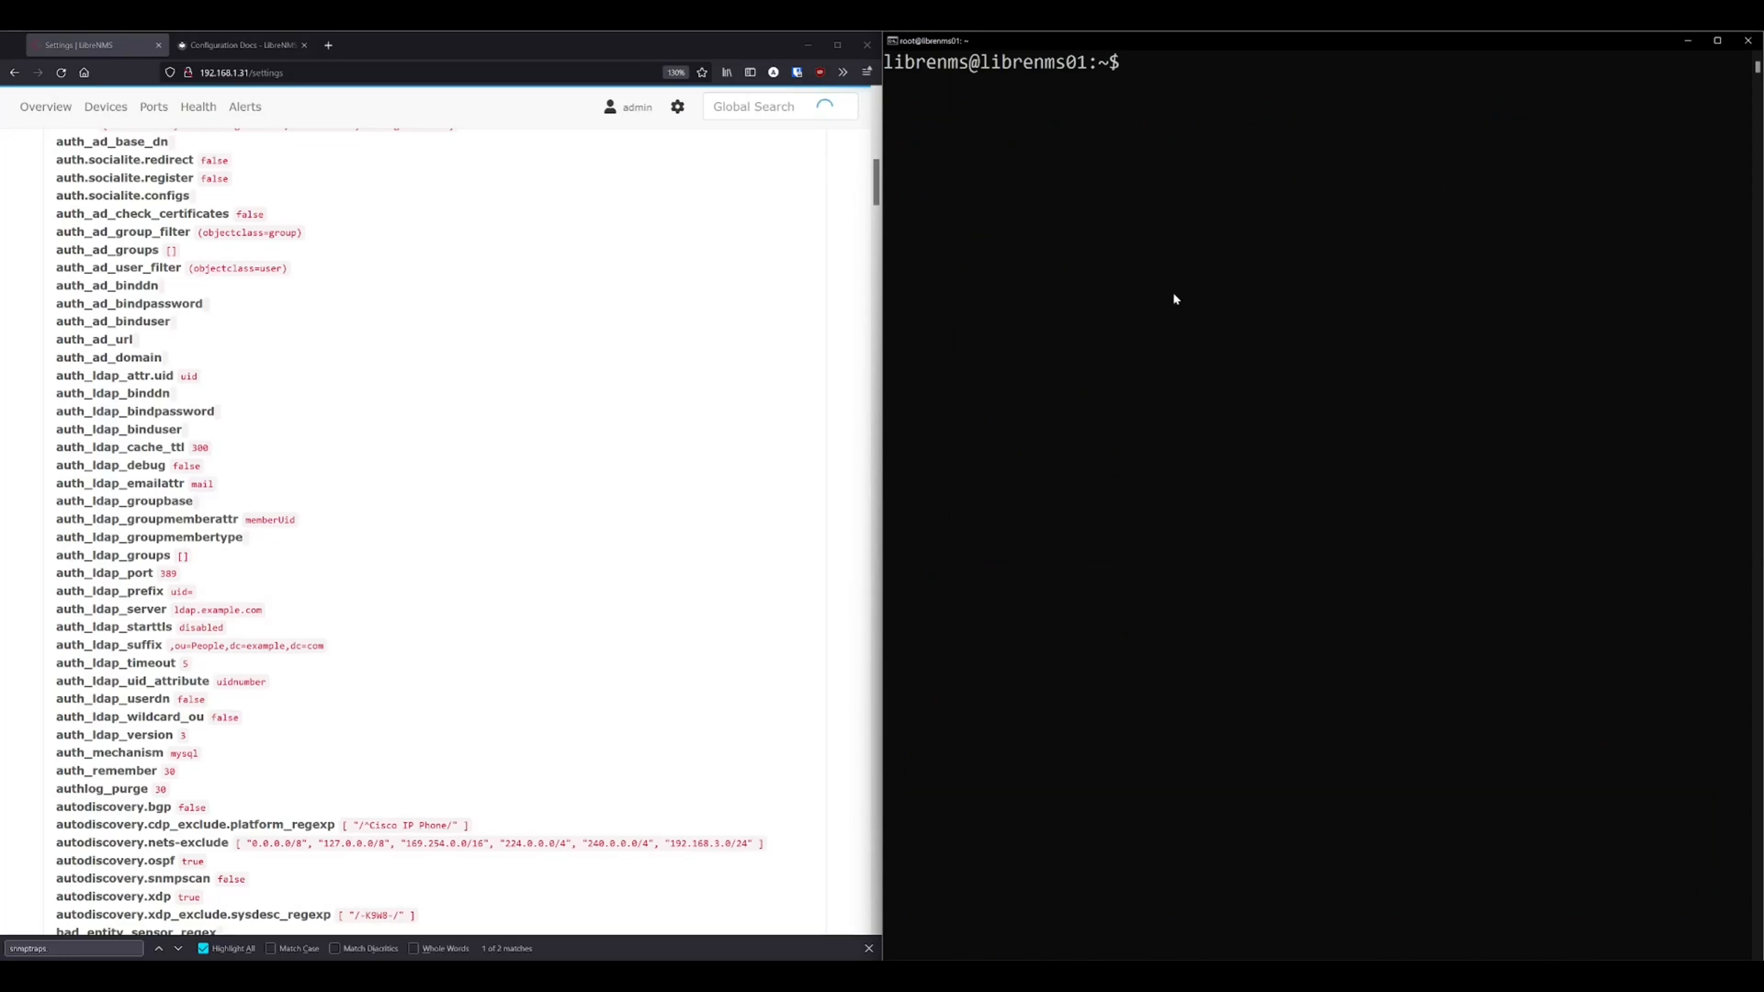
Attempt lnms config:set fakesetting true and get the invalid-setting error.
type("lnms")
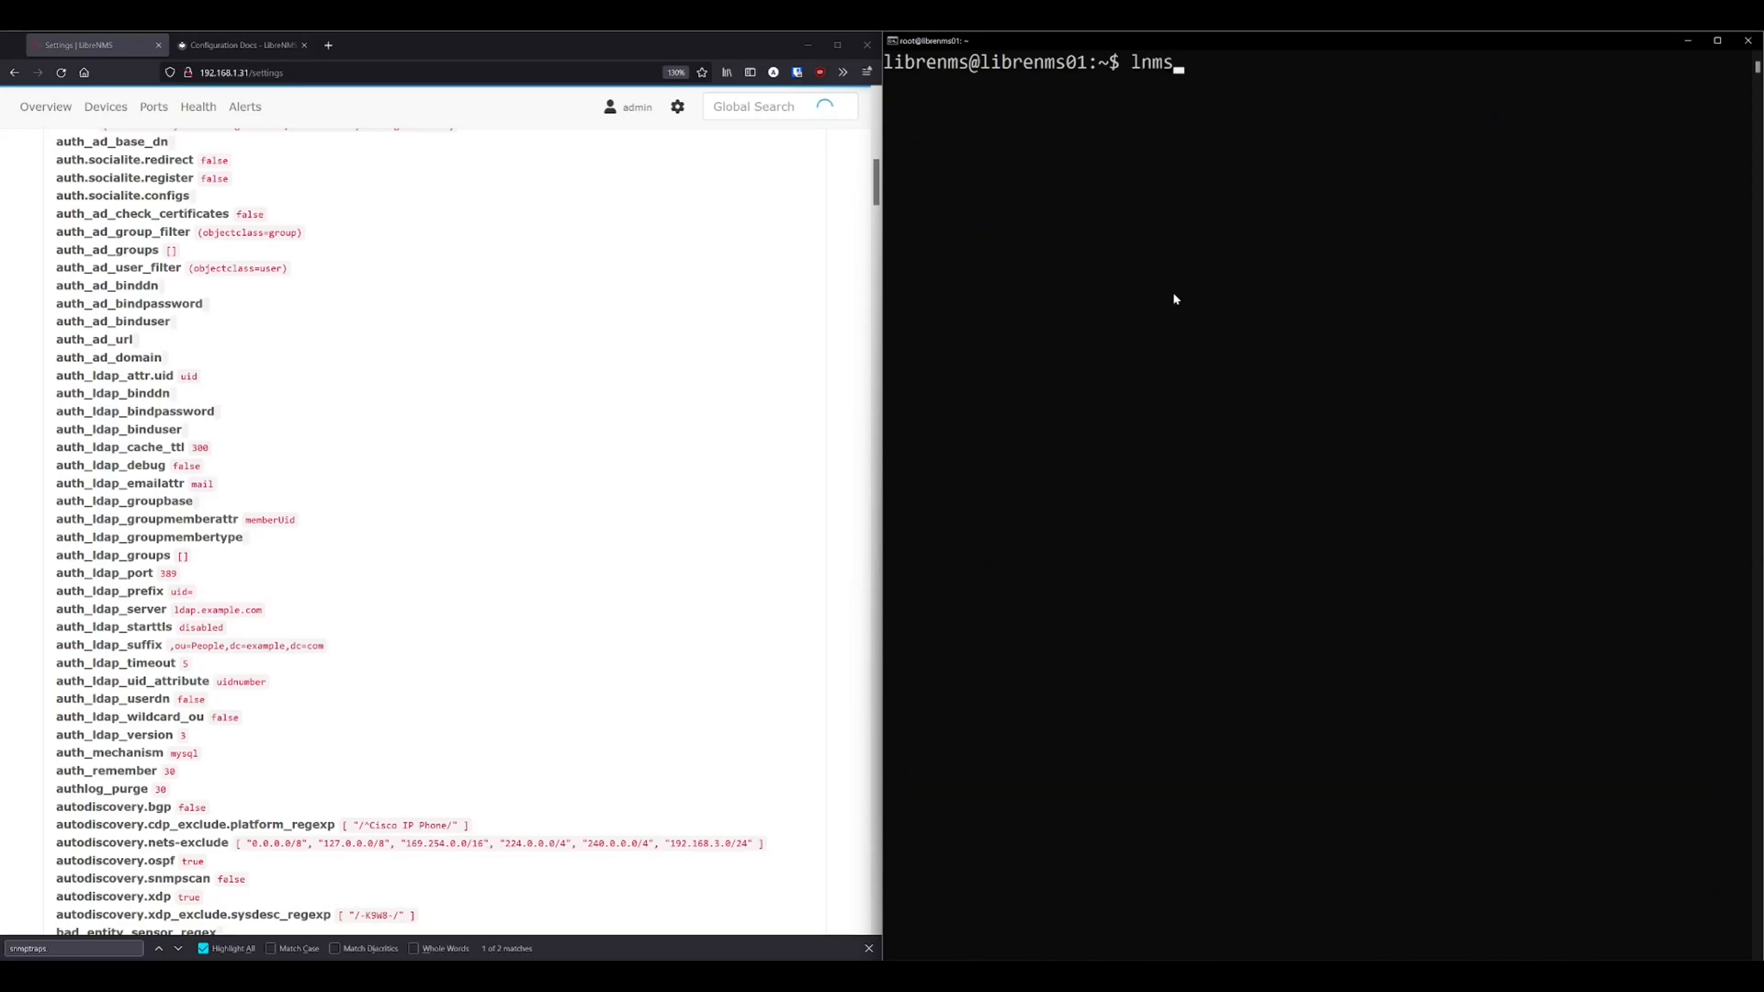
type("config:set")
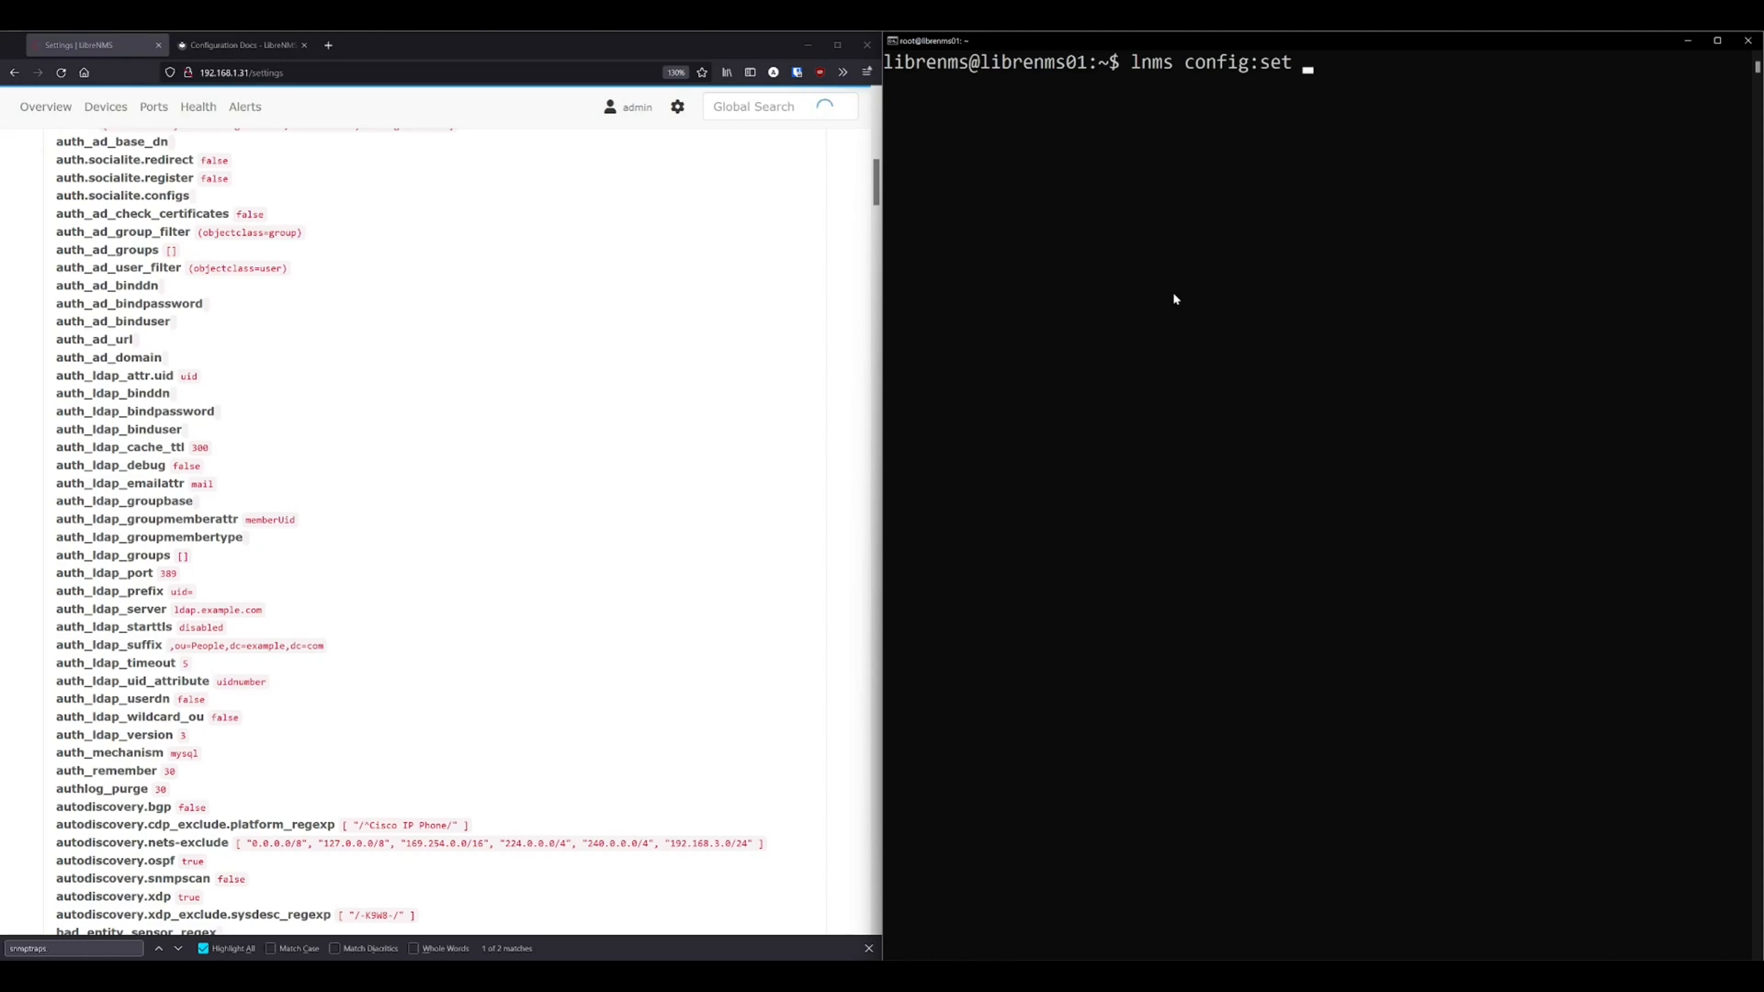
type("fakesetting")
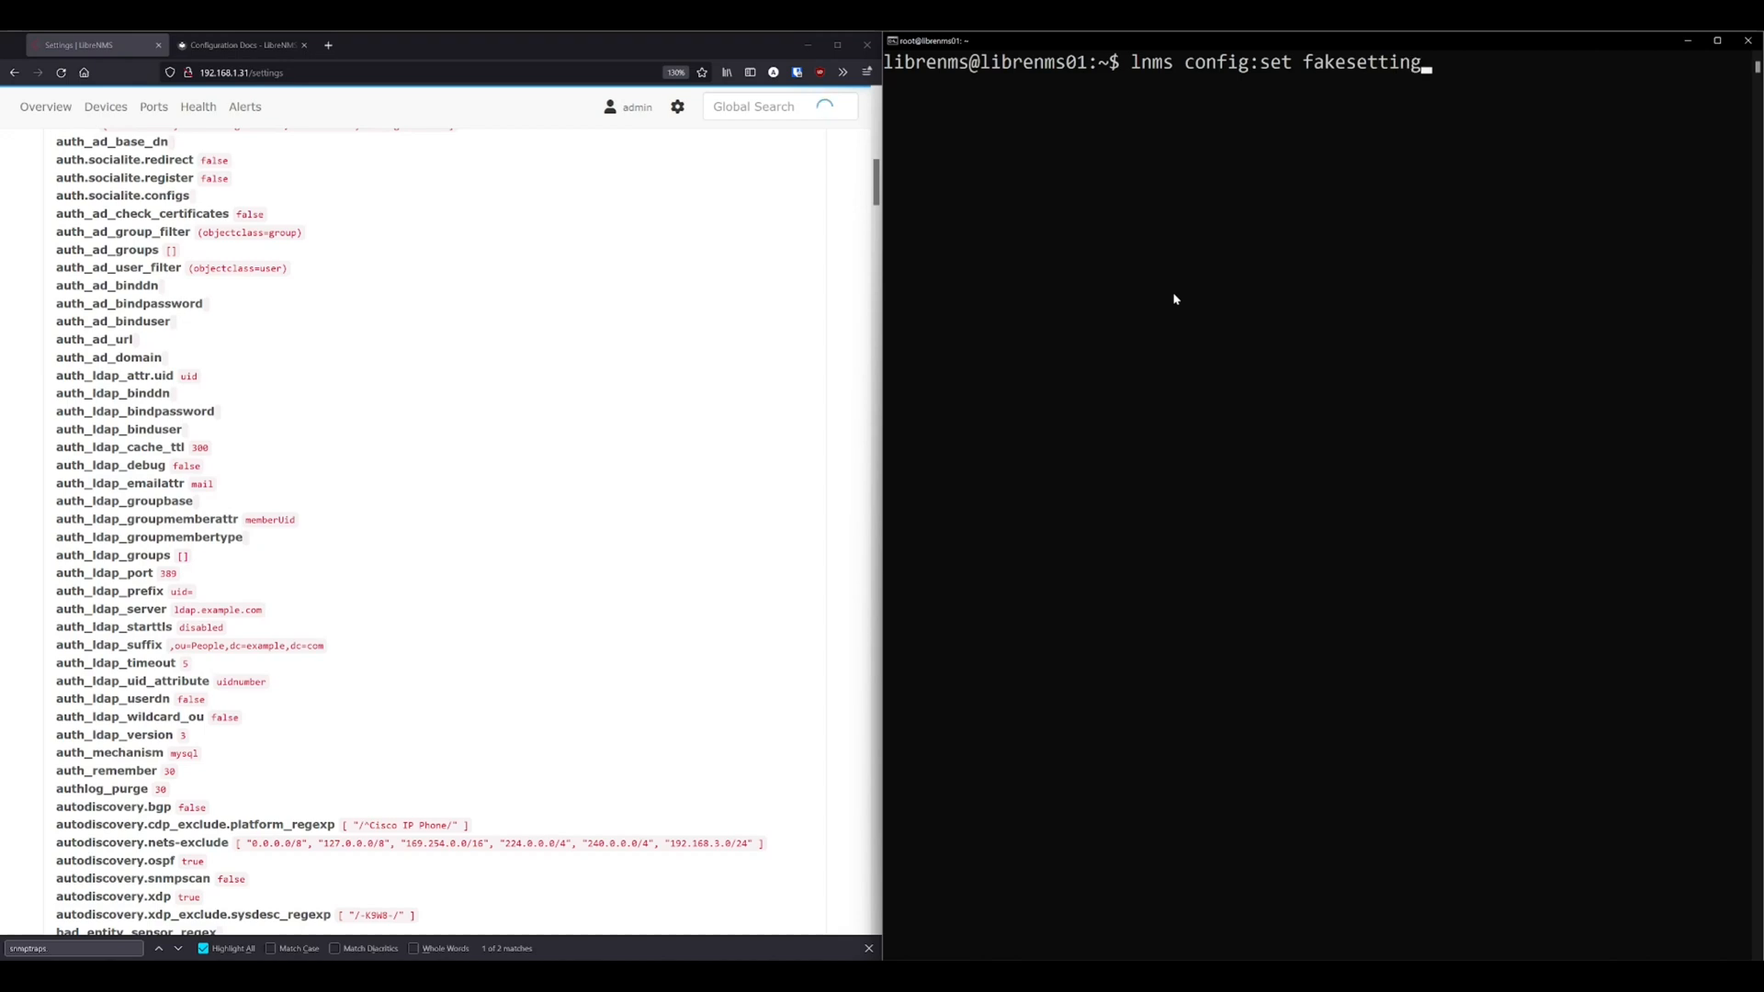
type("true")
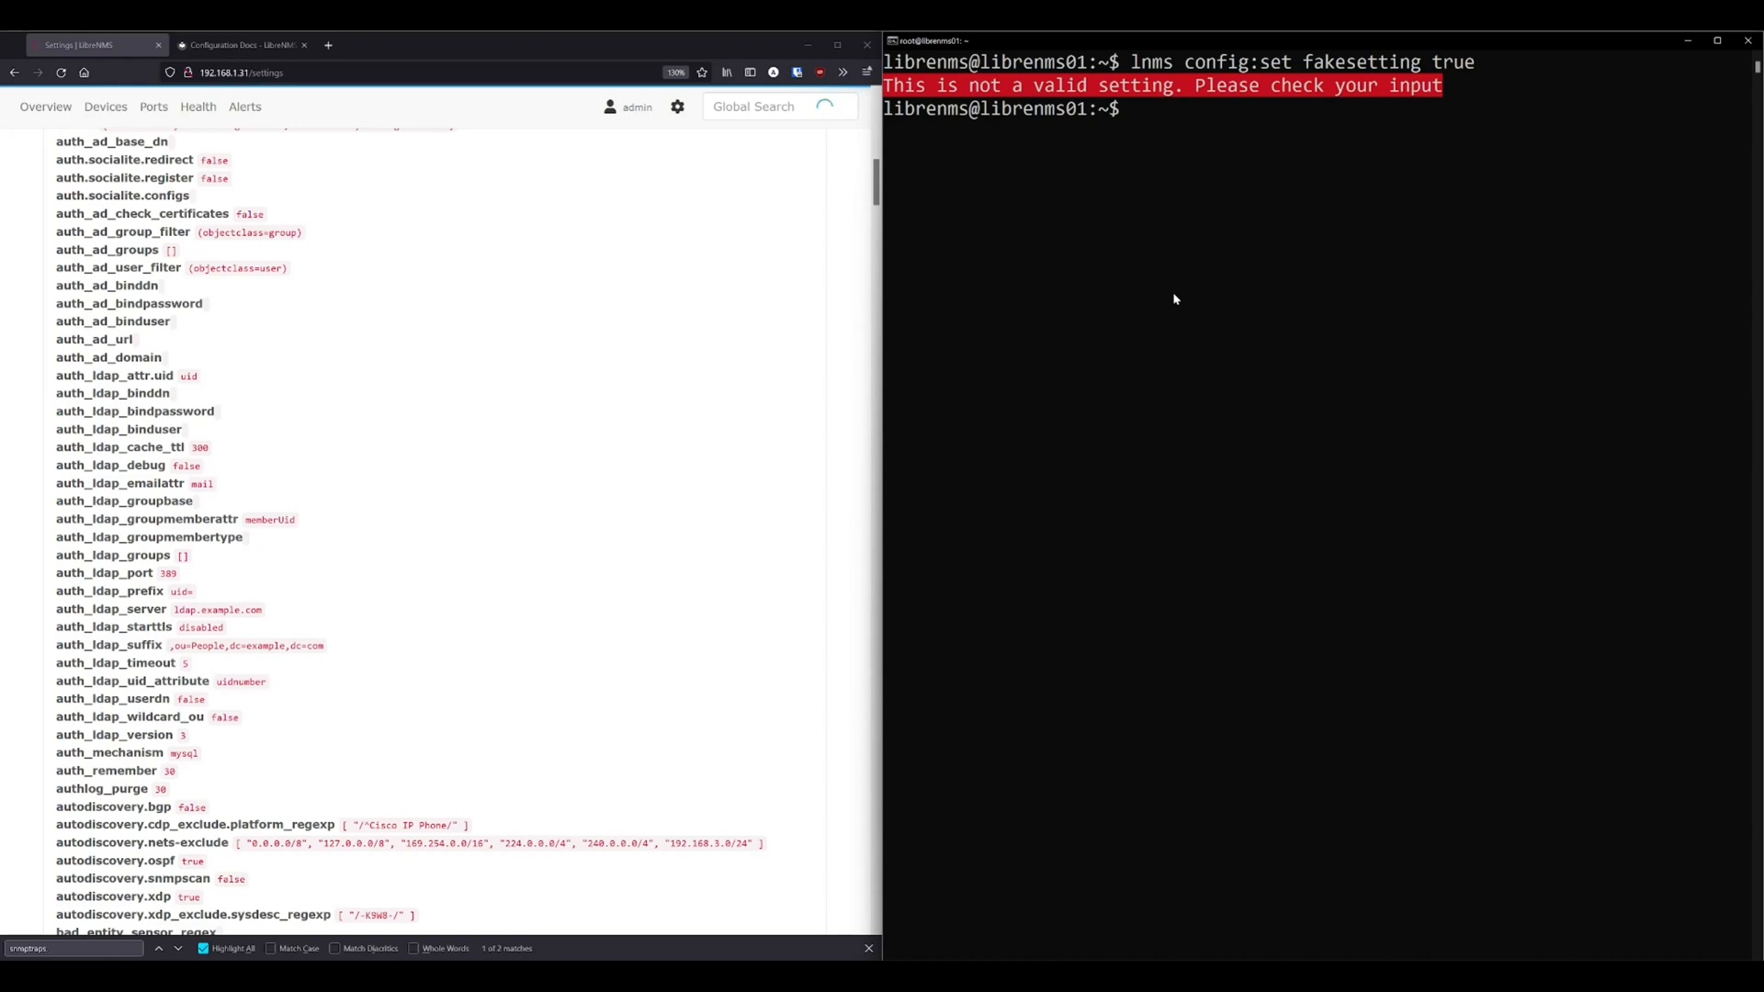
Rerun config:set fakesetting true with --ignore-checks so it is accepted.
type("lnms config:set fakesetting true --")
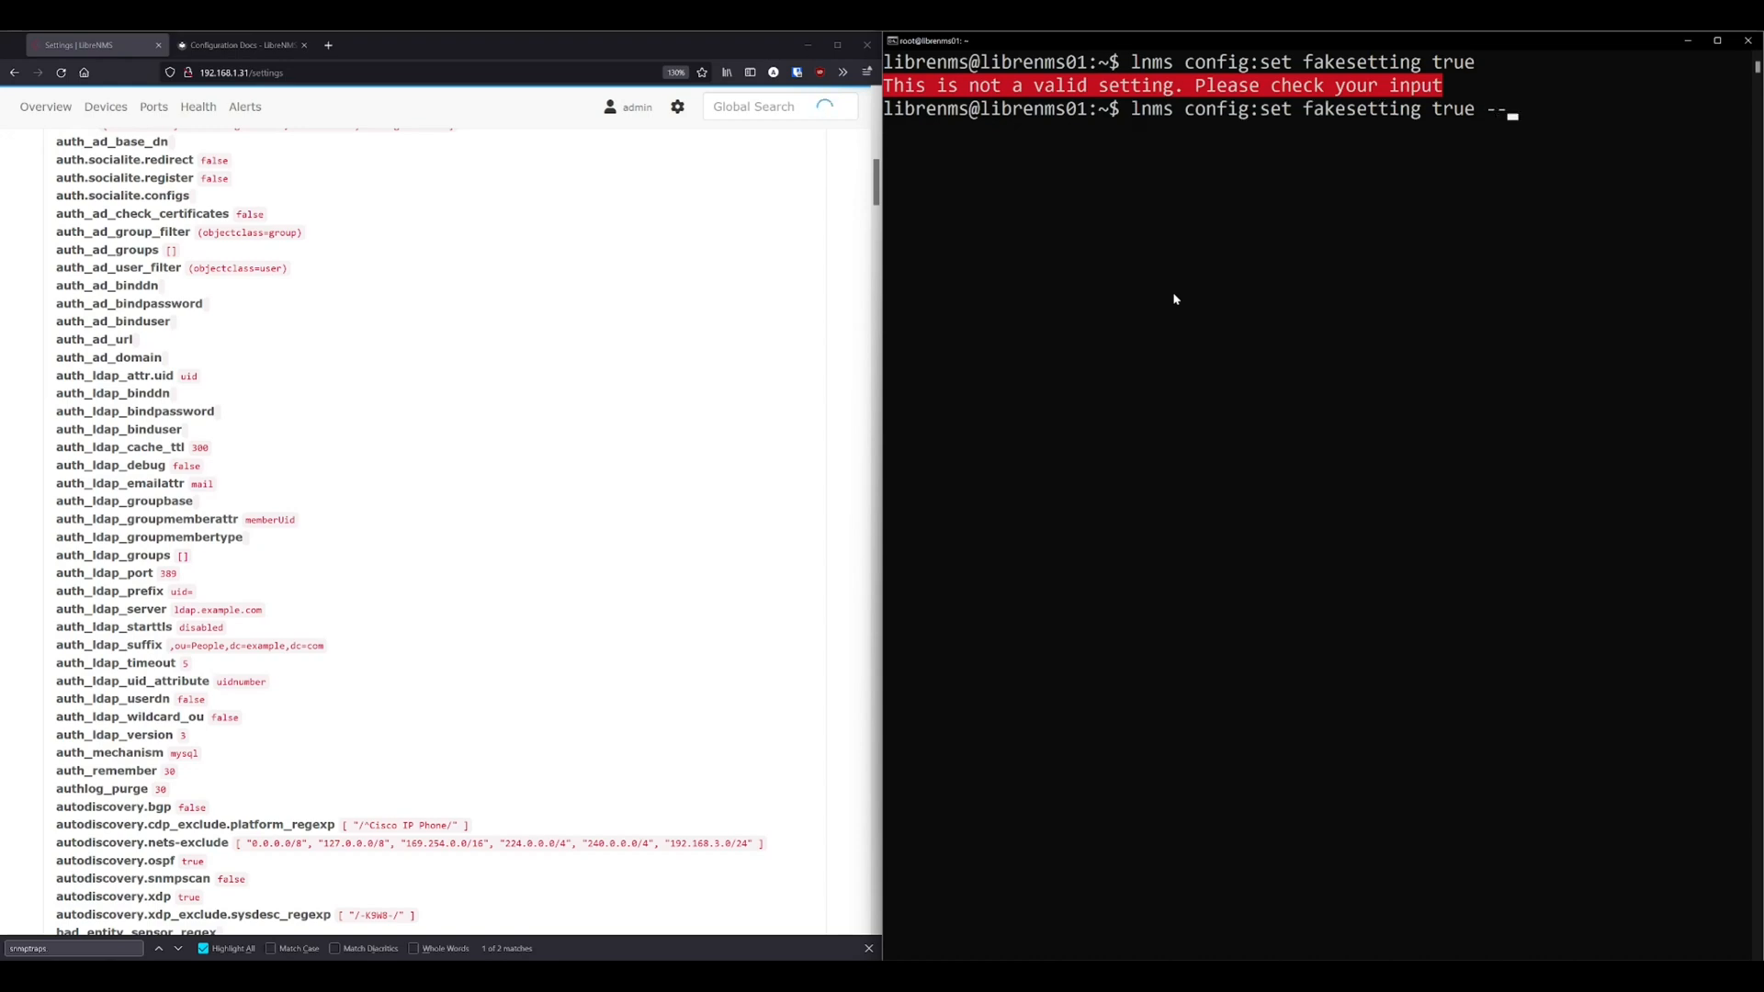
type("ignore-checks")
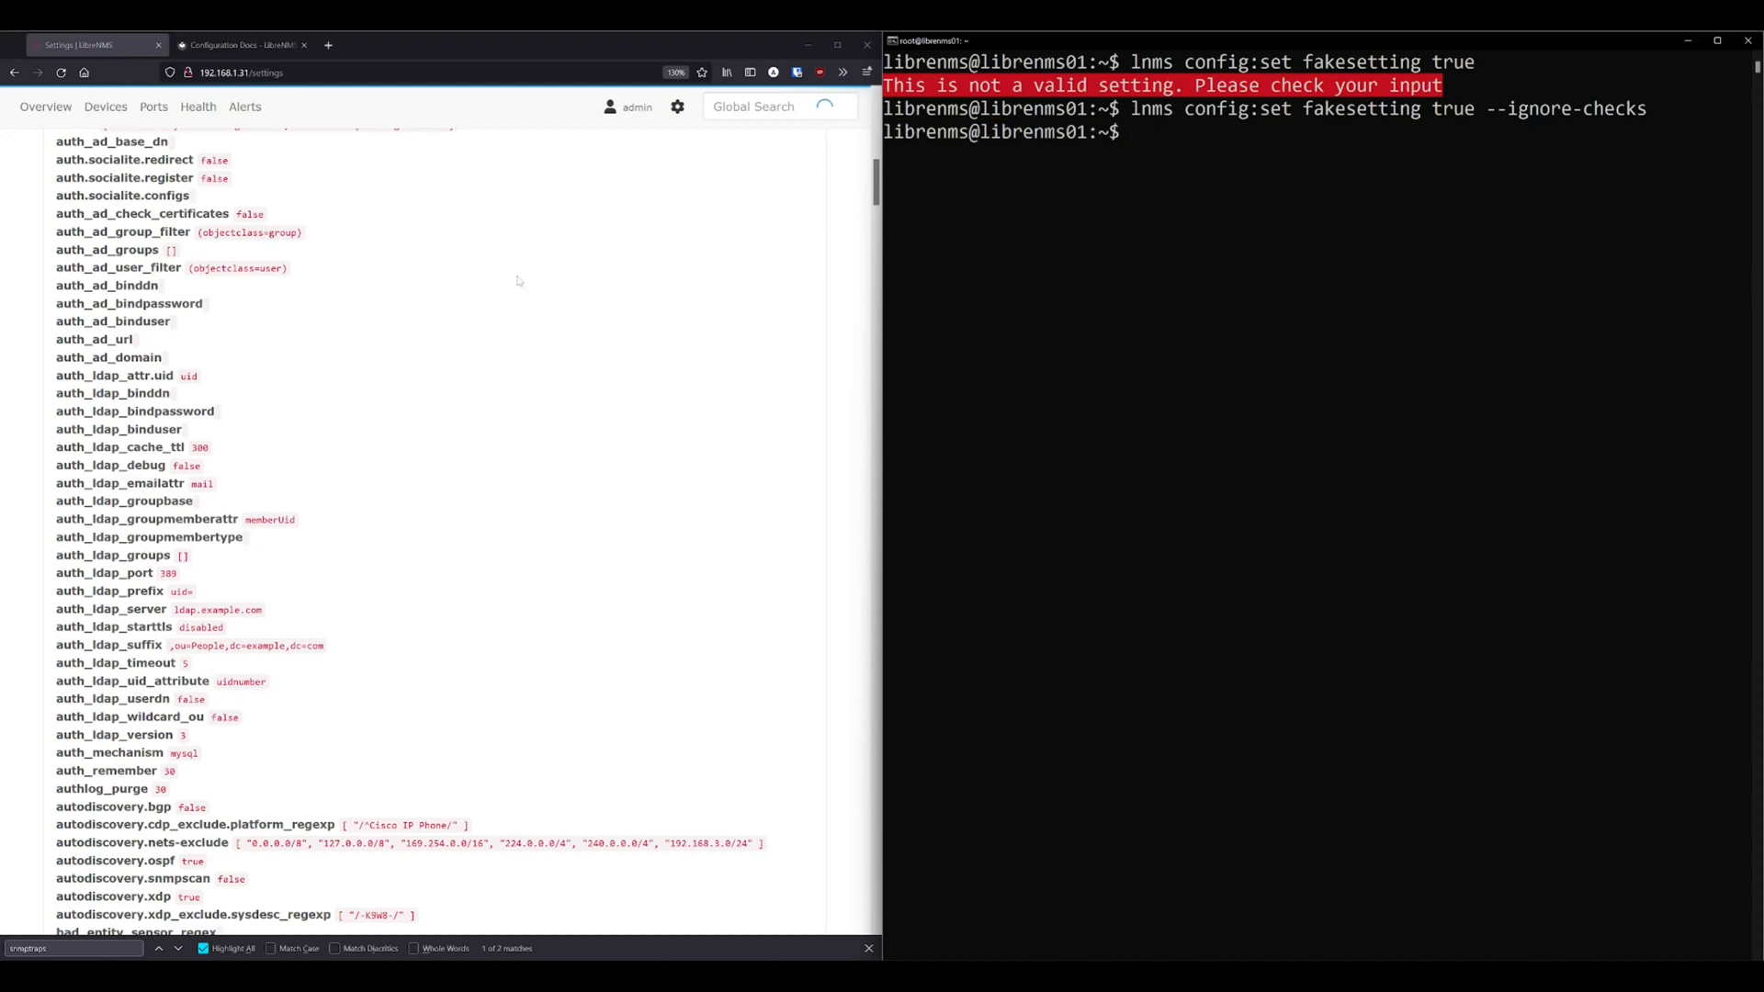
Confirm fakesetting reads true, unset it with --ignore-checks, and query it again.
left_click(103, 106)
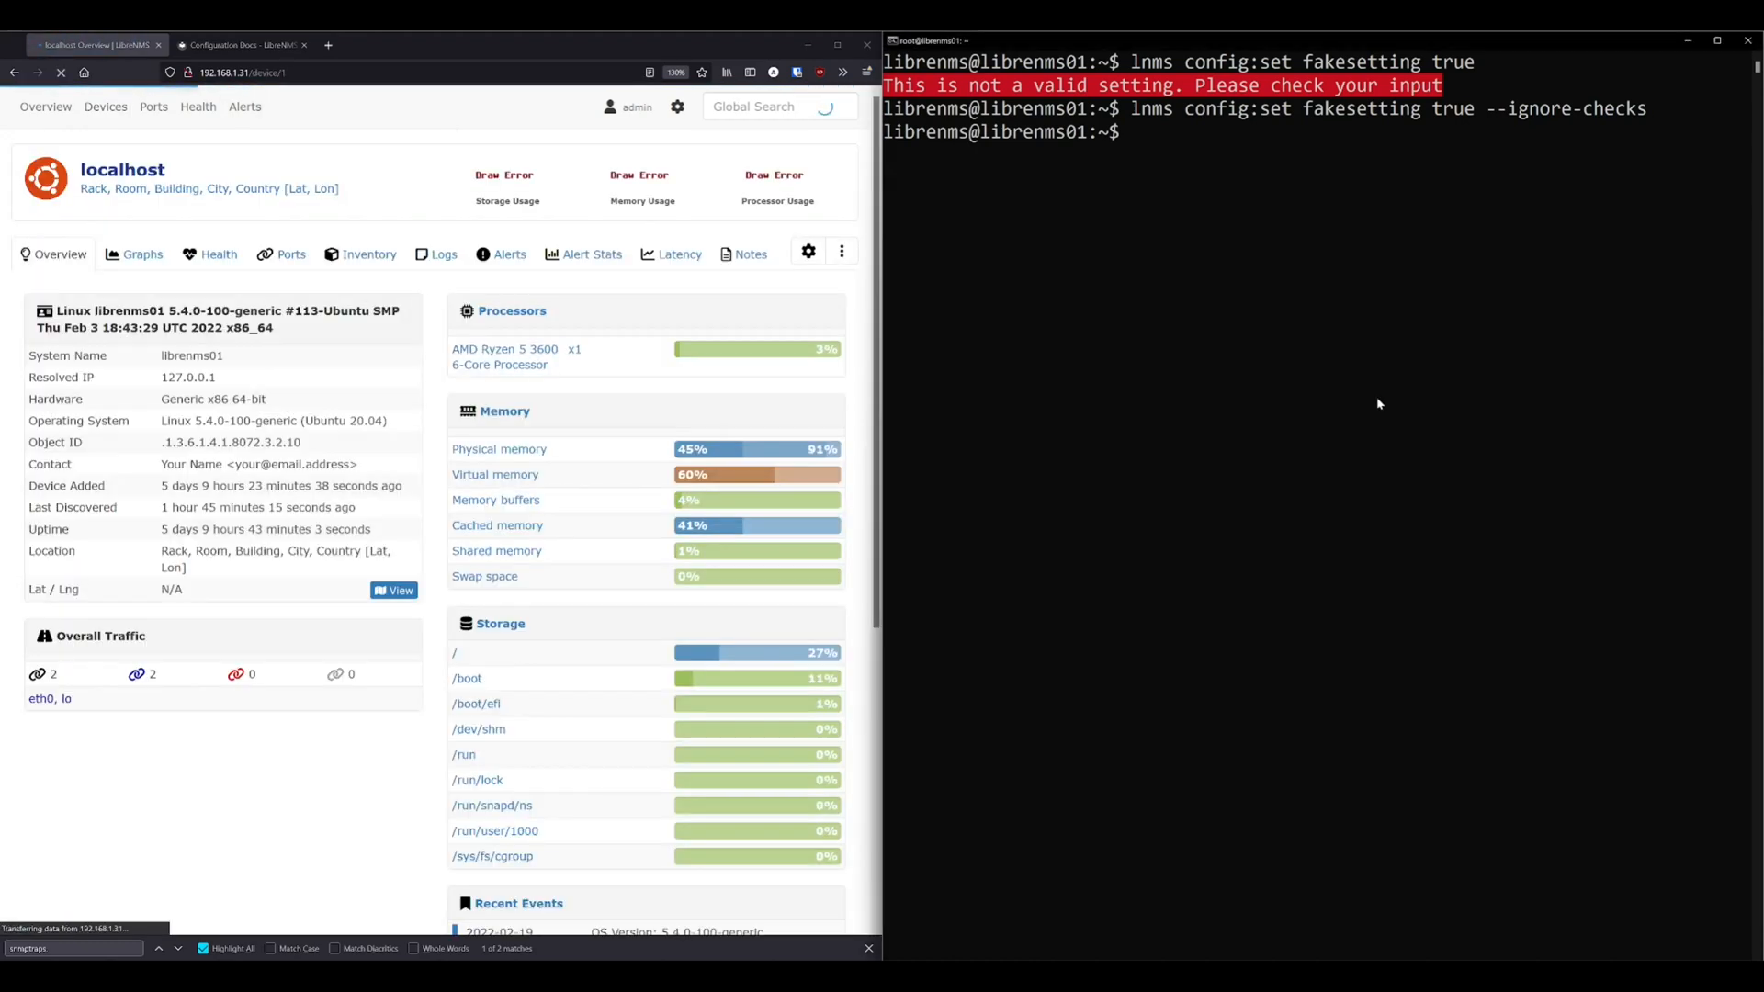
type("lnms config:get fakesetting")
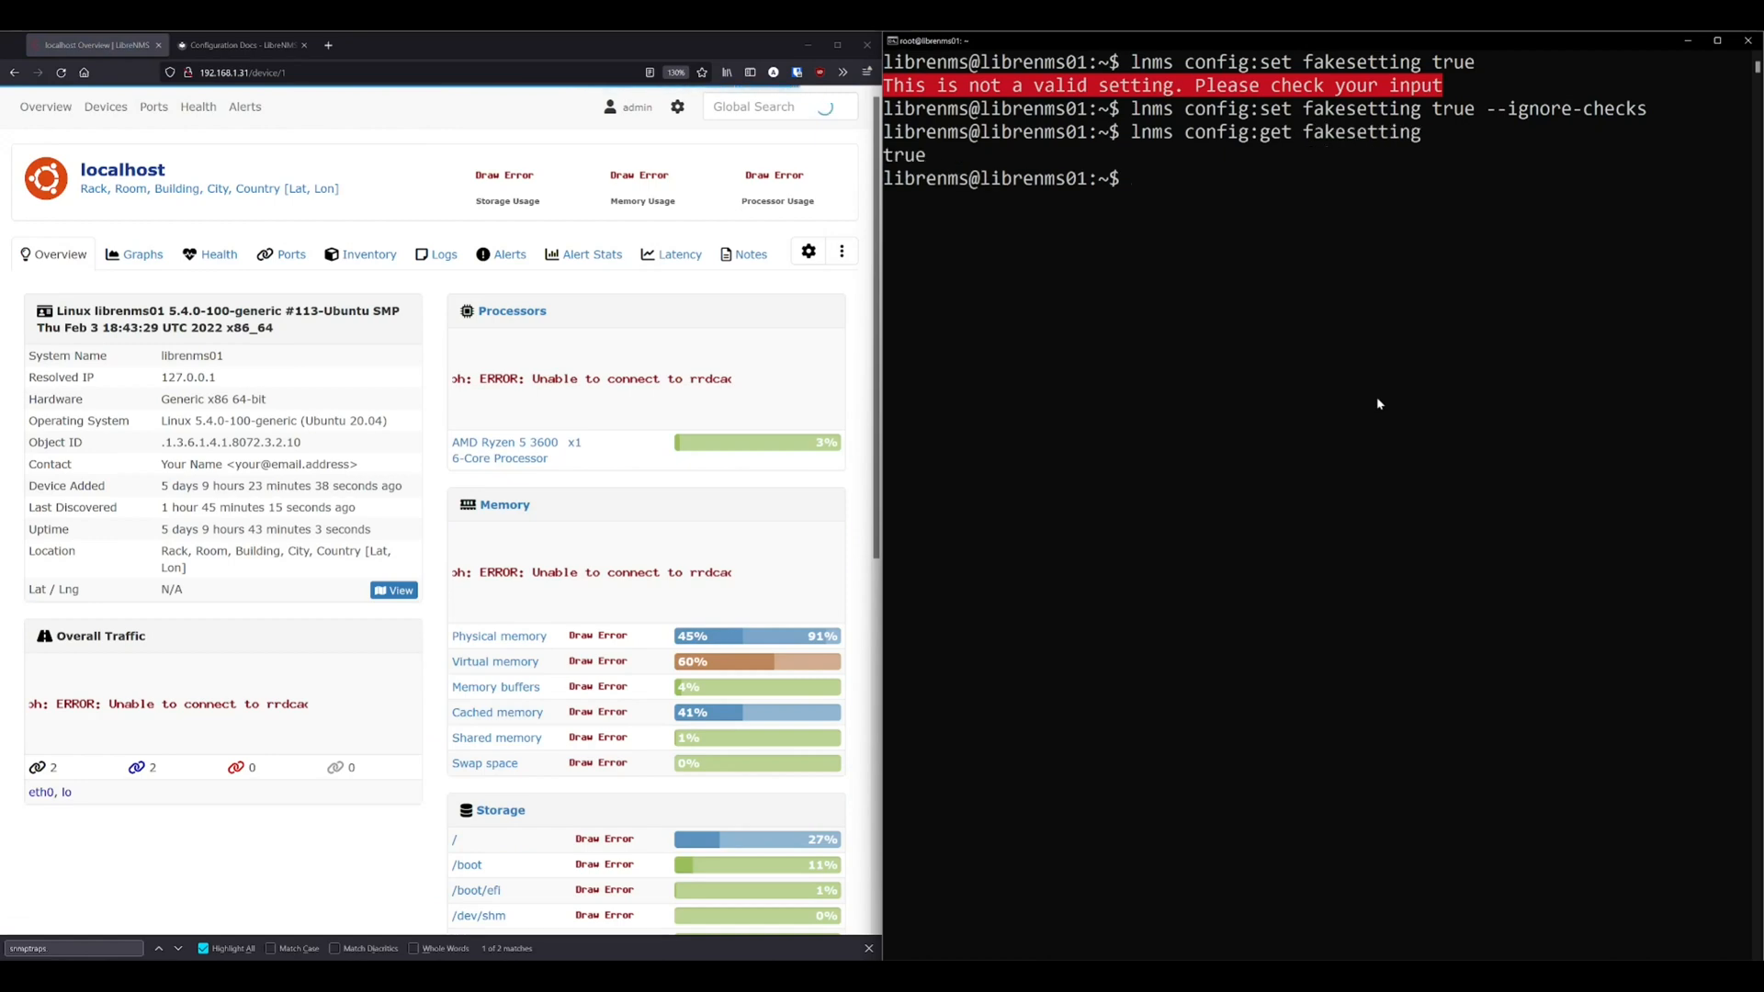
type("lnms config:get fakesetting")
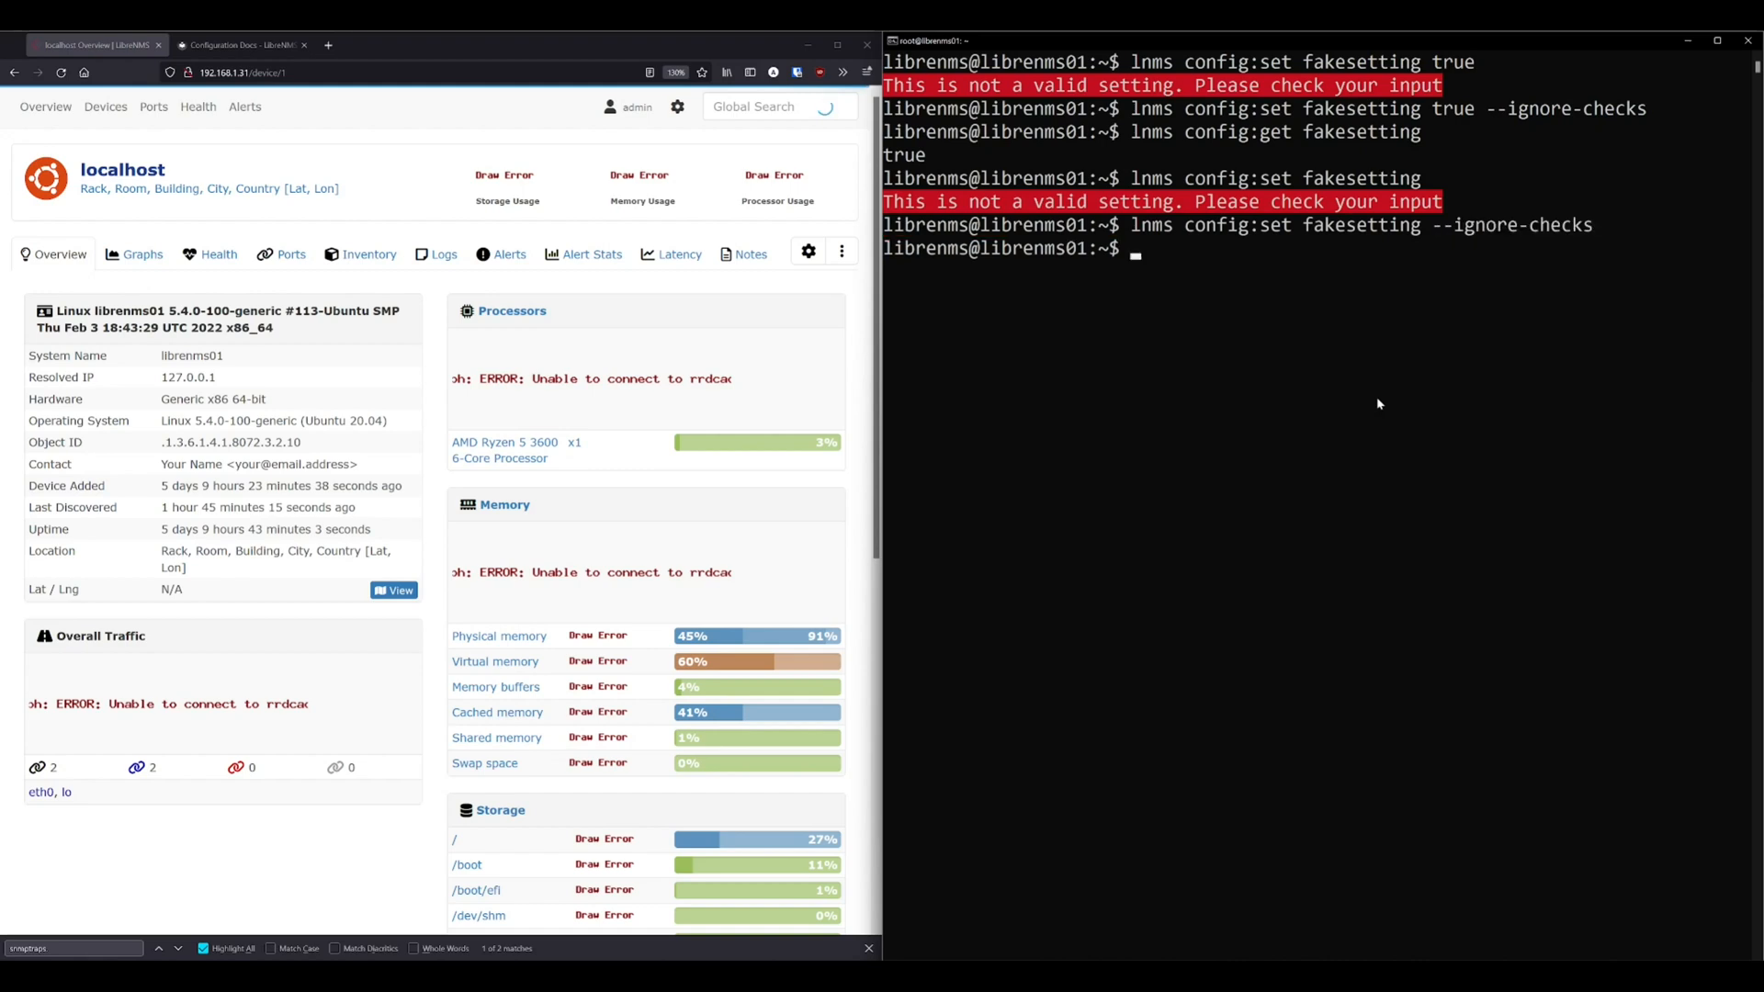
type("lnms config:get fakesetting")
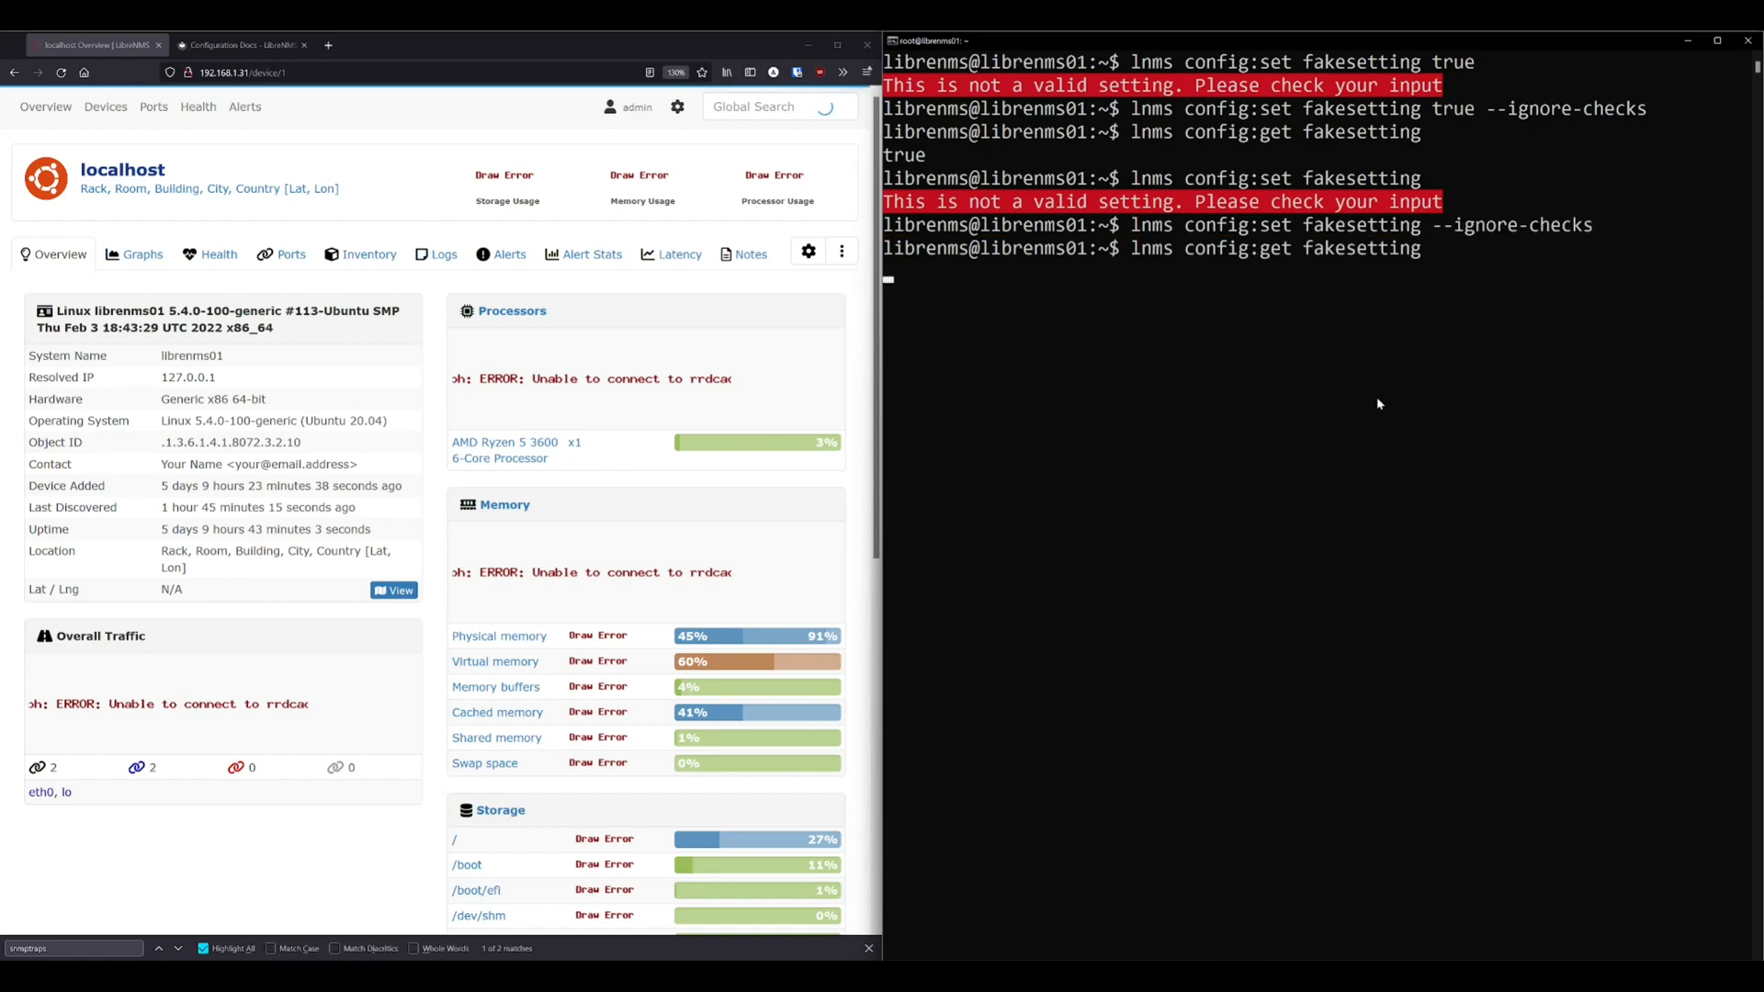